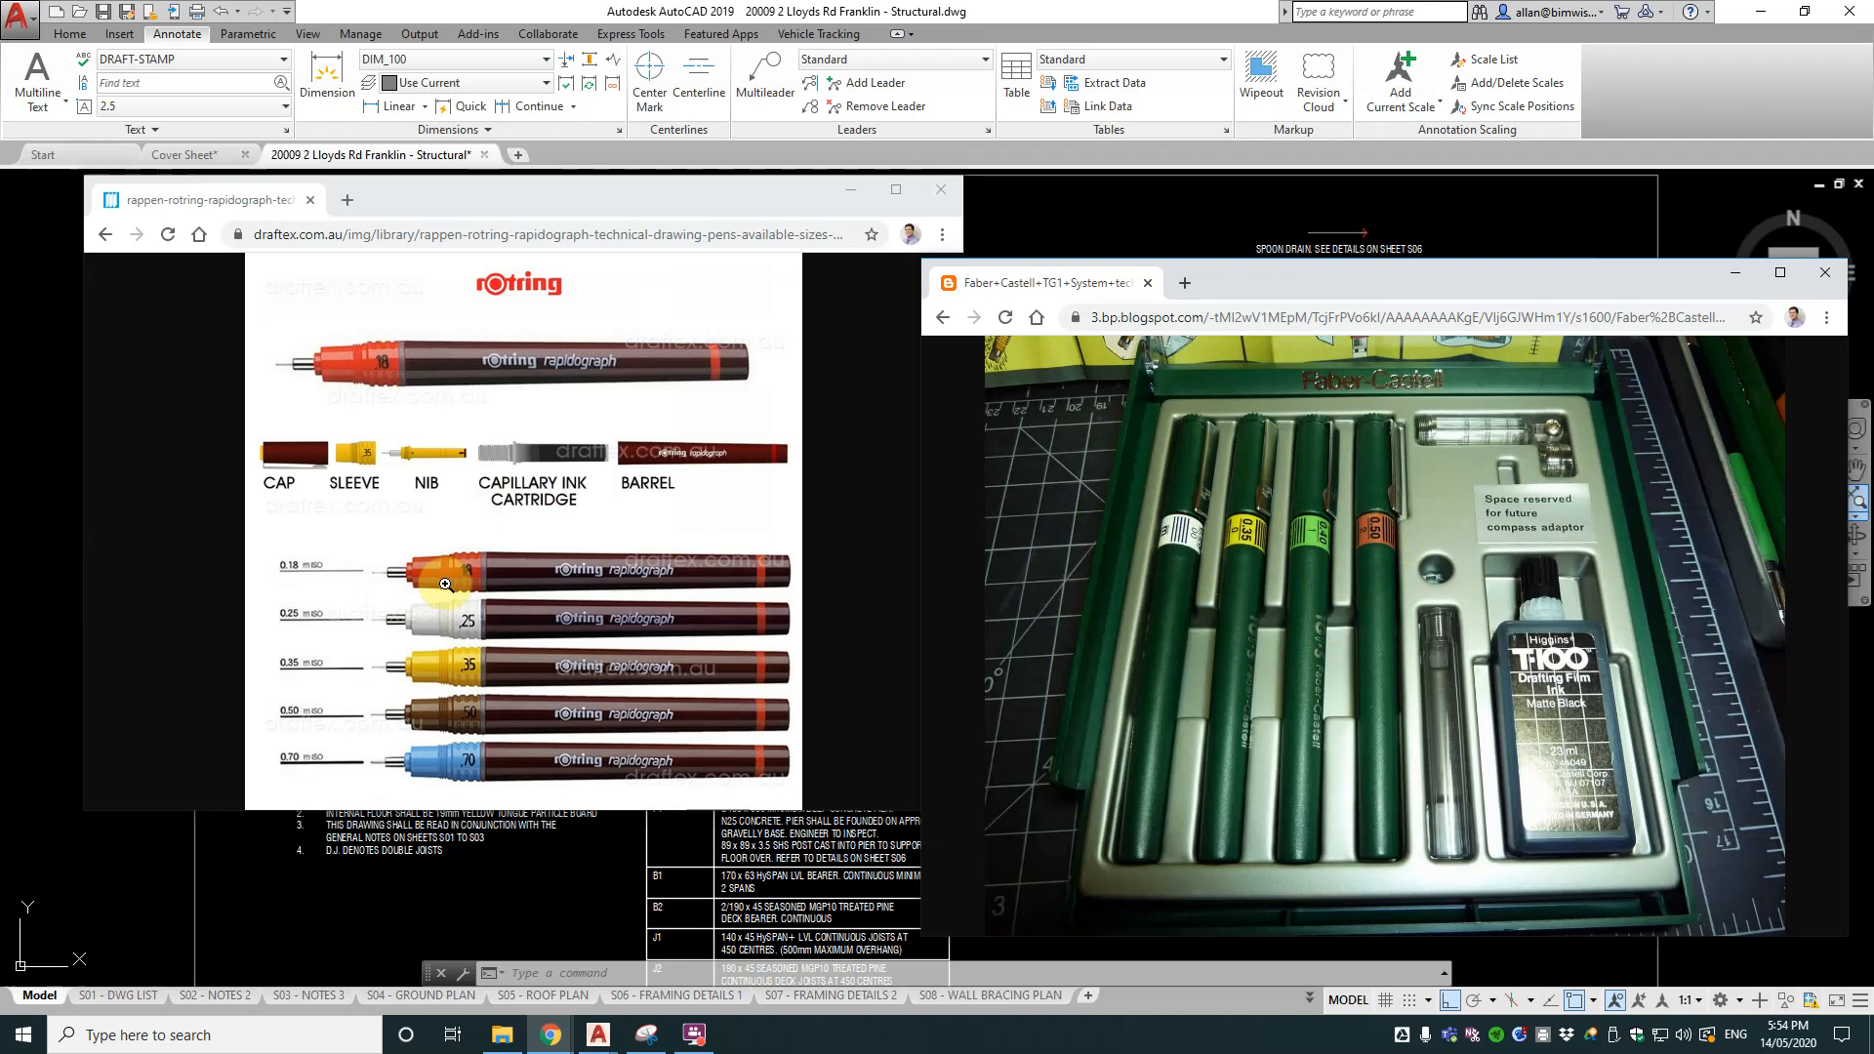
{"action": "mouse_move", "coordinate": [449, 582]}
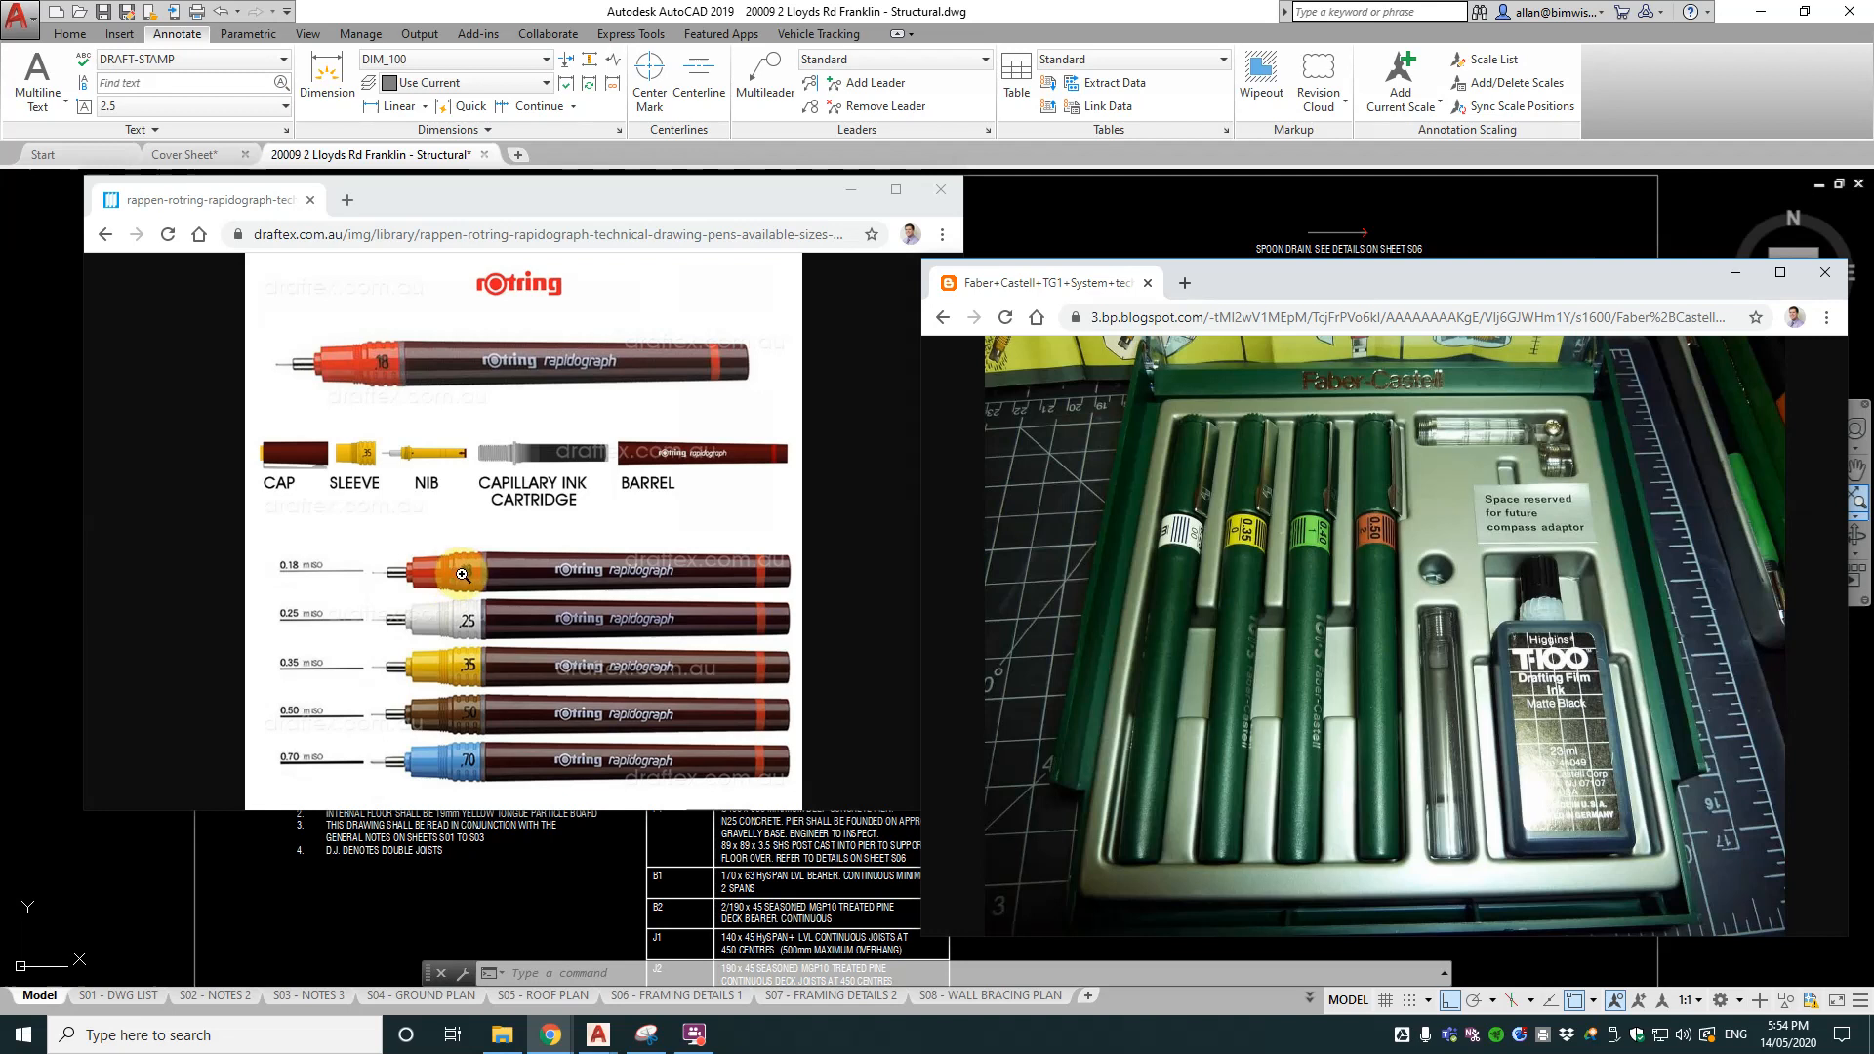
{"action": "mouse_move", "coordinate": [744, 543]}
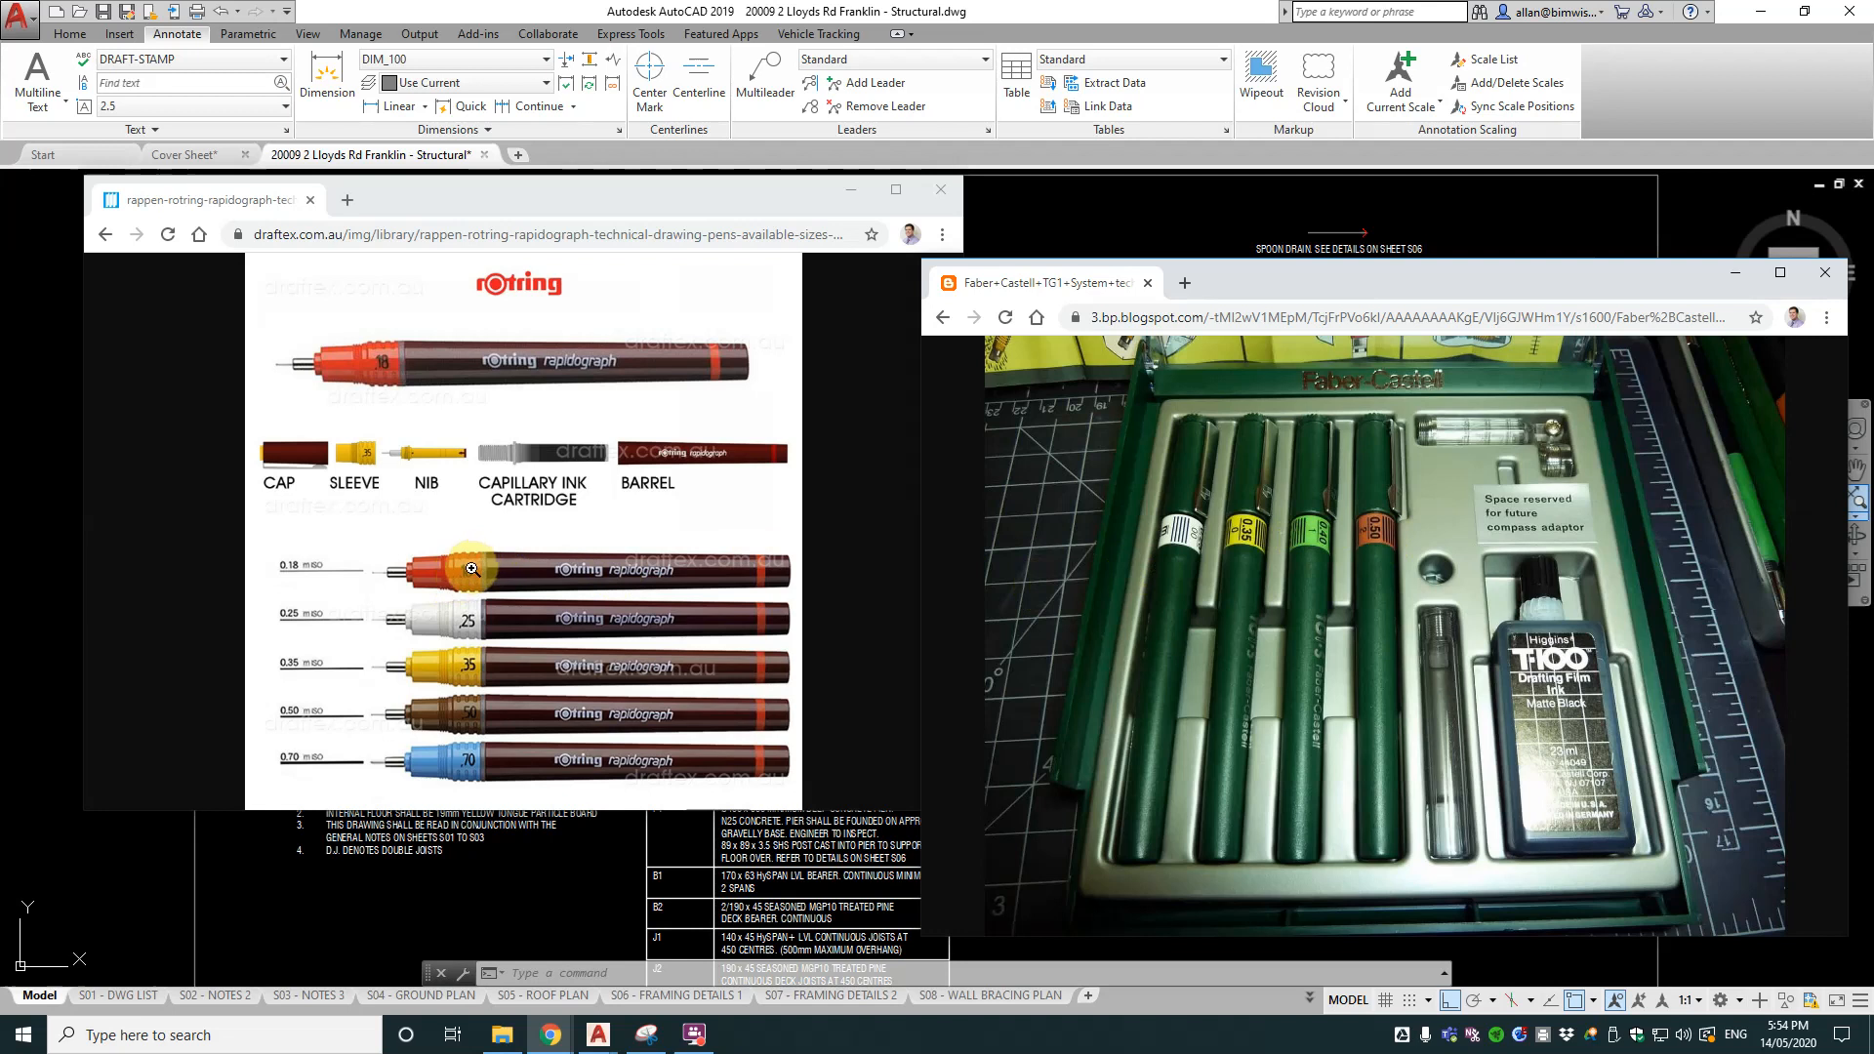
{"action": "mouse_move", "coordinate": [459, 769]}
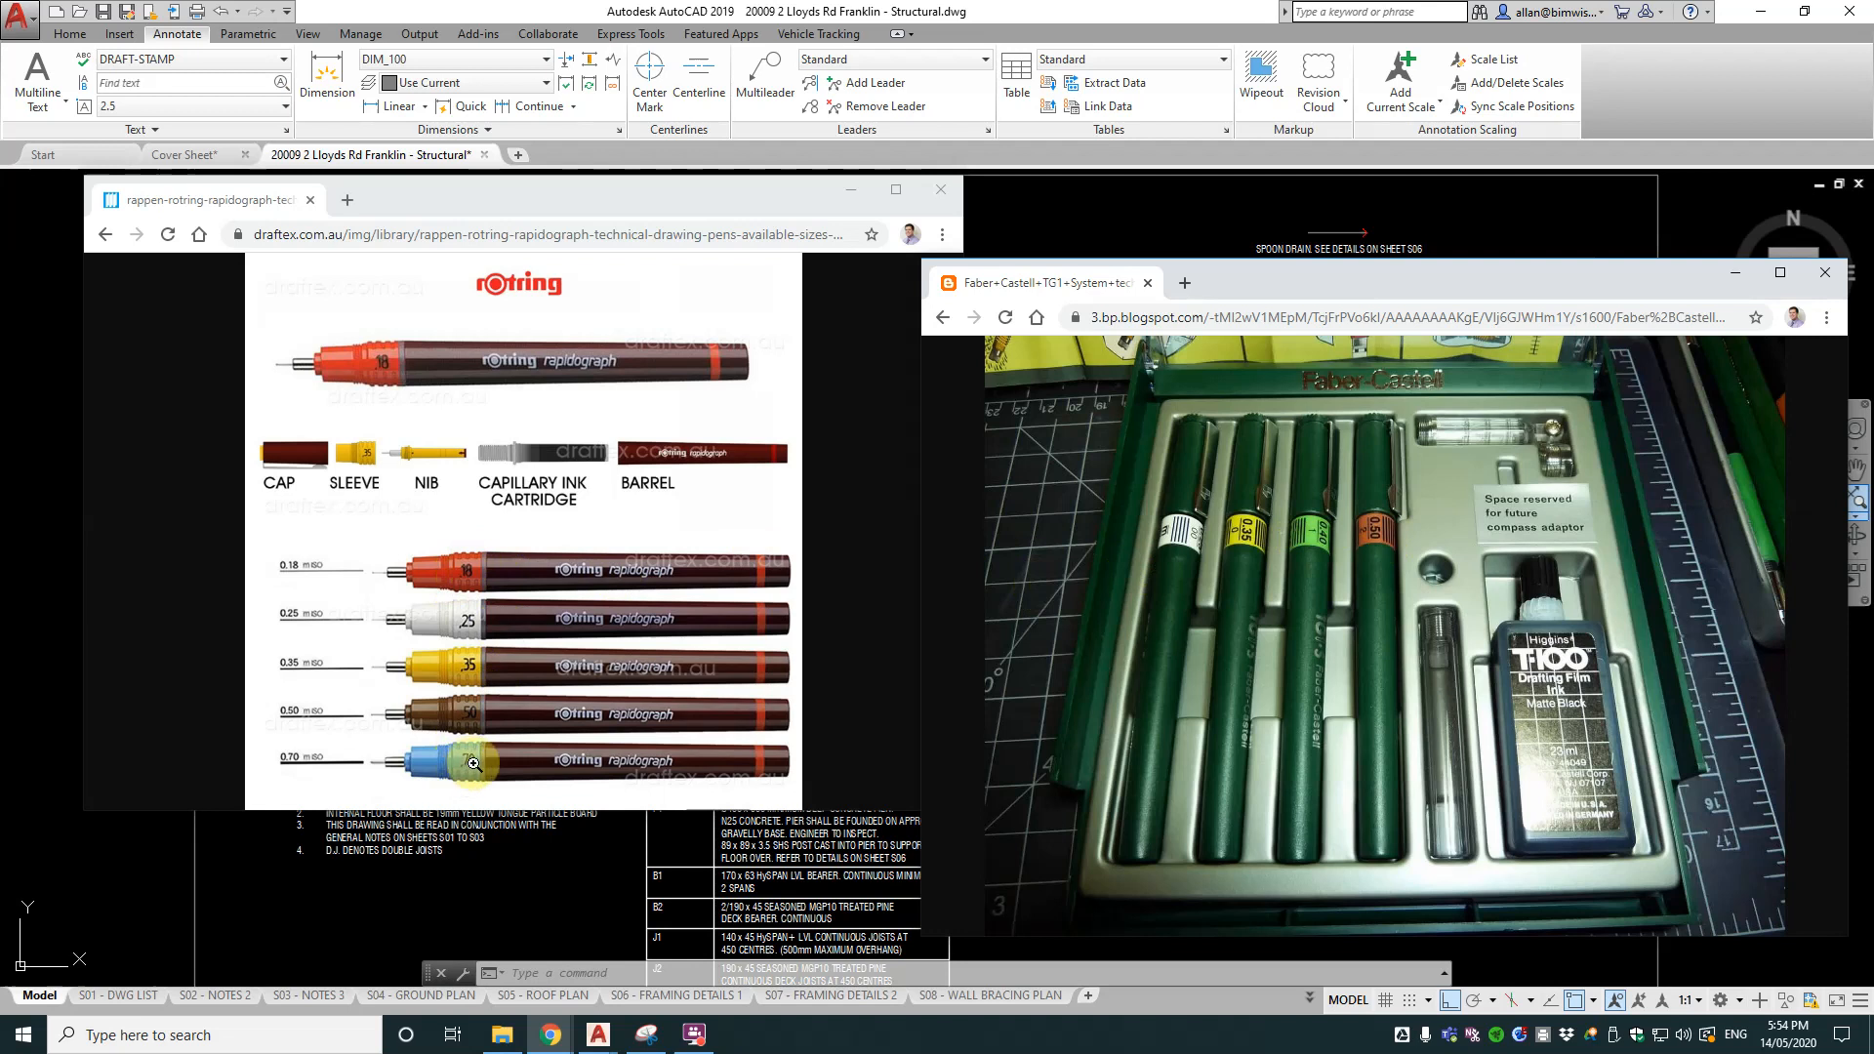
{"action": "mouse_move", "coordinate": [486, 731]}
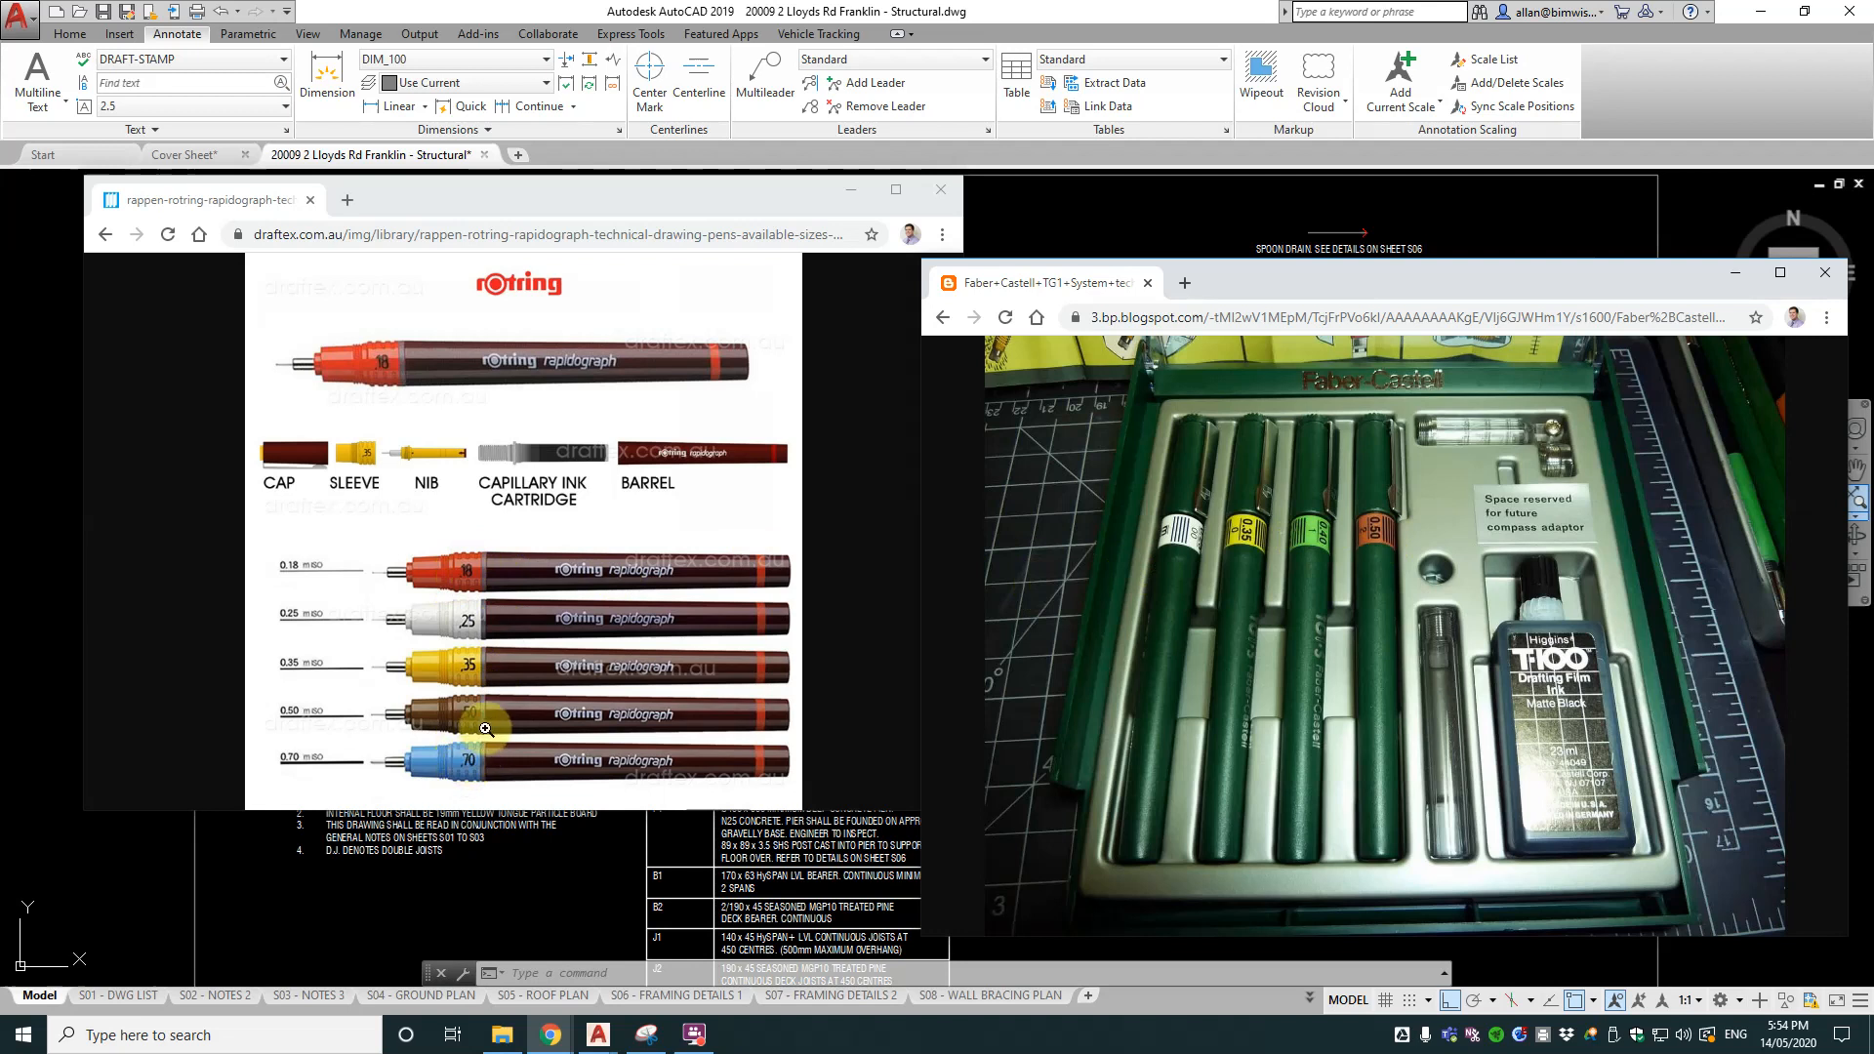
{"action": "mouse_move", "coordinate": [465, 695]}
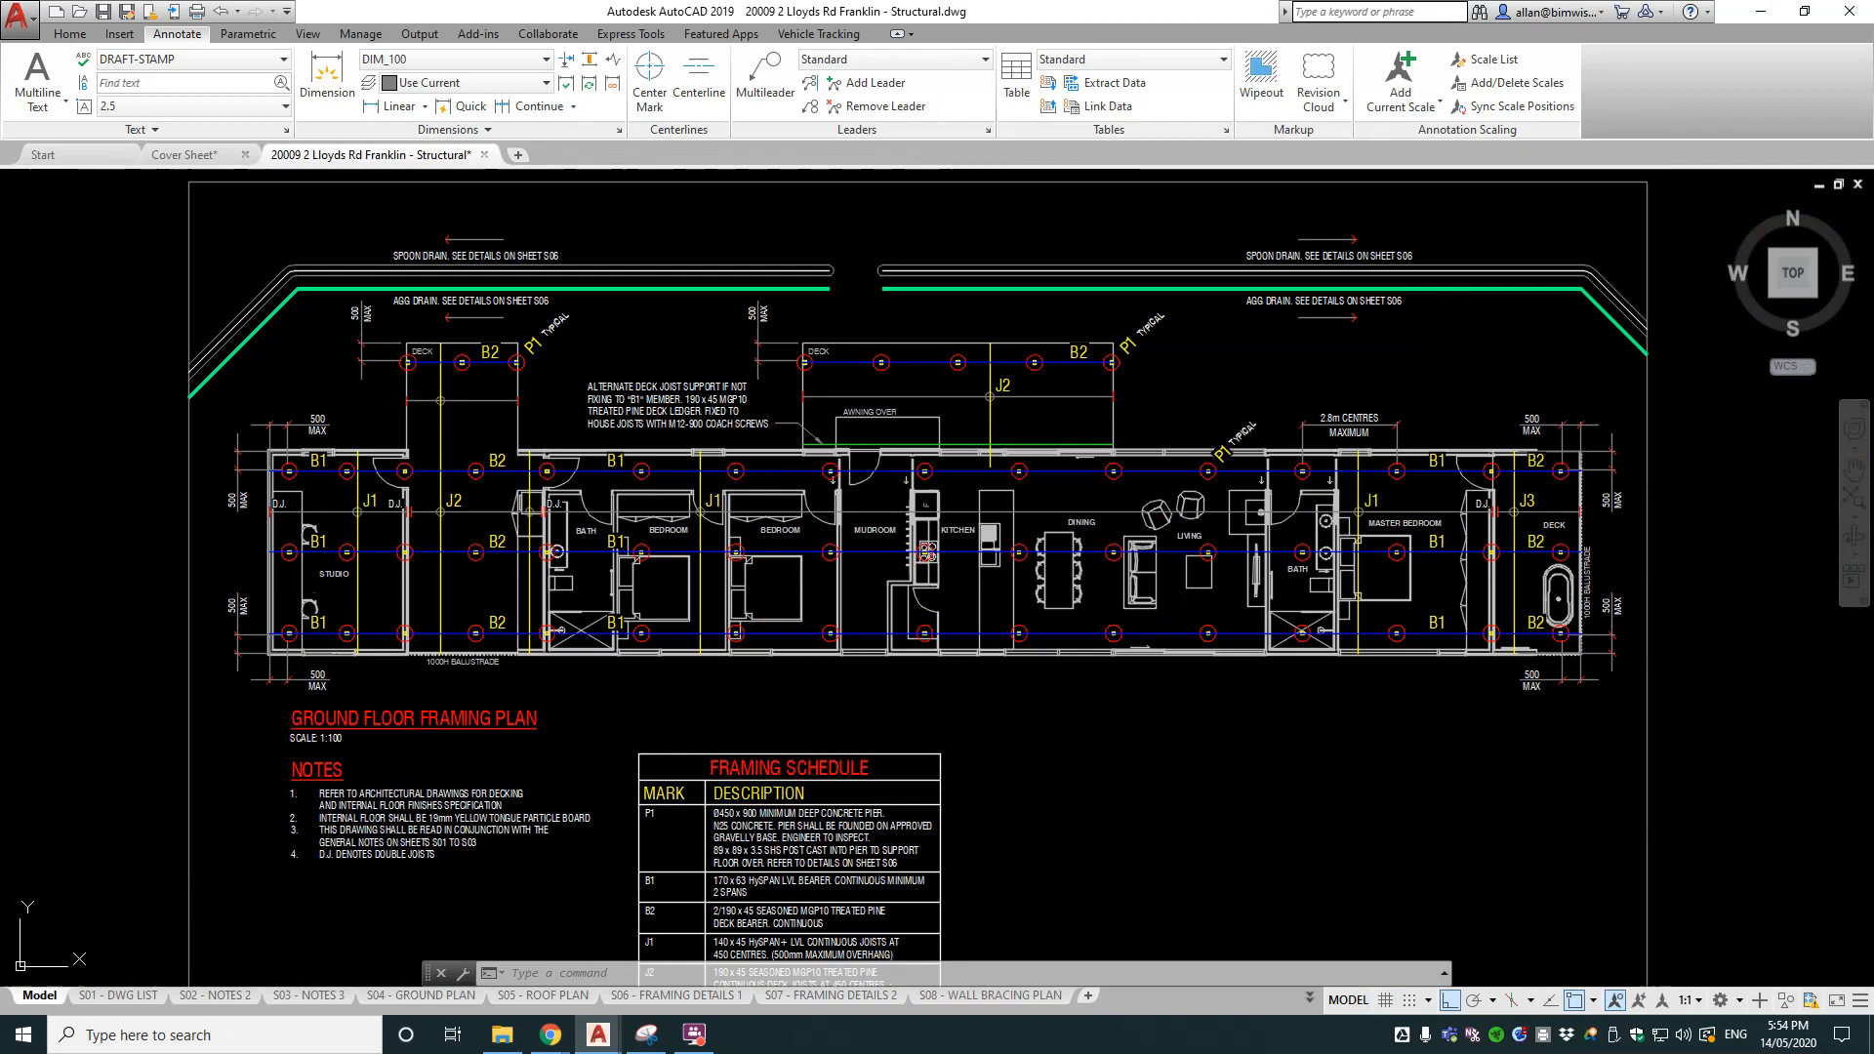
{"action": "mouse_move", "coordinate": [1683, 551]}
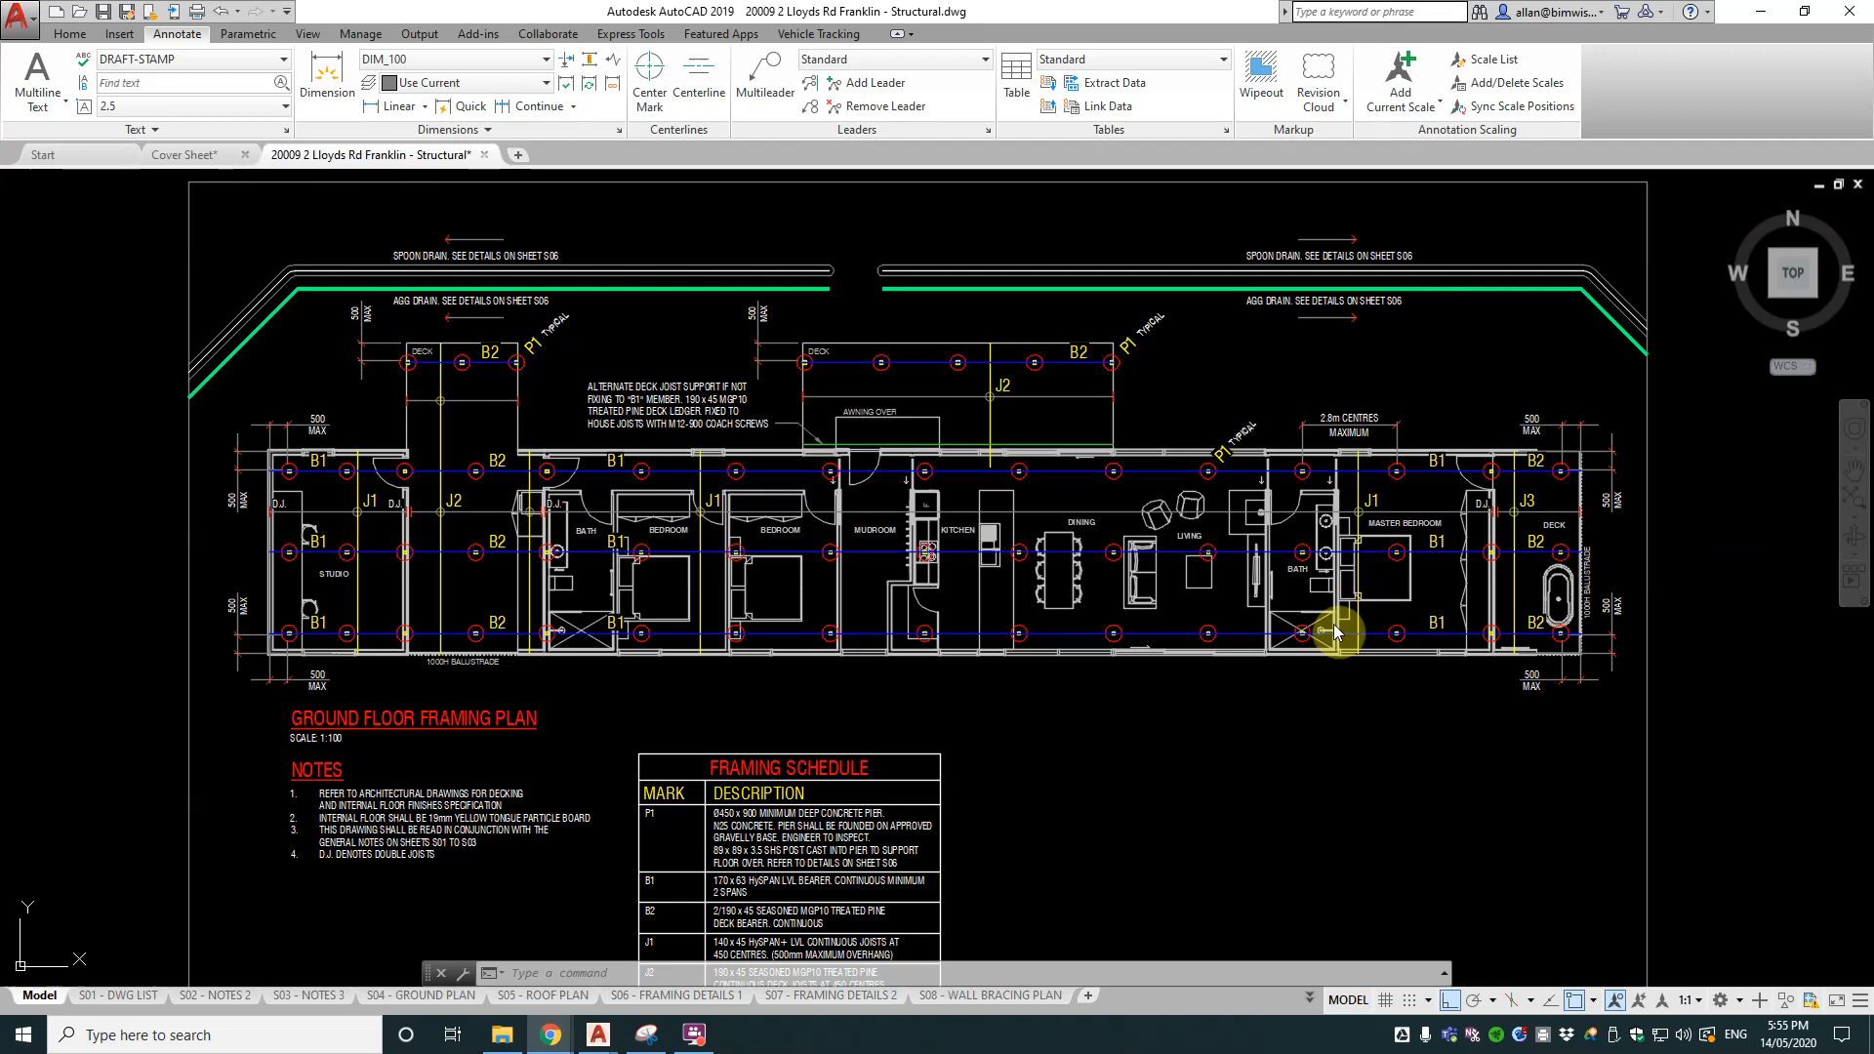
{"action": "mouse_move", "coordinate": [1339, 644]}
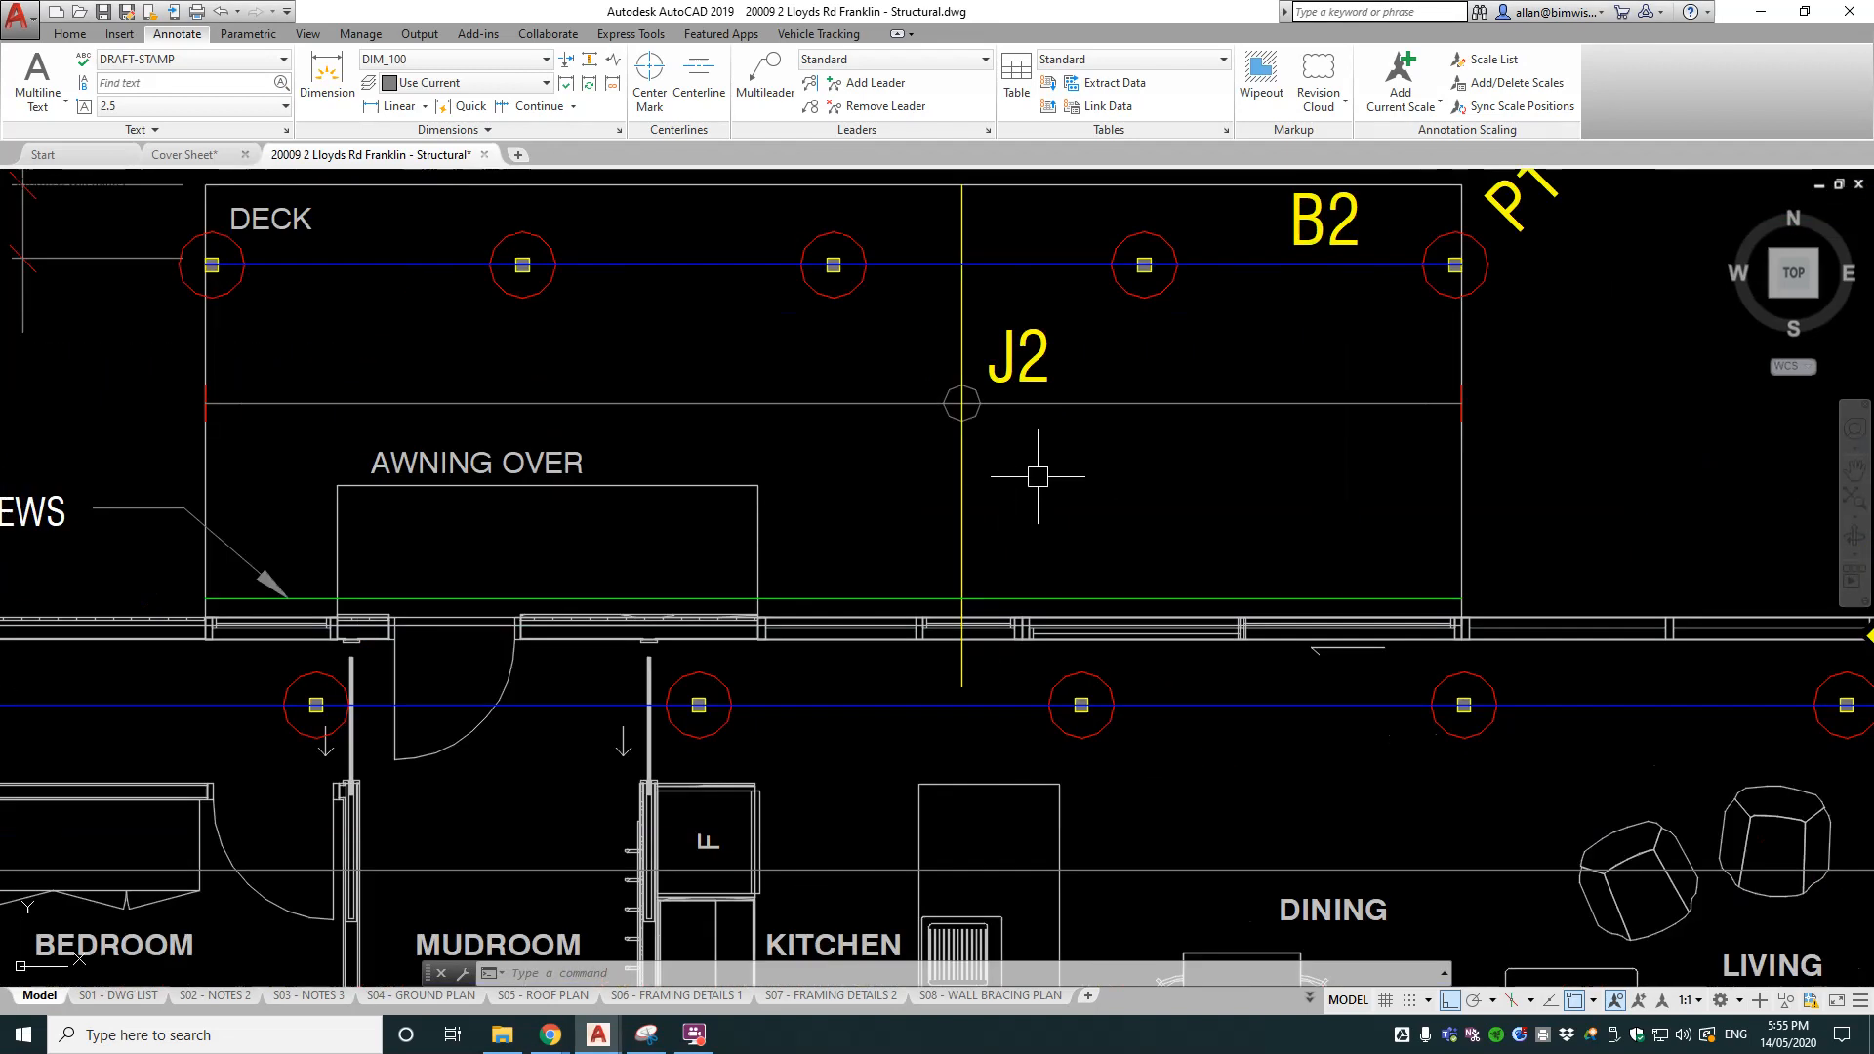
{"action": "mouse_move", "coordinate": [1105, 469]}
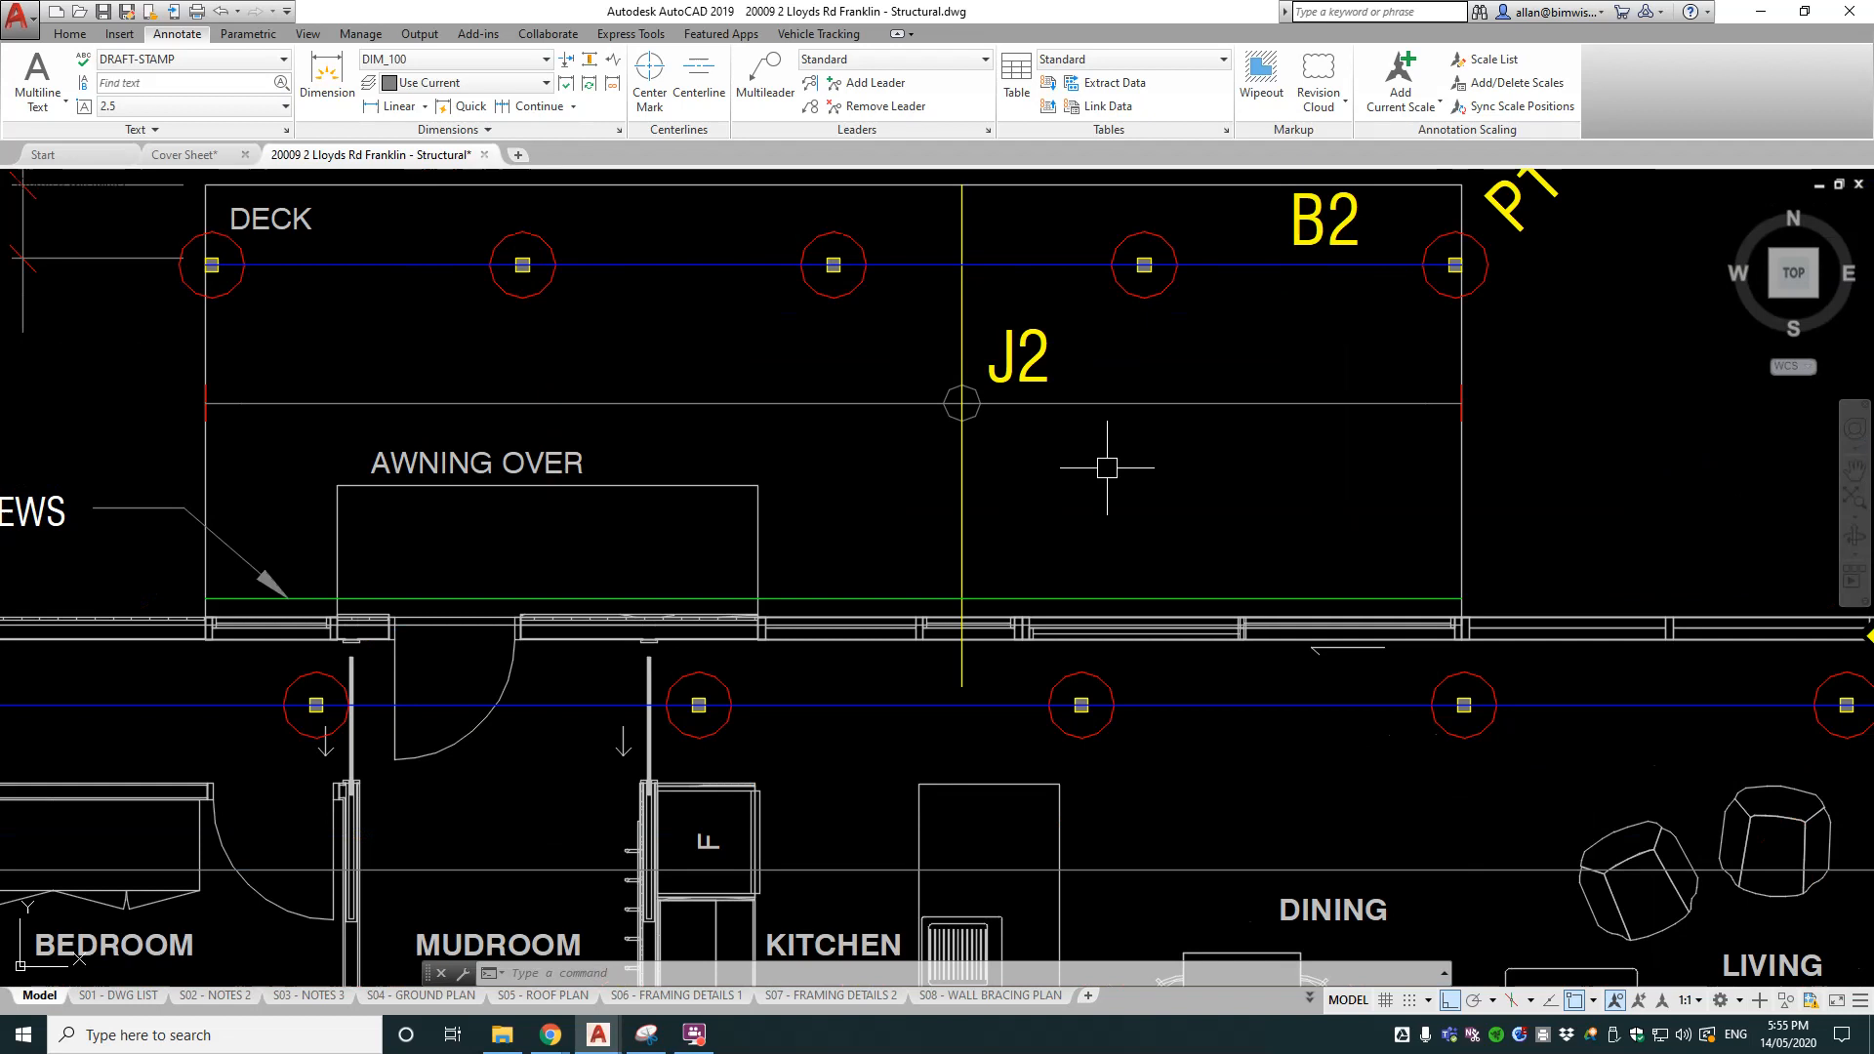
Step: Open the Options dialog with the CONFIG command alias
{"action": "type", "text": "CON"}
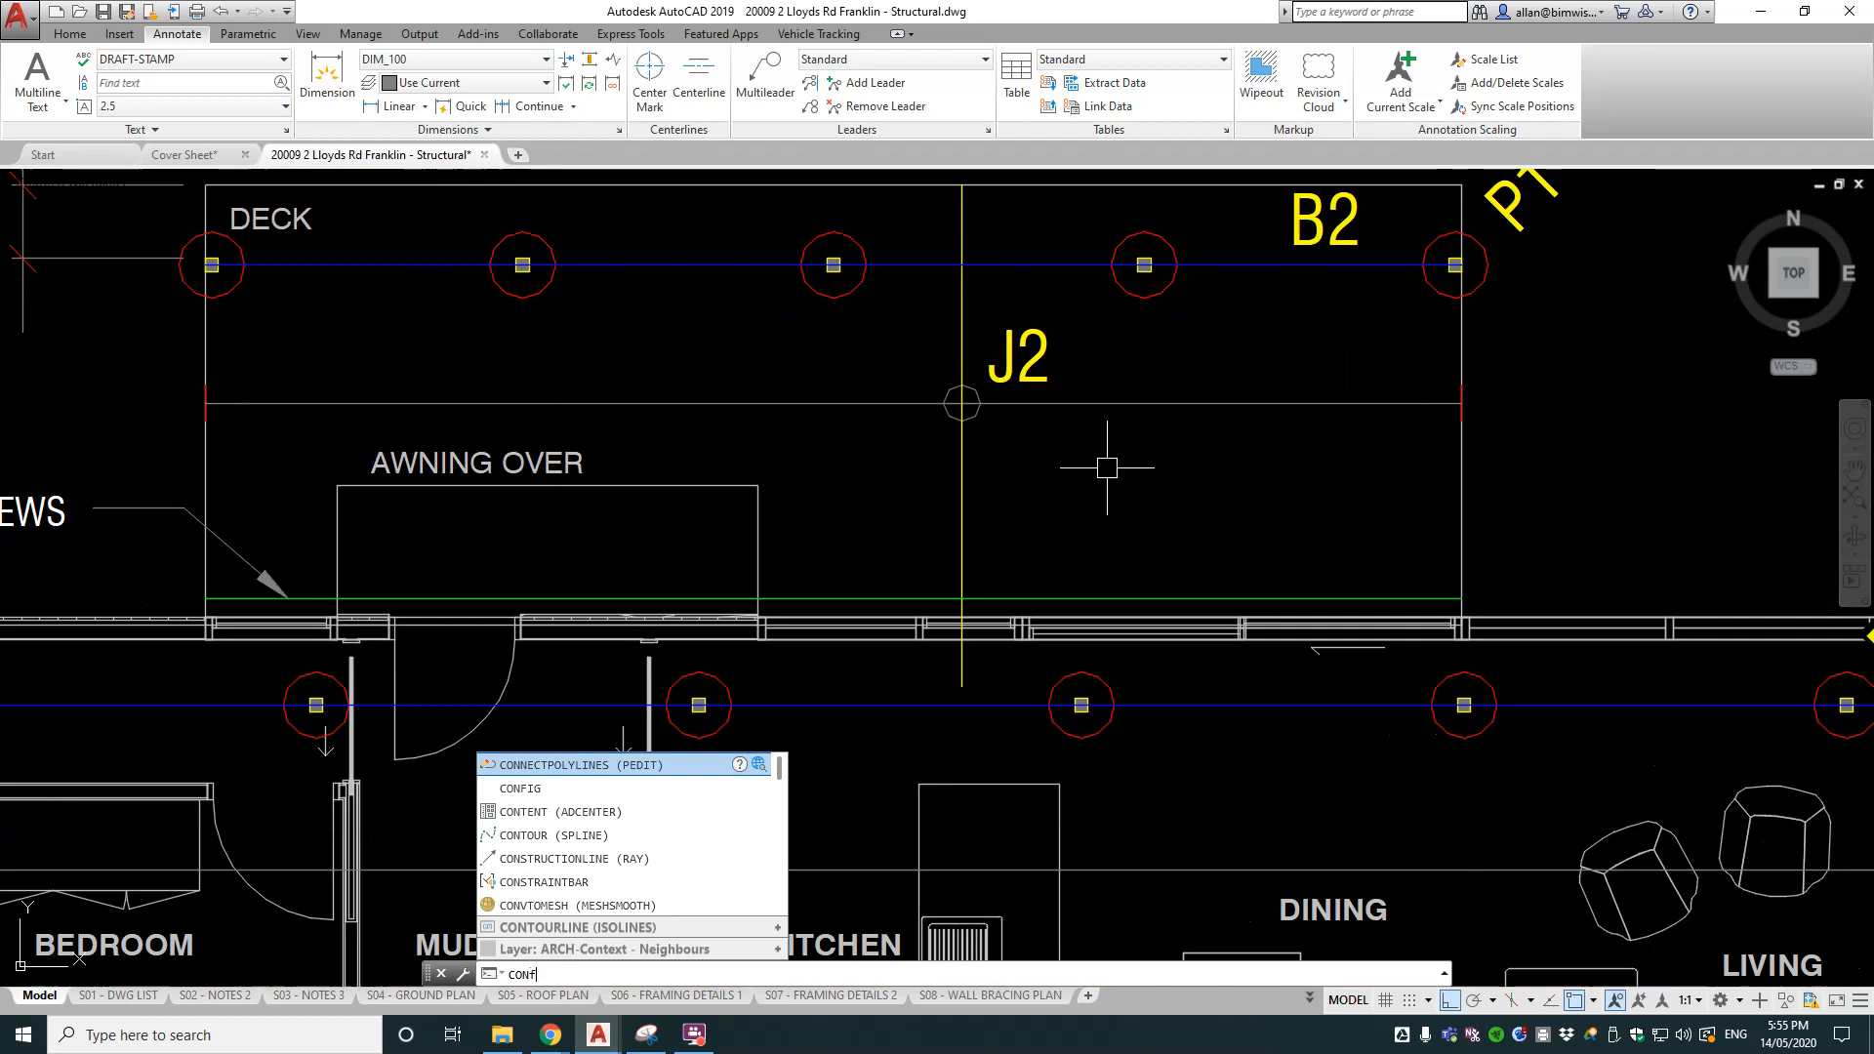
{"action": "type", "text": "I"}
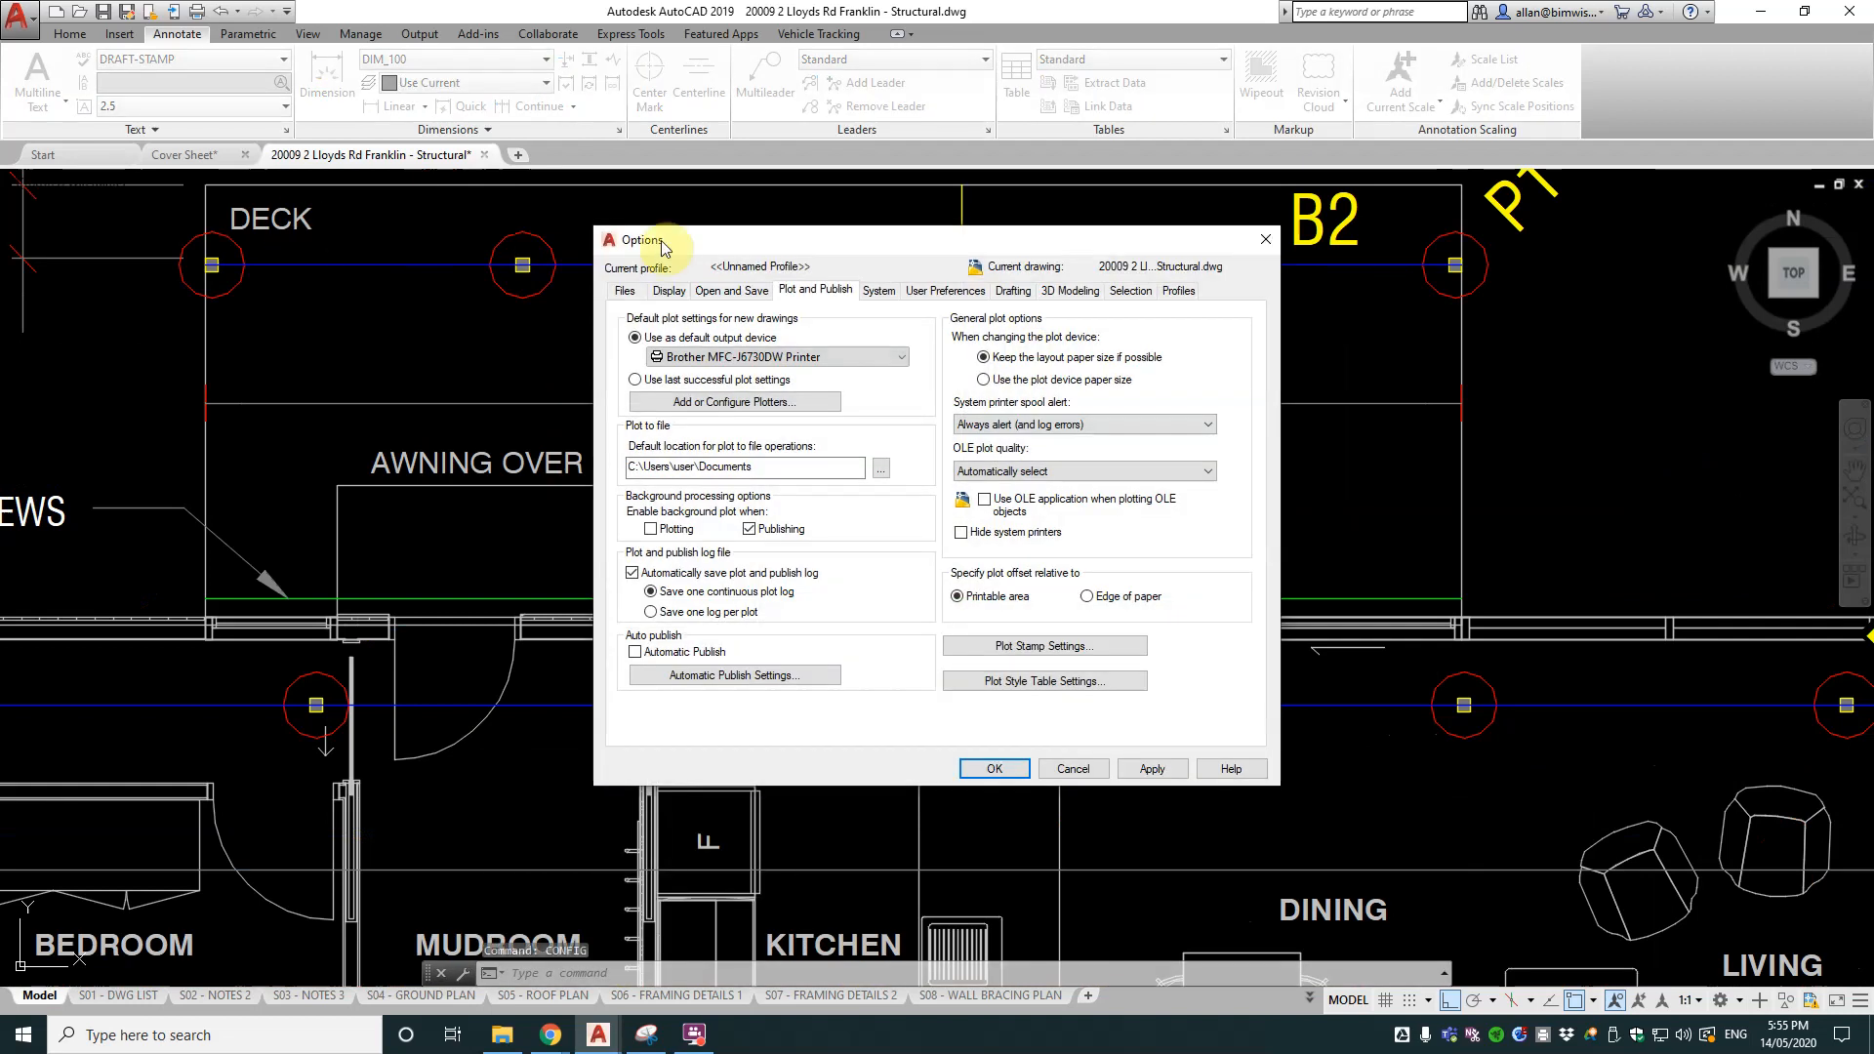
Step: Set the 2D model space uniform background to White in Display > Colors and accept
{"action": "left_click", "coordinate": [667, 289]}
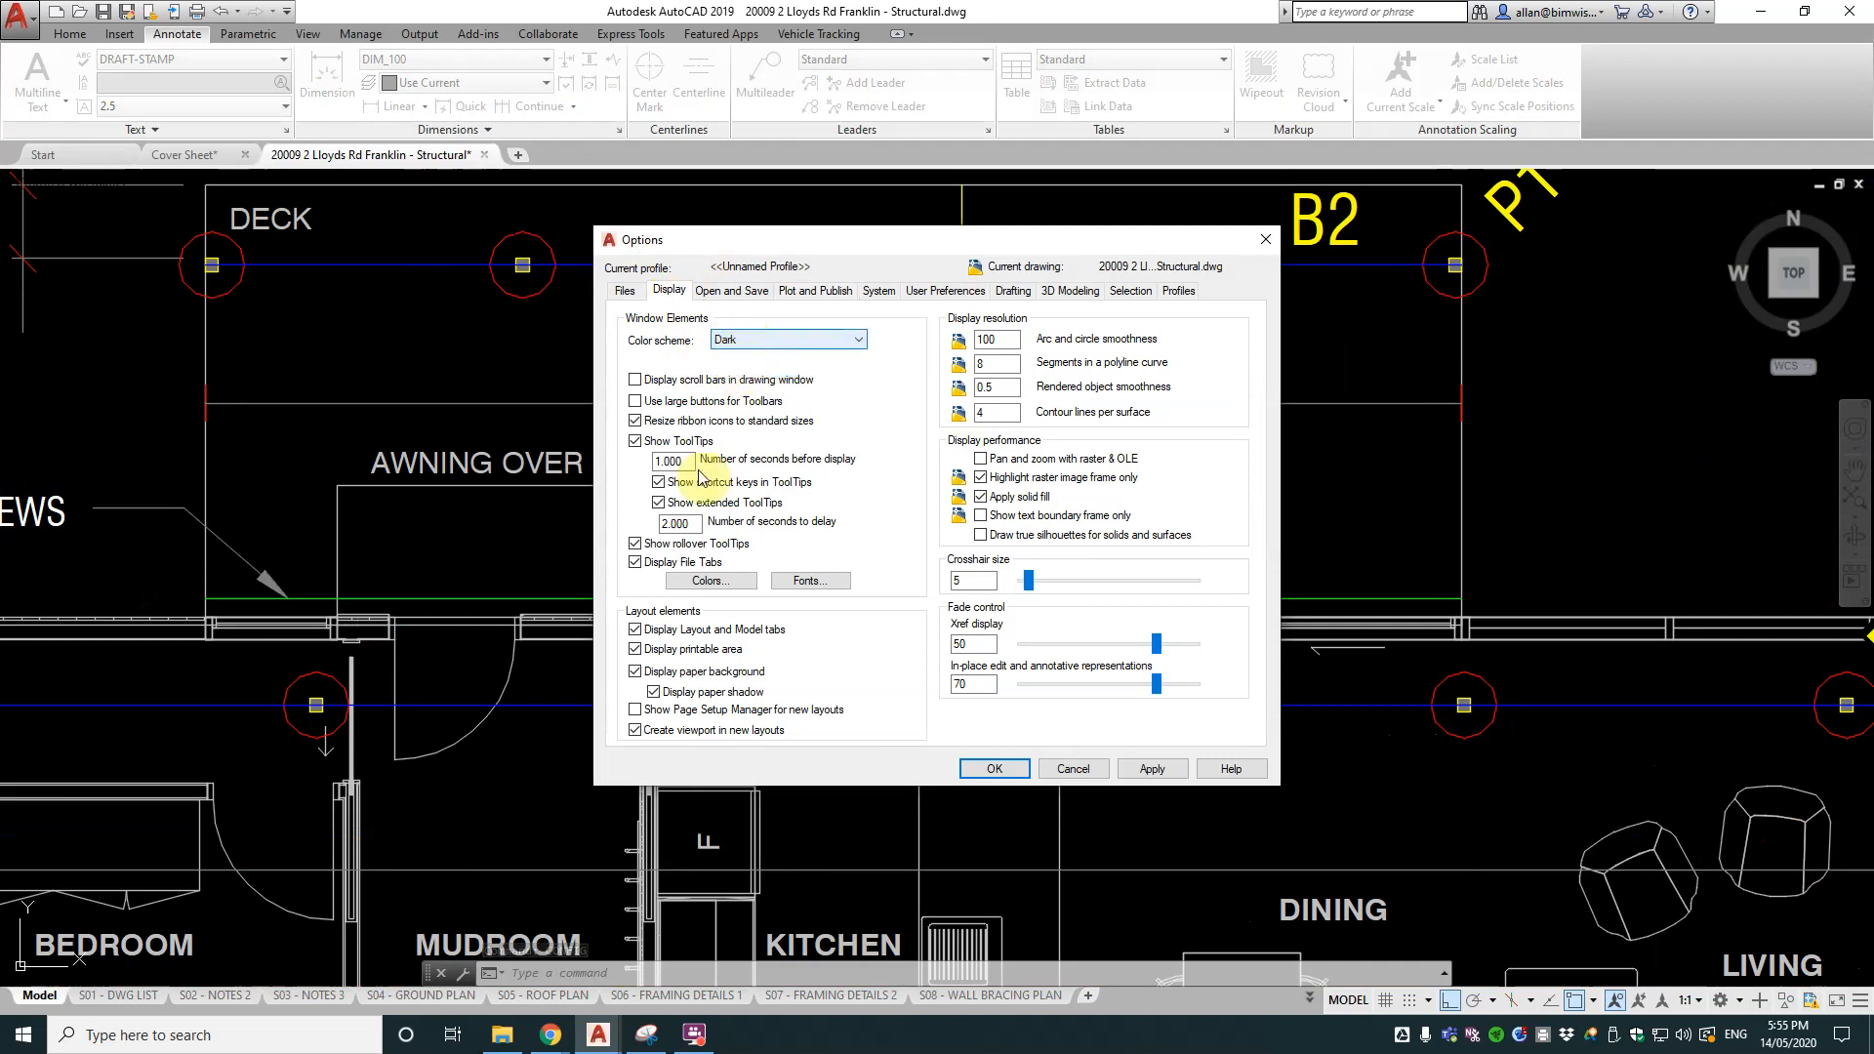
{"action": "left_click", "coordinate": [711, 582]}
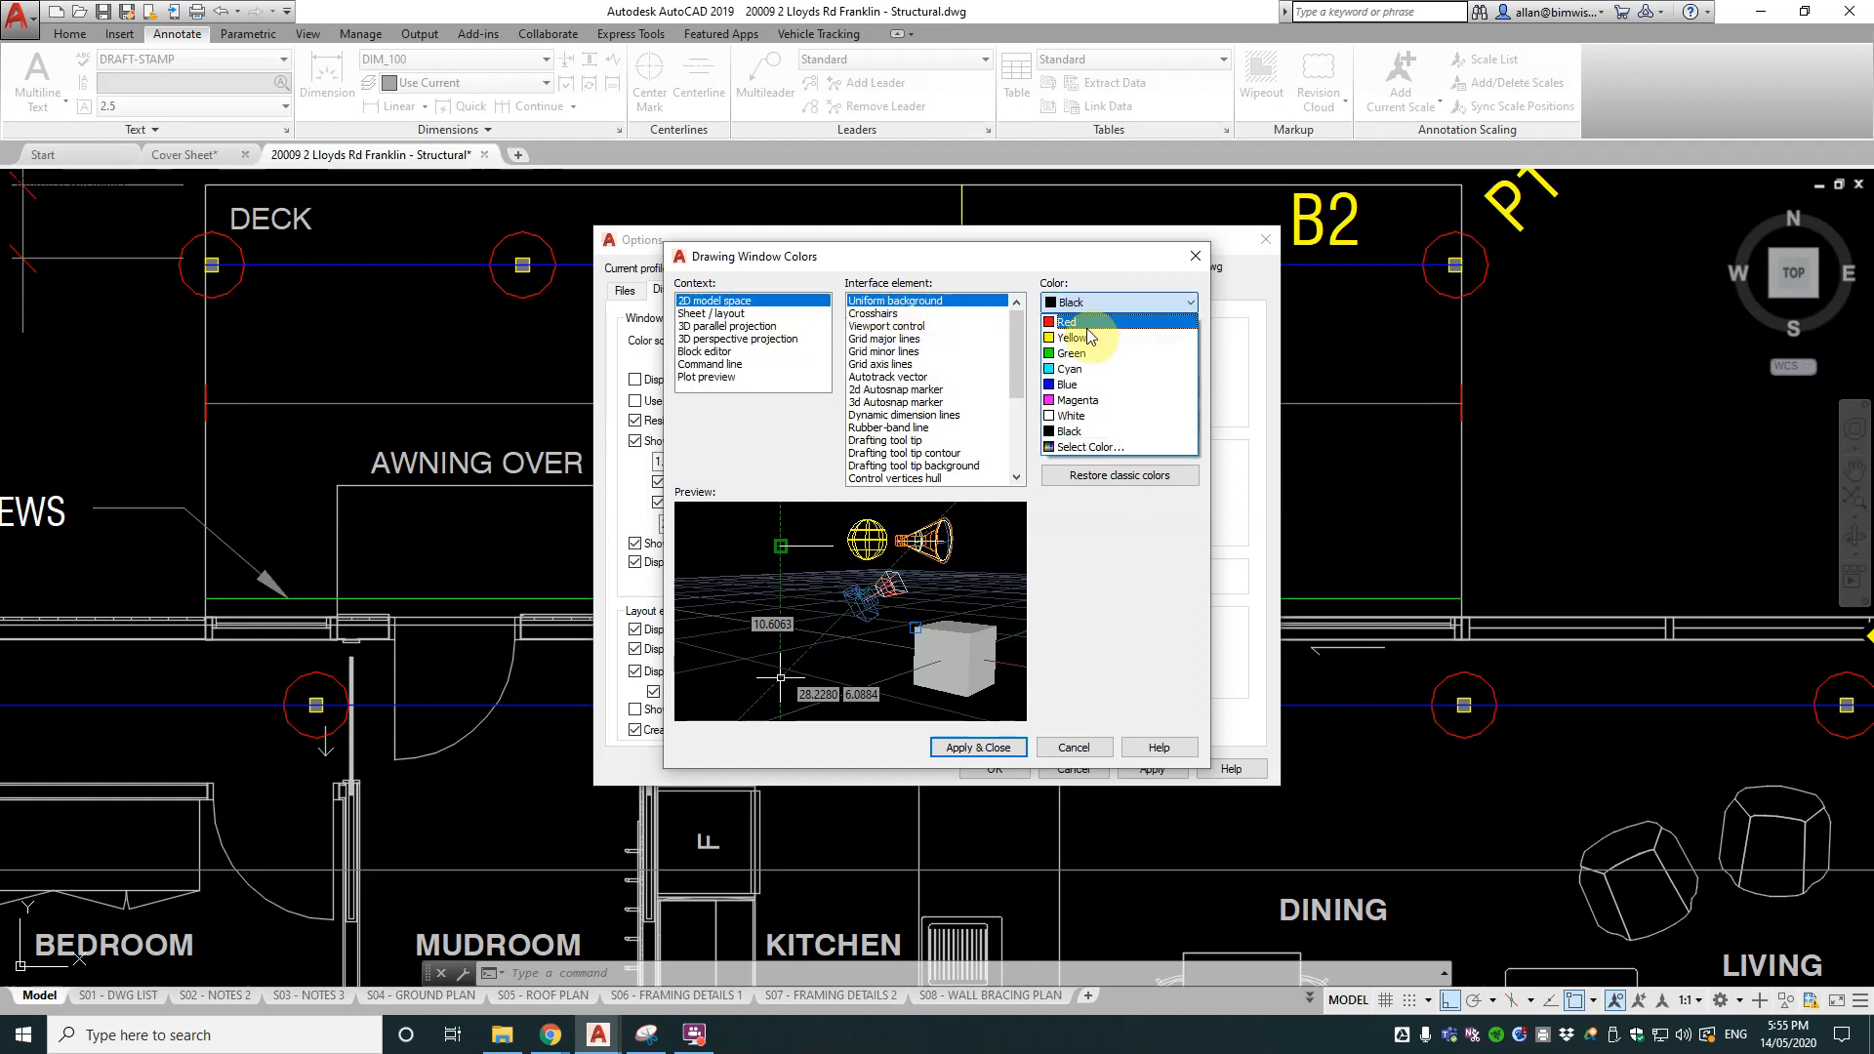
{"action": "left_click", "coordinate": [979, 745]}
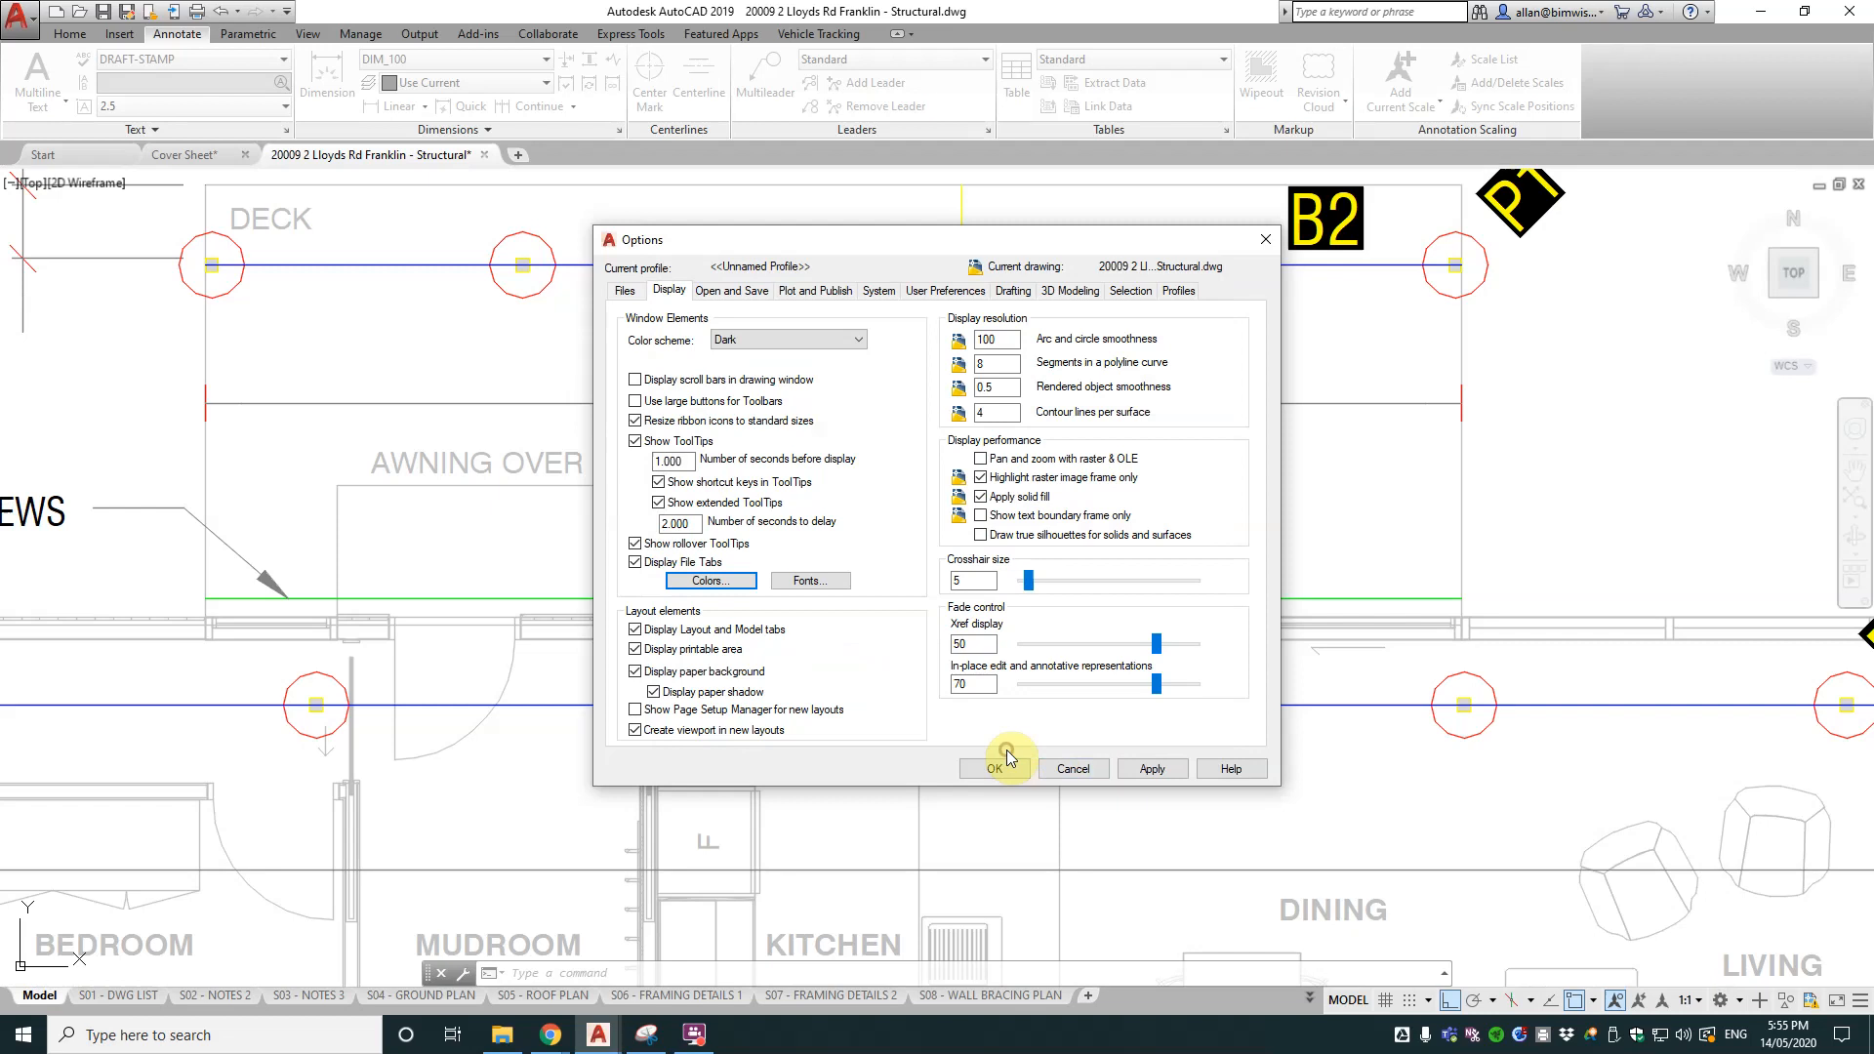
{"action": "left_click", "coordinate": [996, 769]}
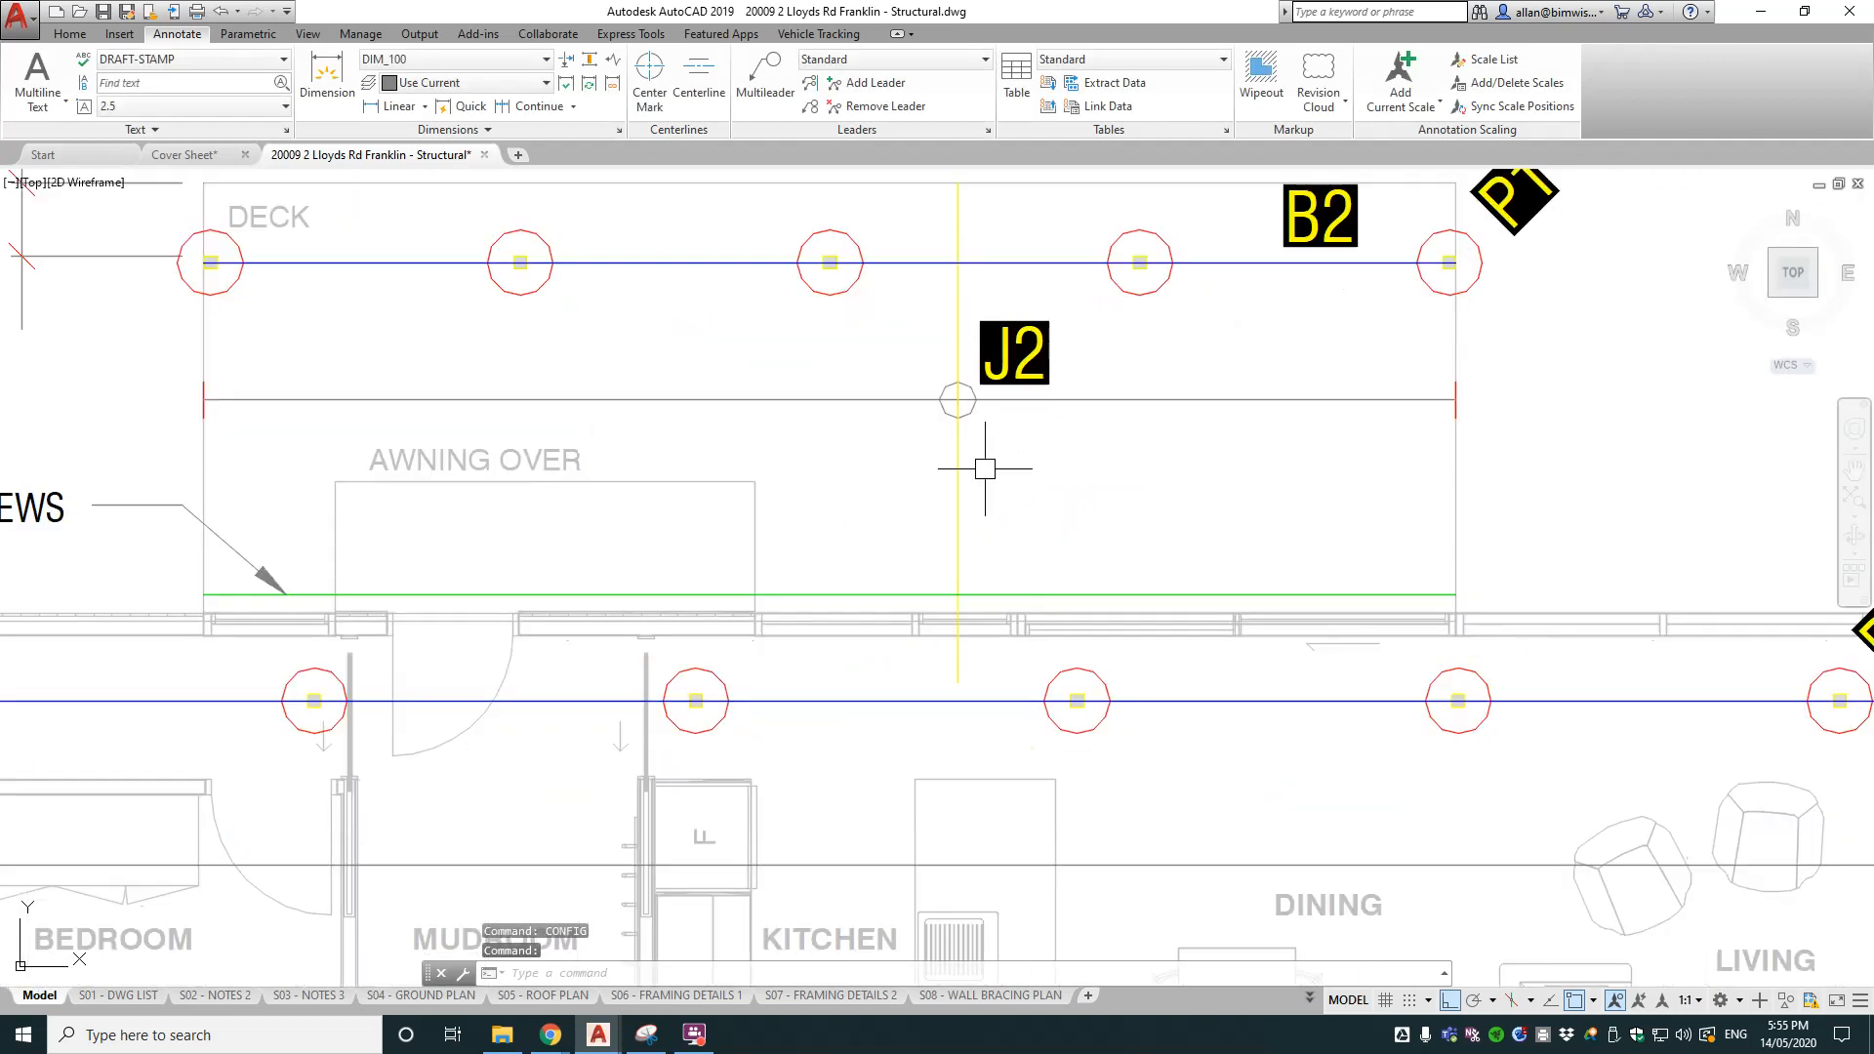
{"action": "mouse_move", "coordinate": [993, 471]}
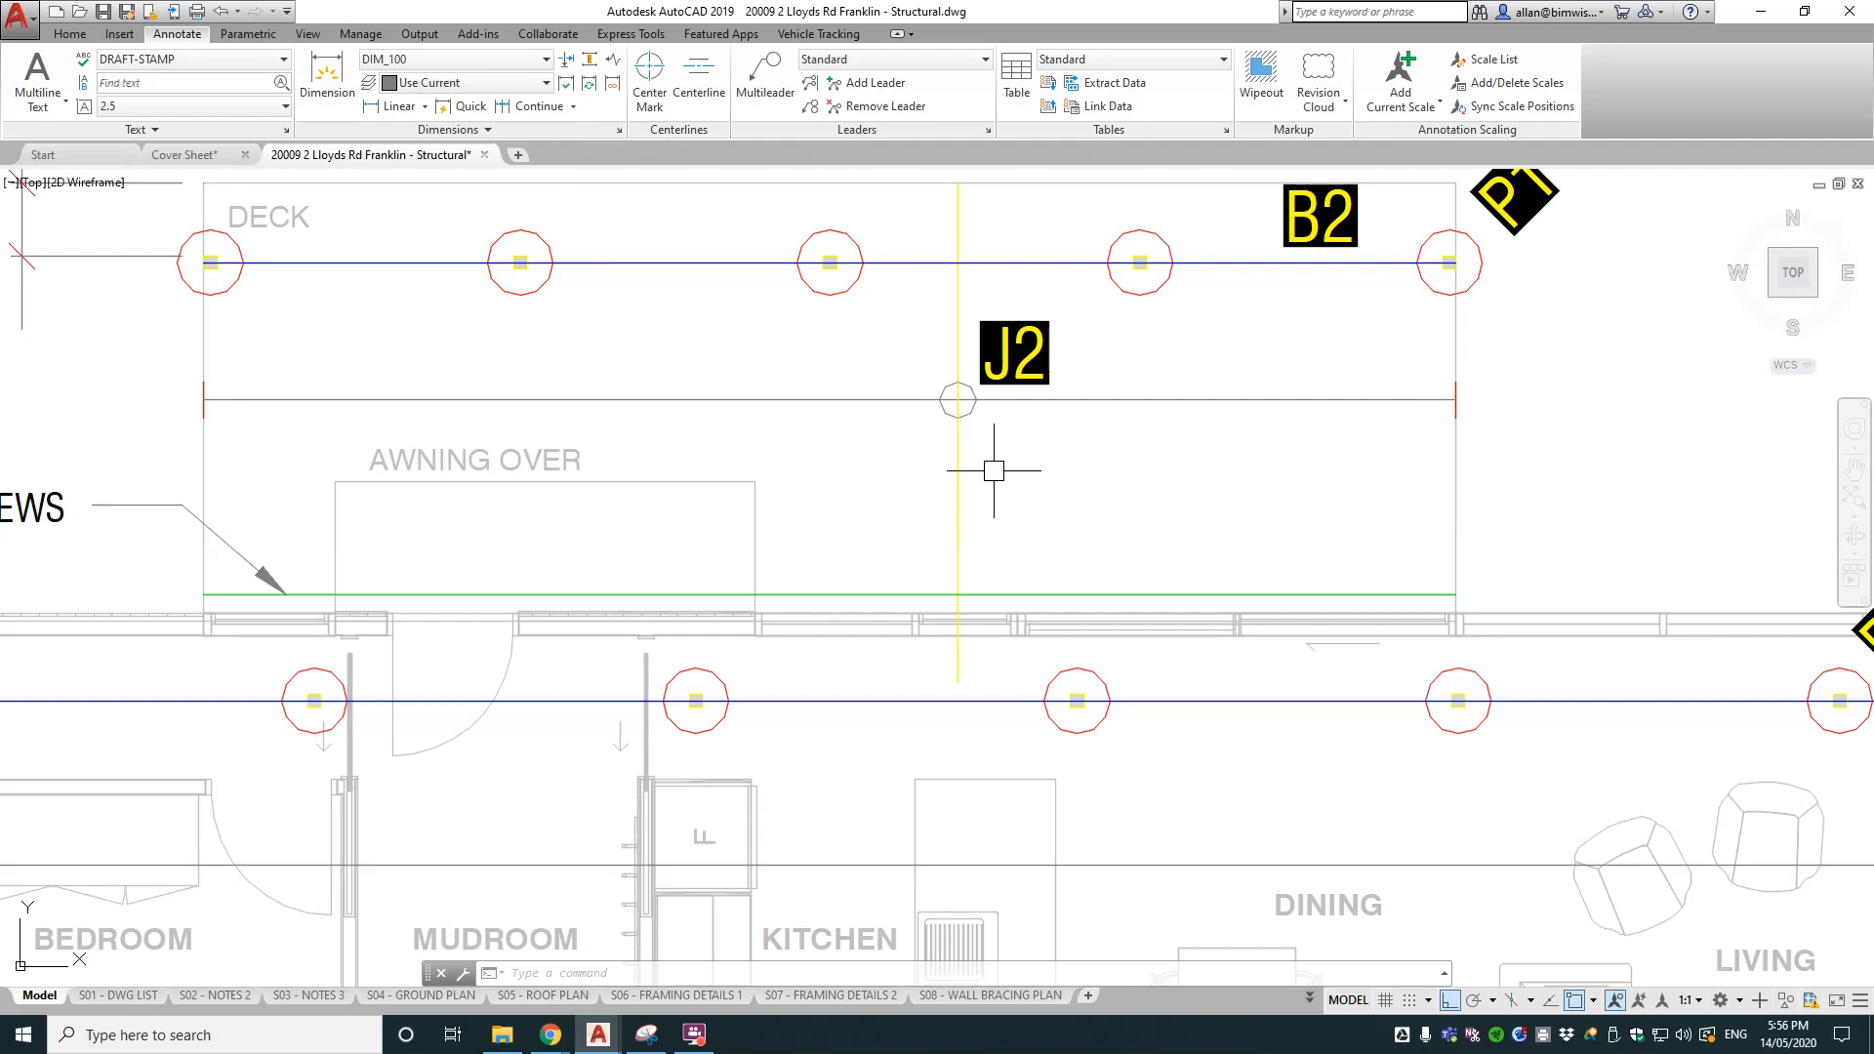
Step: Set the 2D model space uniform background back to Black in Display > Colors
{"action": "type", "text": "cofnig"}
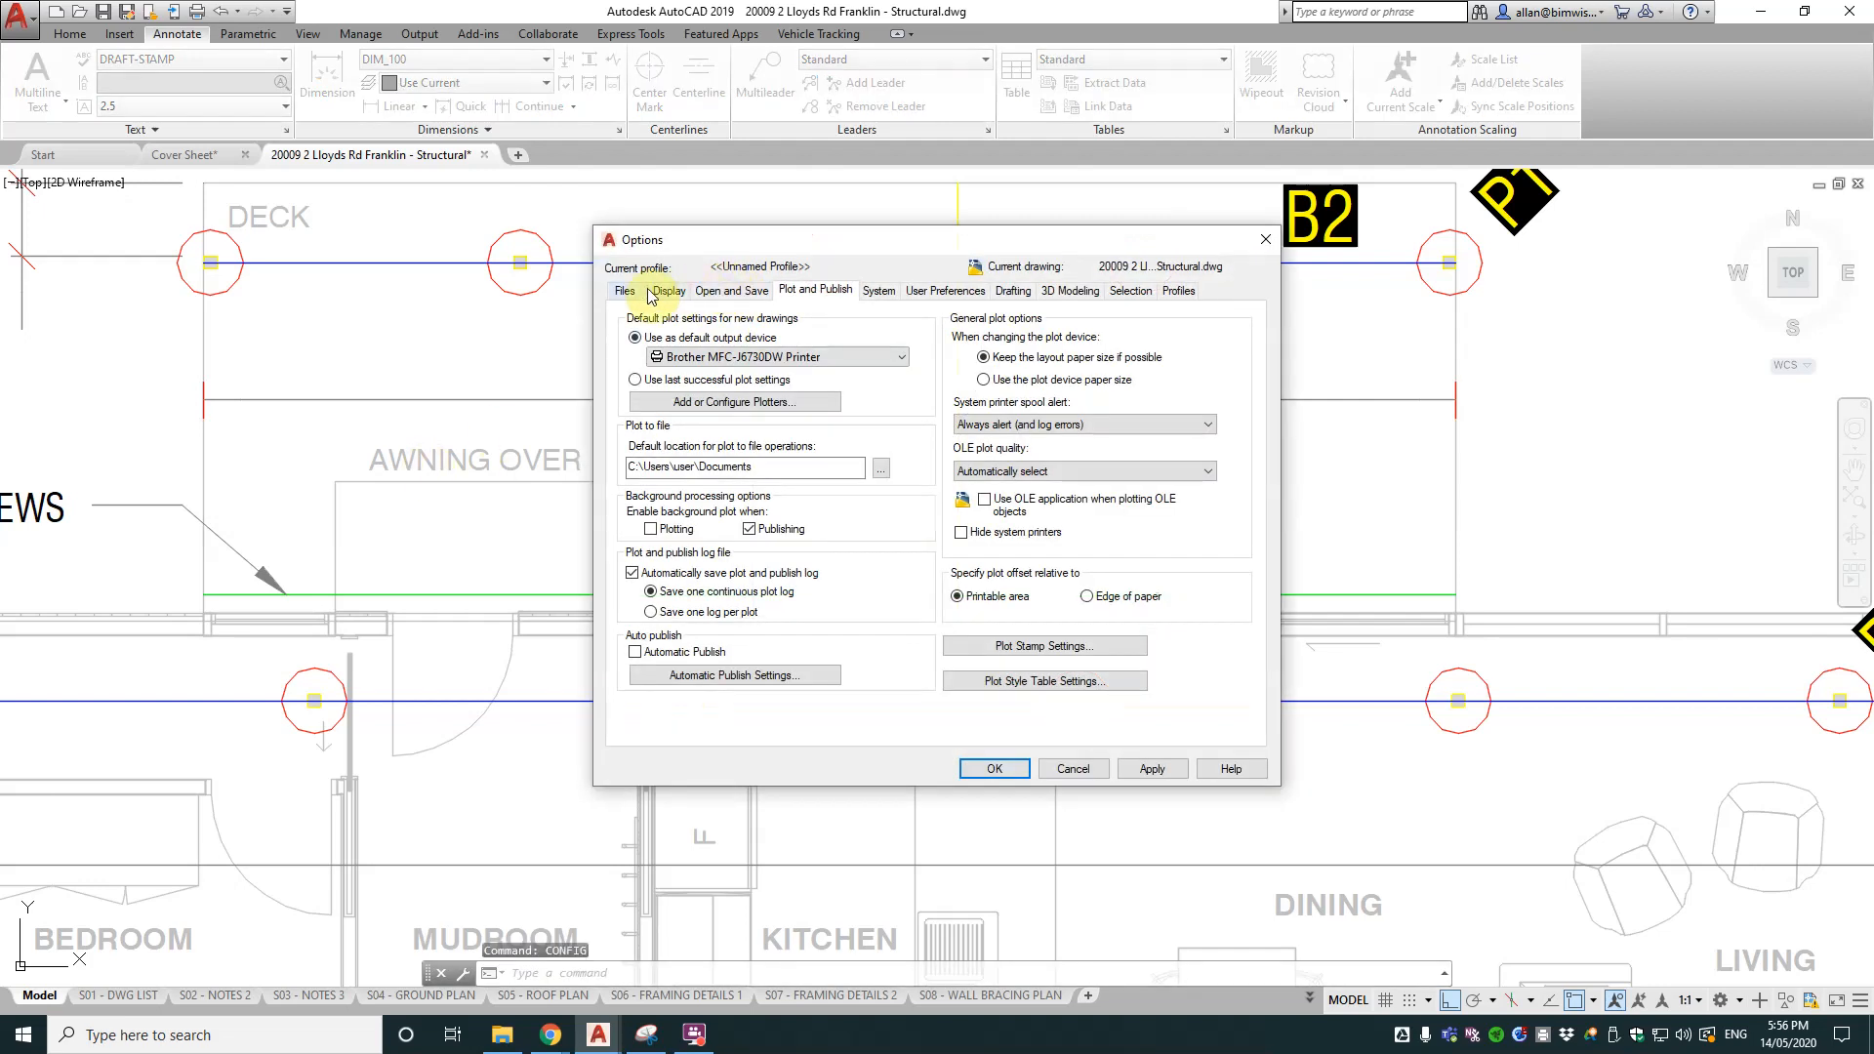
{"action": "left_click", "coordinate": [668, 289]}
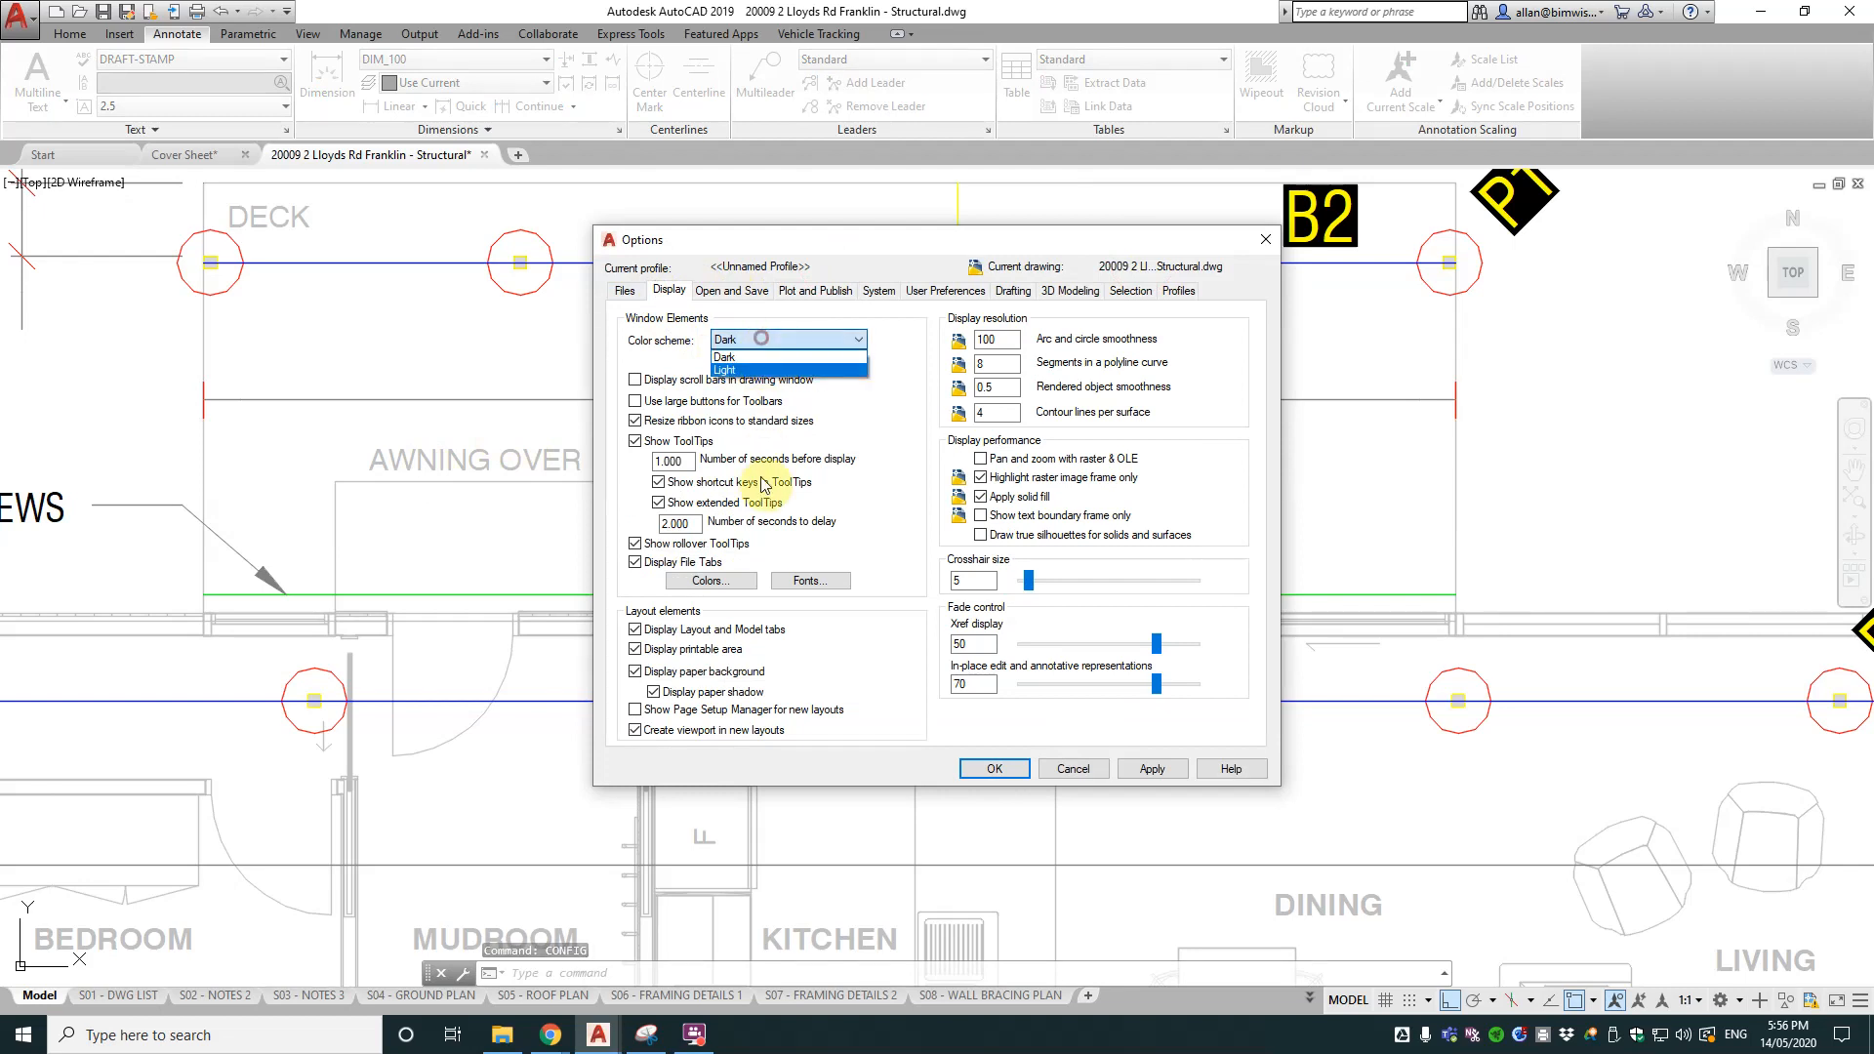
{"action": "left_click", "coordinate": [710, 582]}
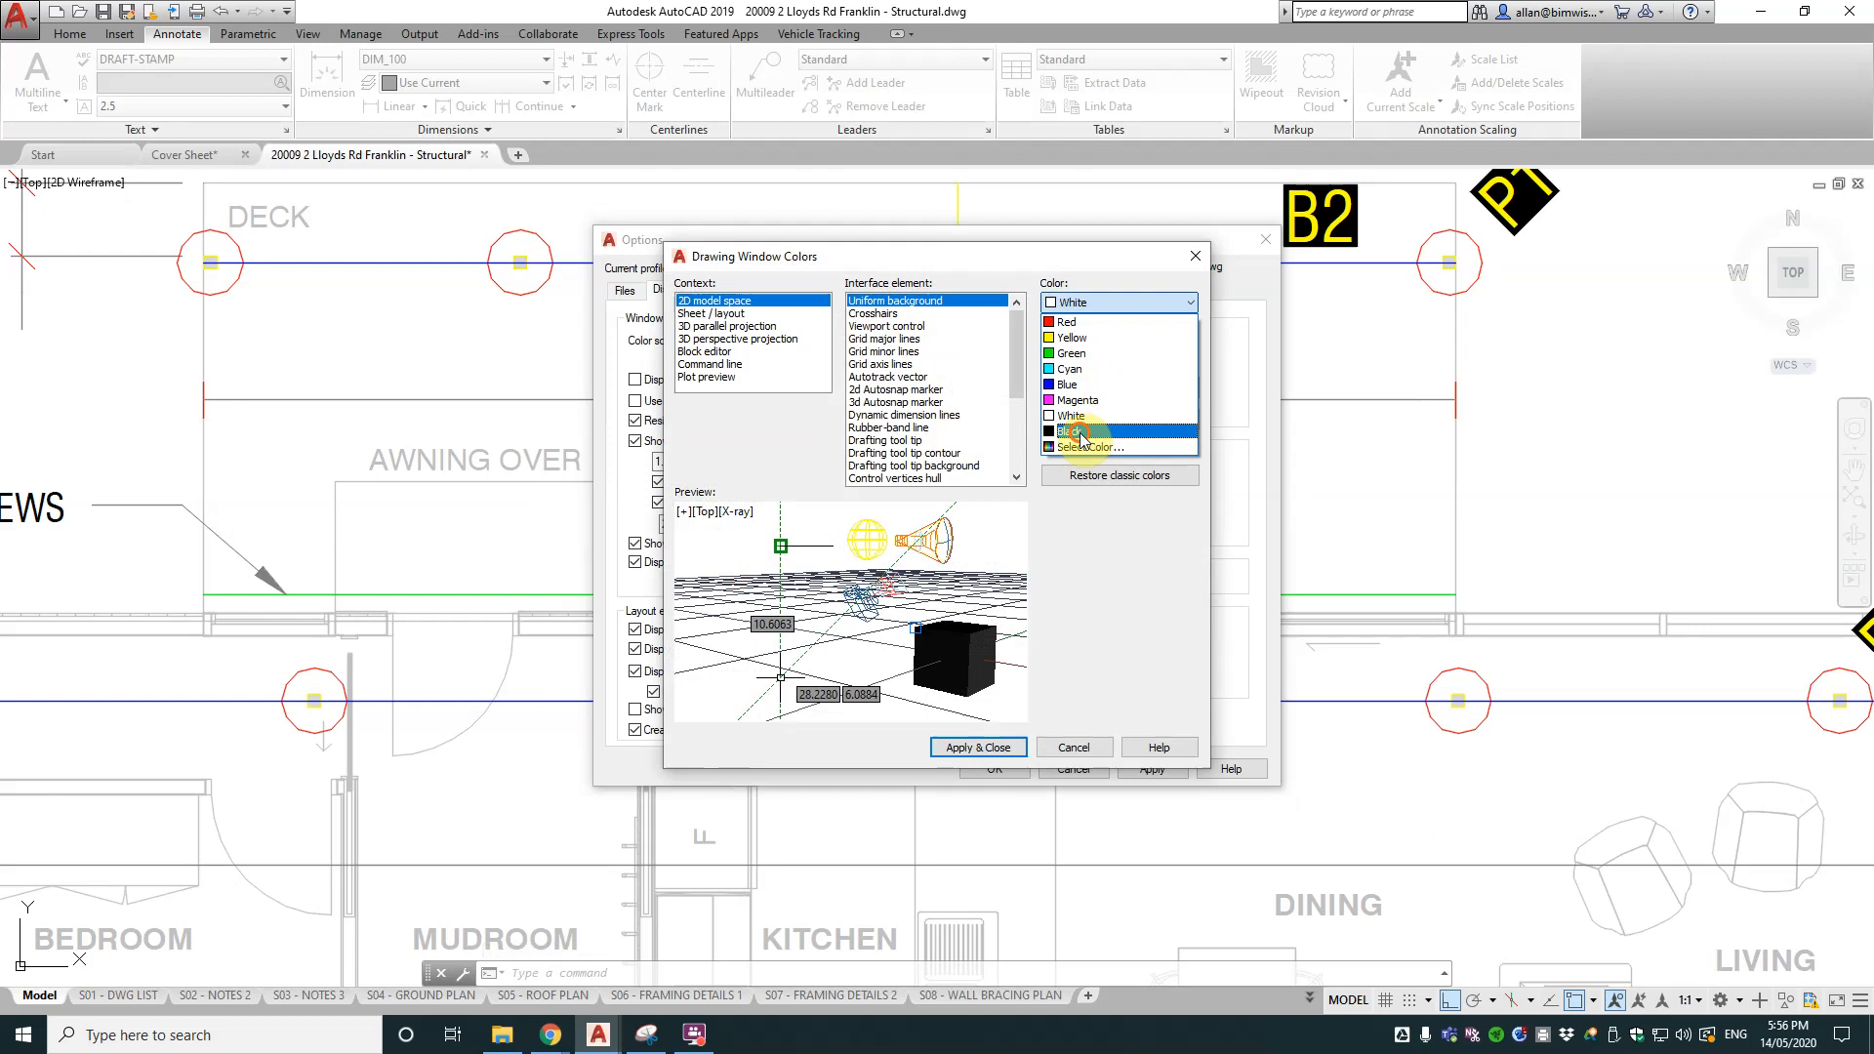
{"action": "left_click", "coordinate": [978, 746]}
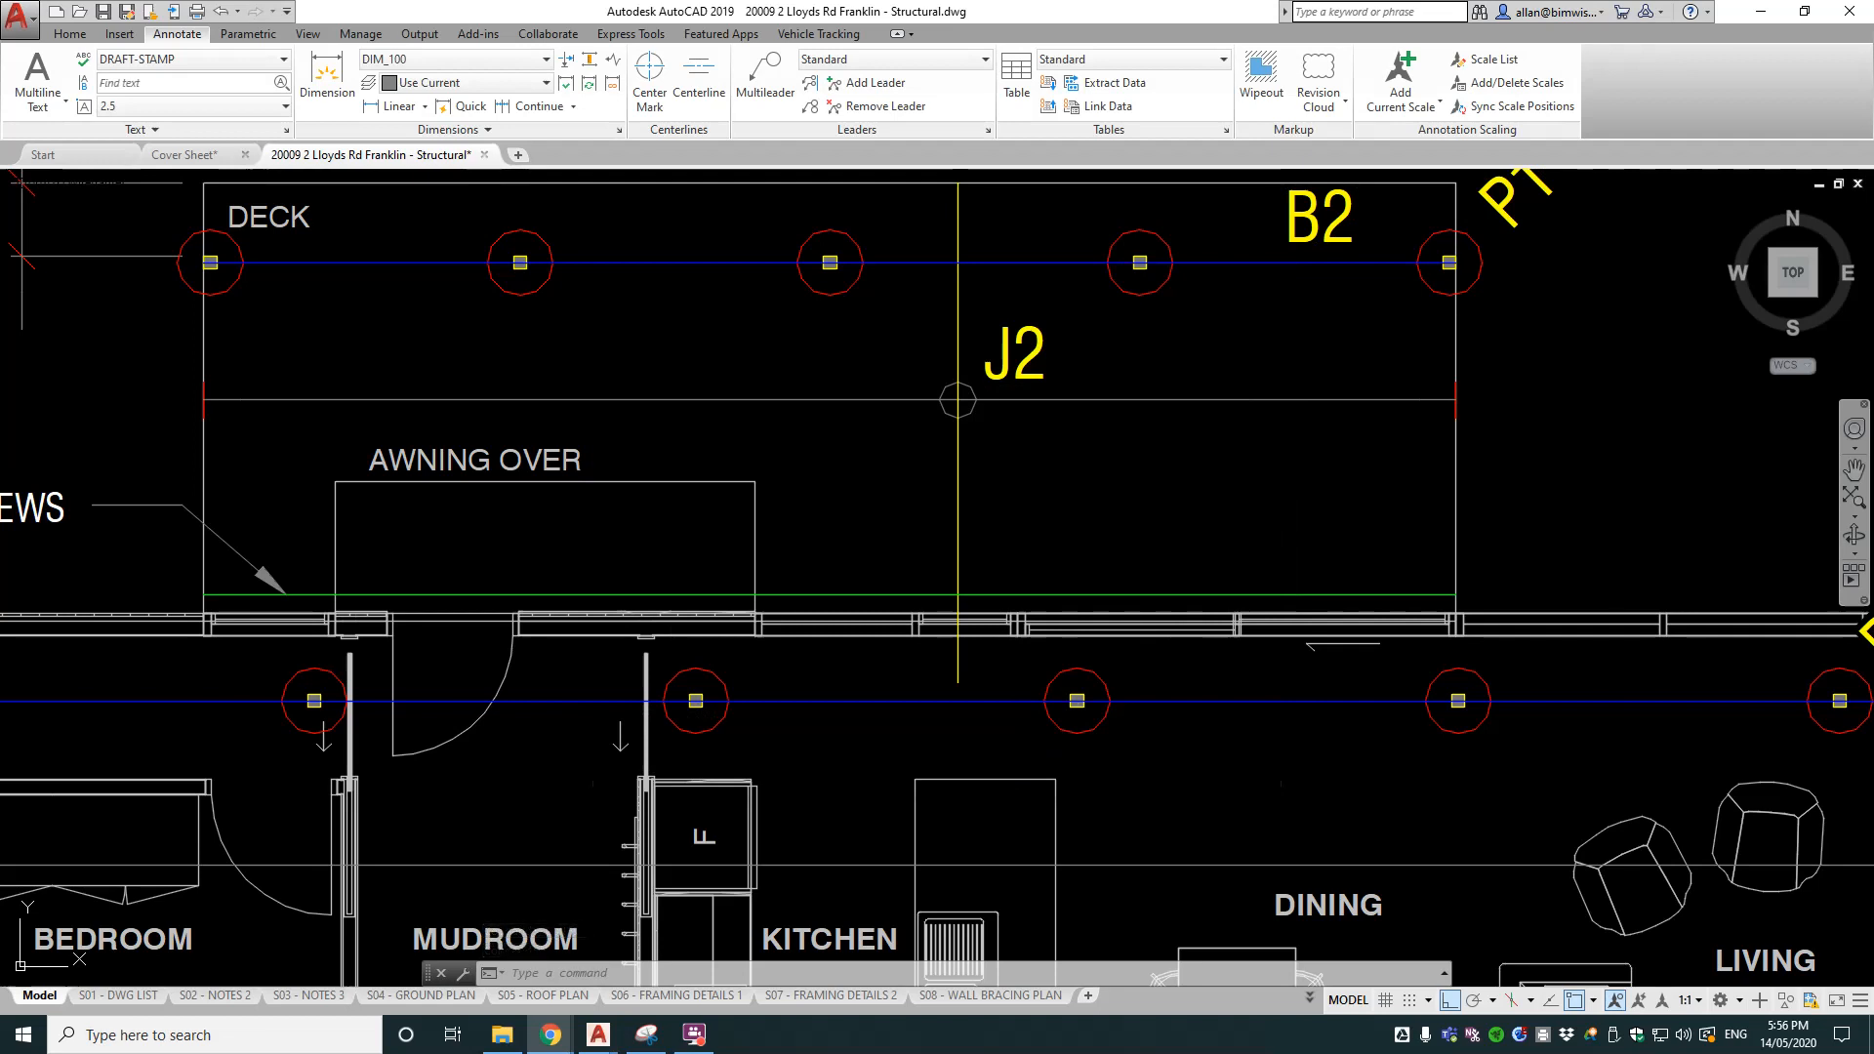
{"action": "mouse_move", "coordinate": [1379, 486]}
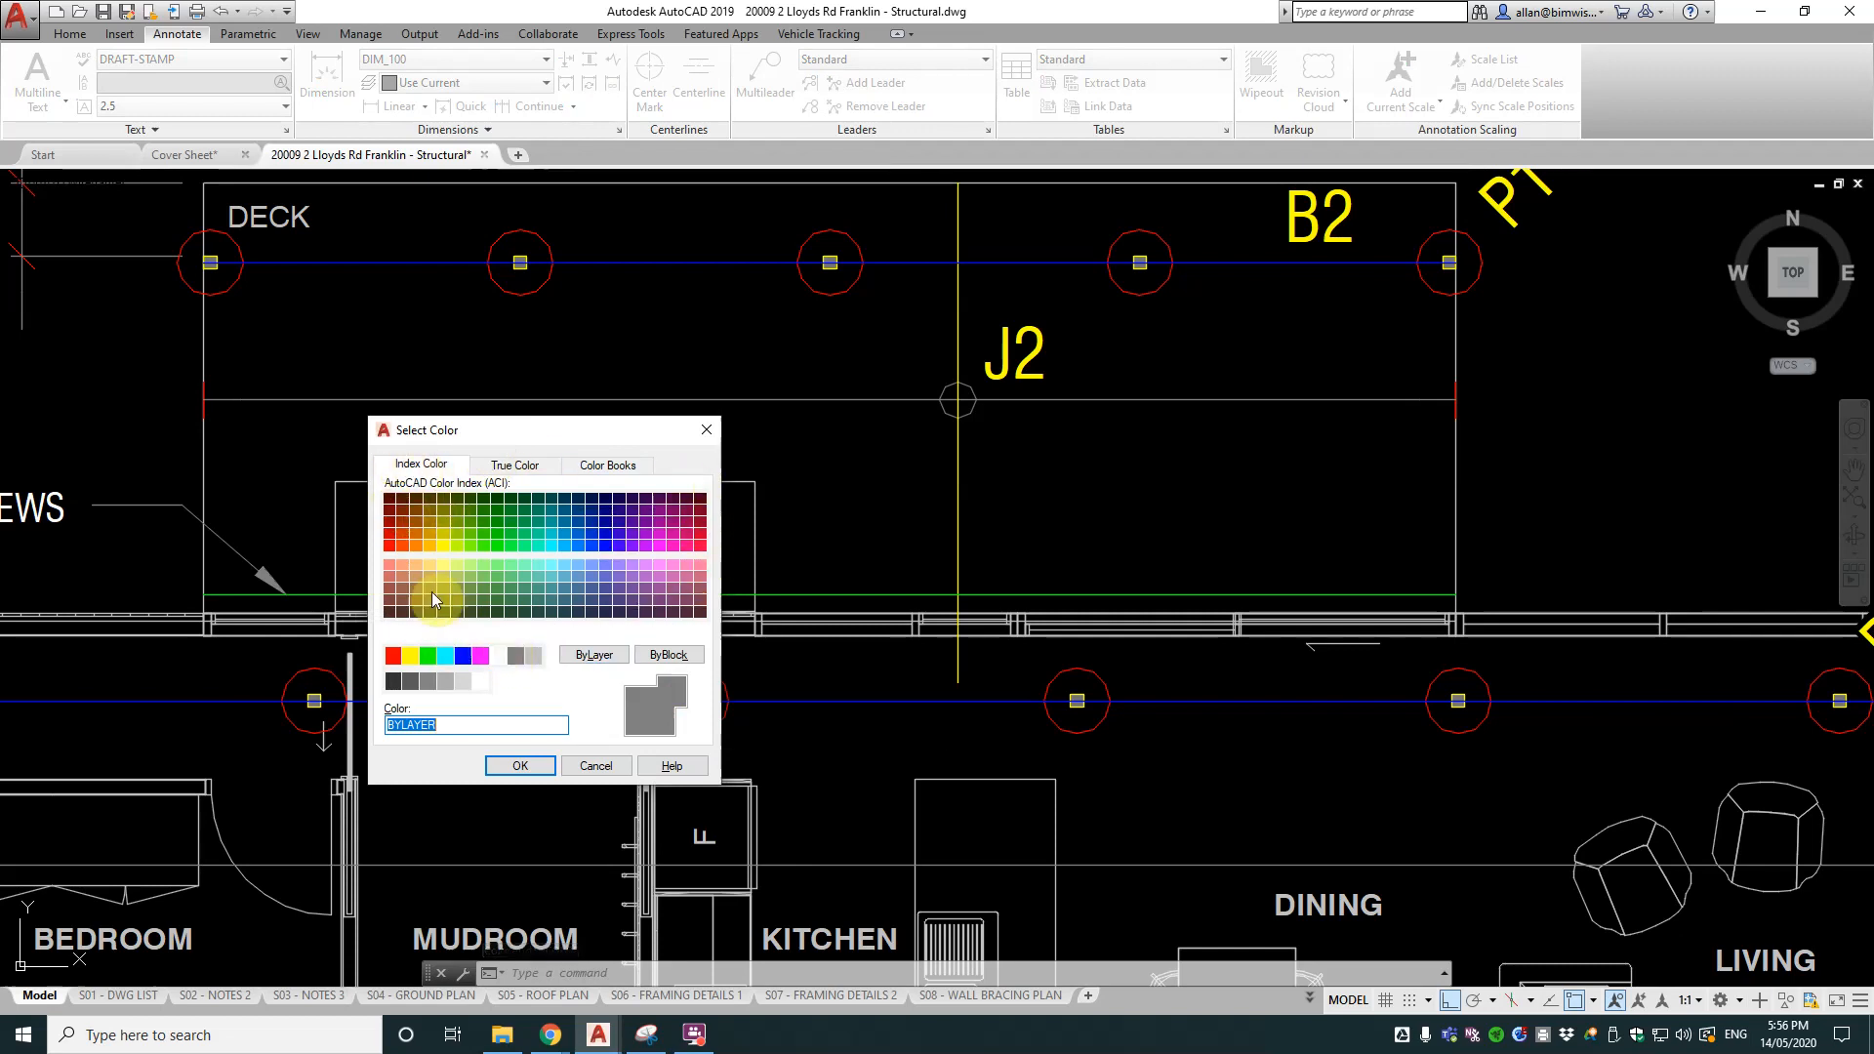
{"action": "mouse_move", "coordinate": [550, 602]}
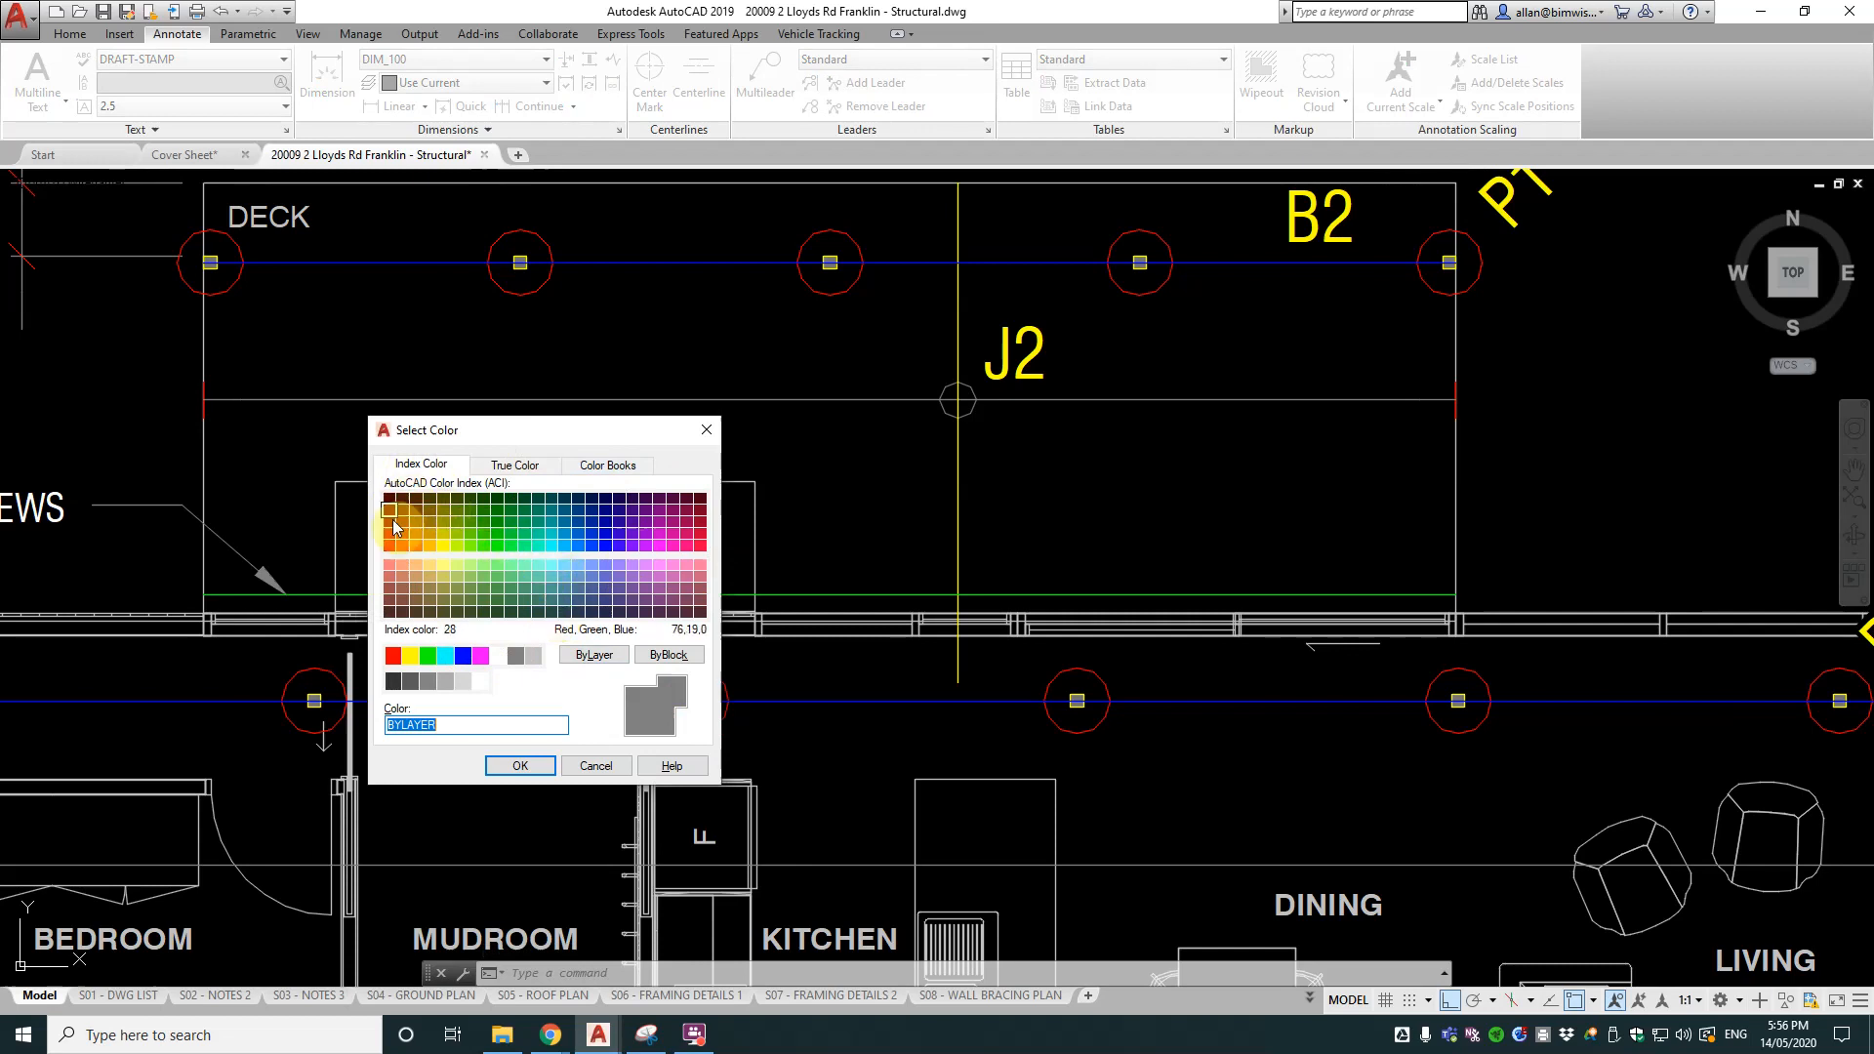
{"action": "mouse_move", "coordinate": [506, 693]}
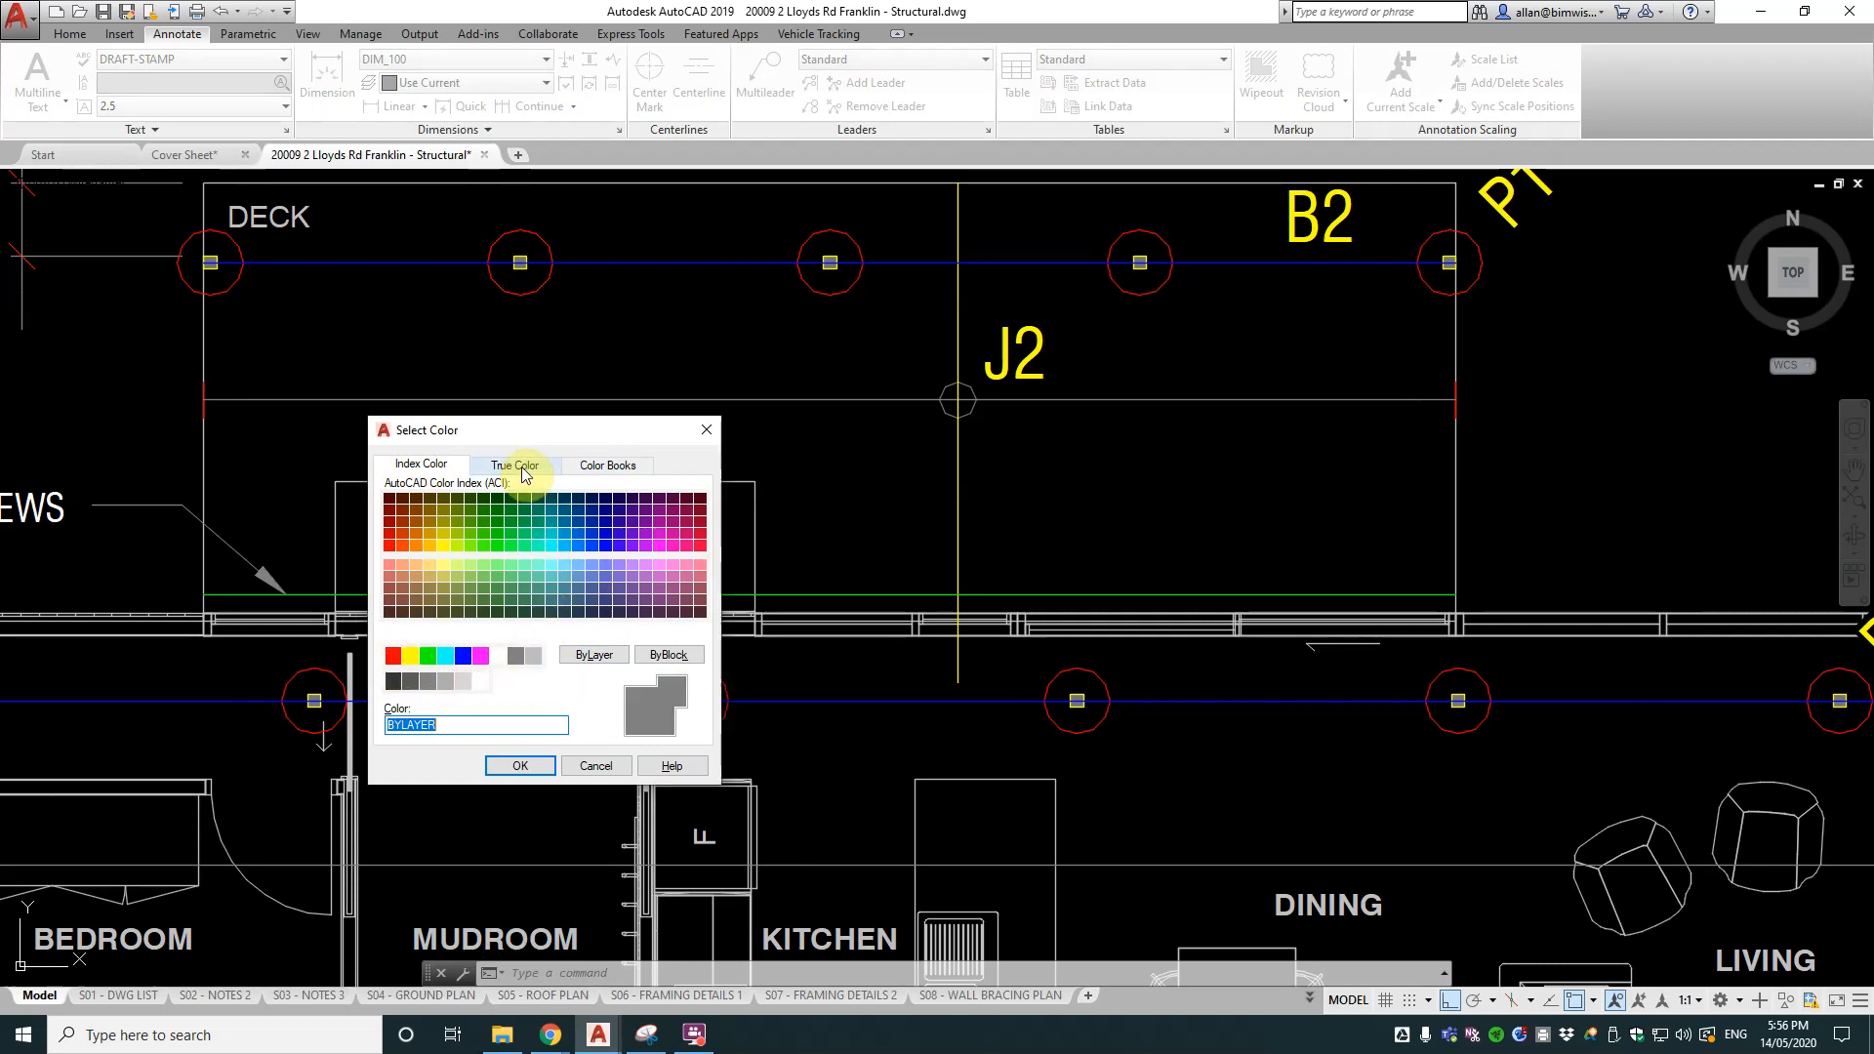
Step: Browse the True Color and RAL CLASSIC Color Books tabs, then return to the Index Color palette
{"action": "left_click", "coordinate": [516, 464]}
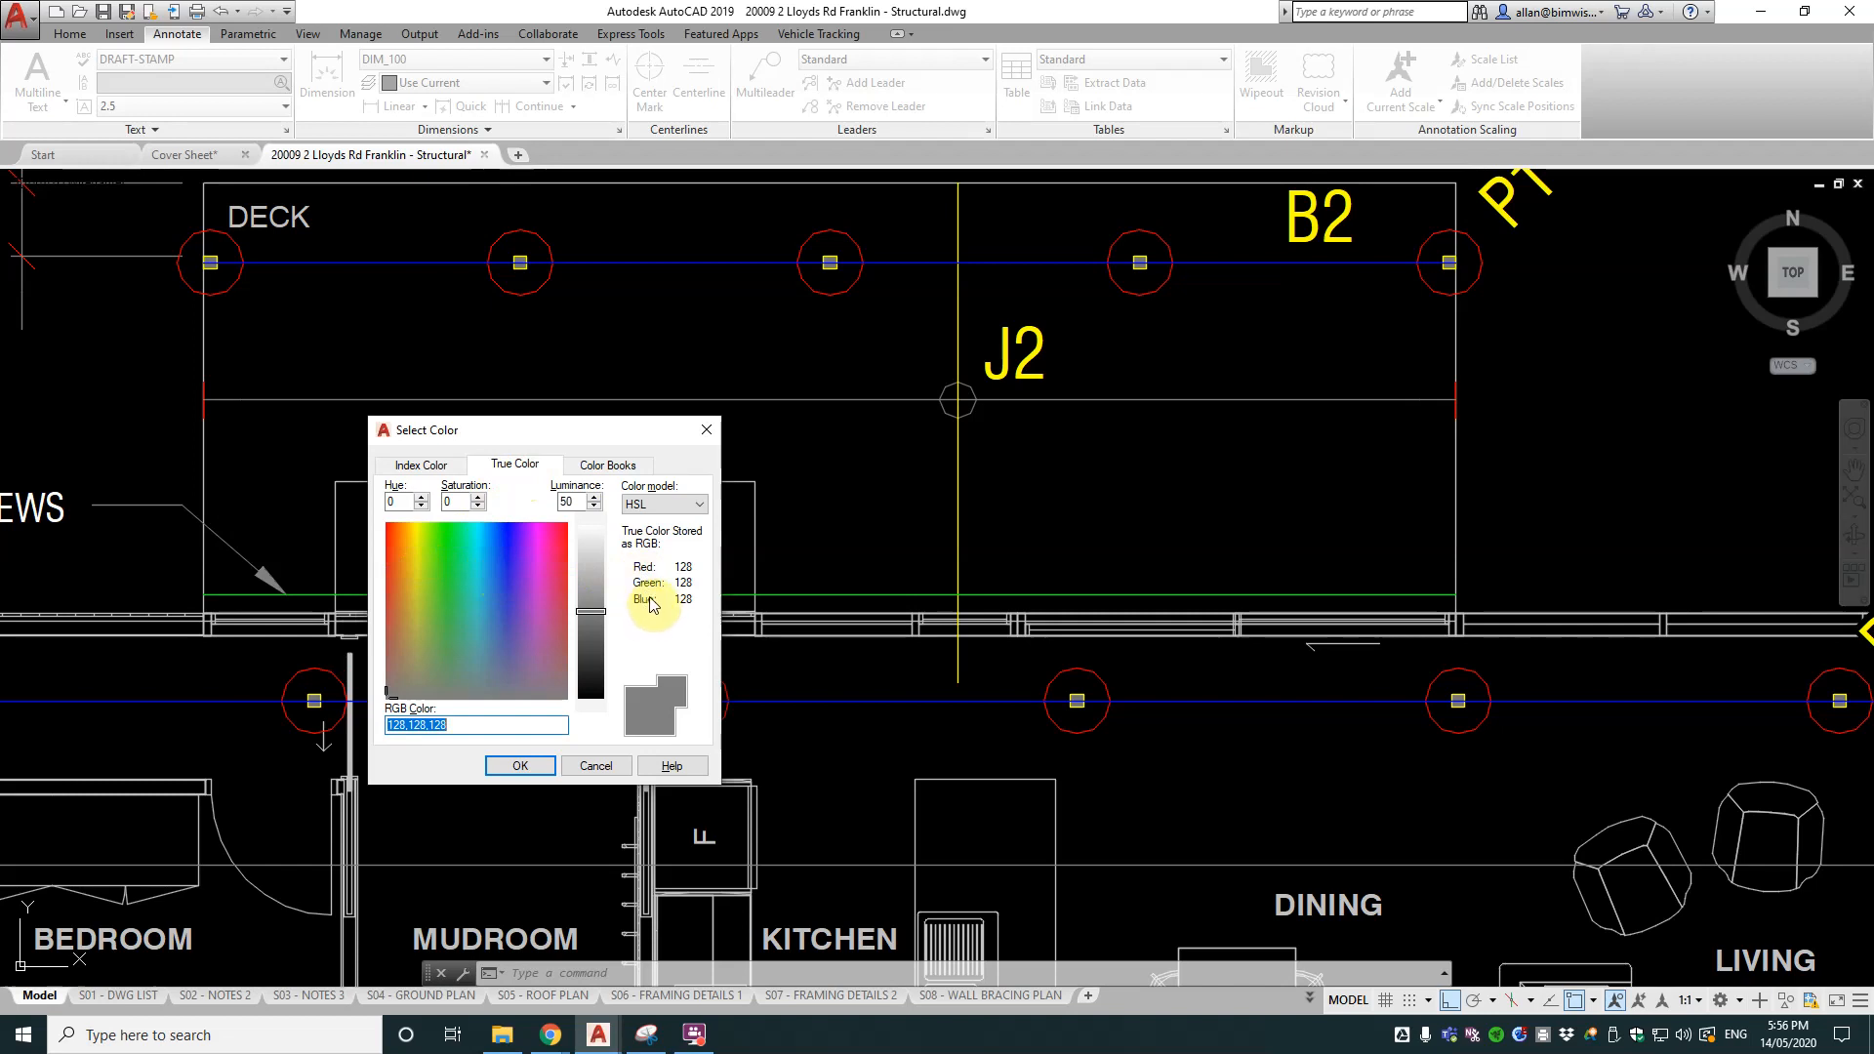
{"action": "mouse_move", "coordinate": [638, 571]}
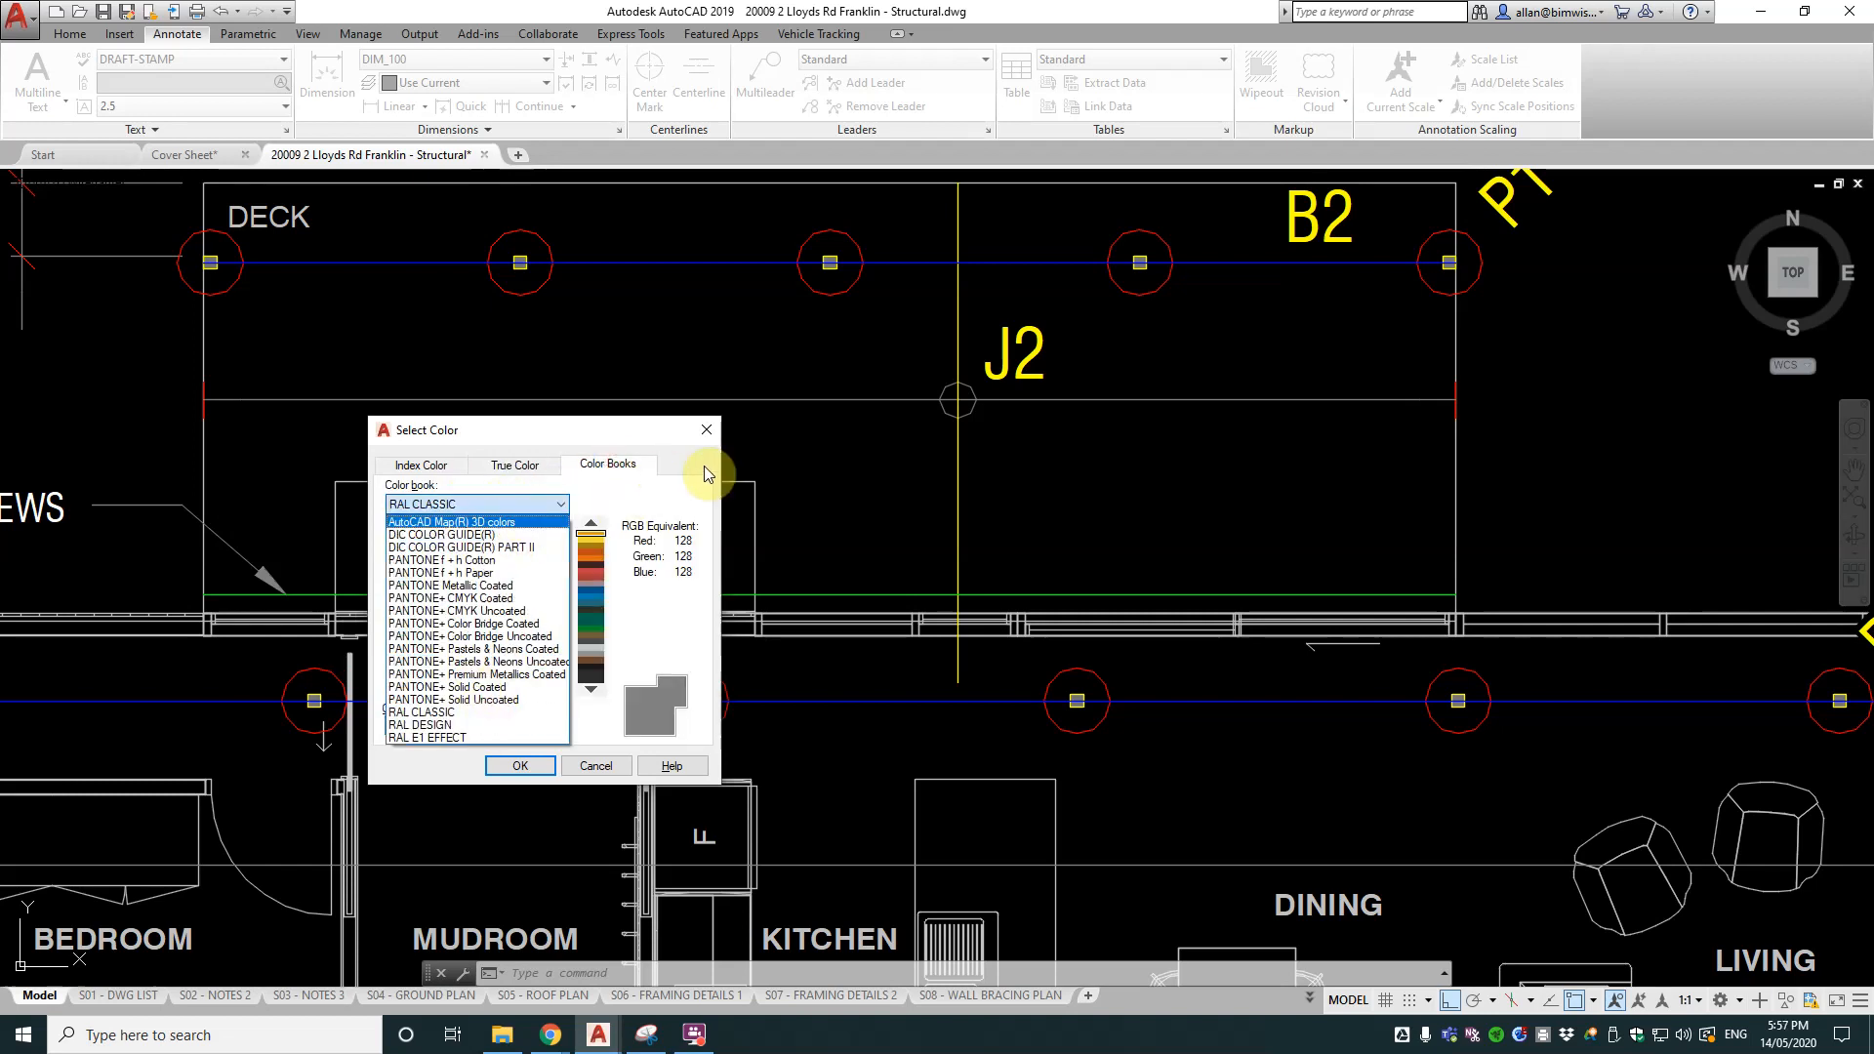
{"action": "left_click", "coordinate": [422, 710]}
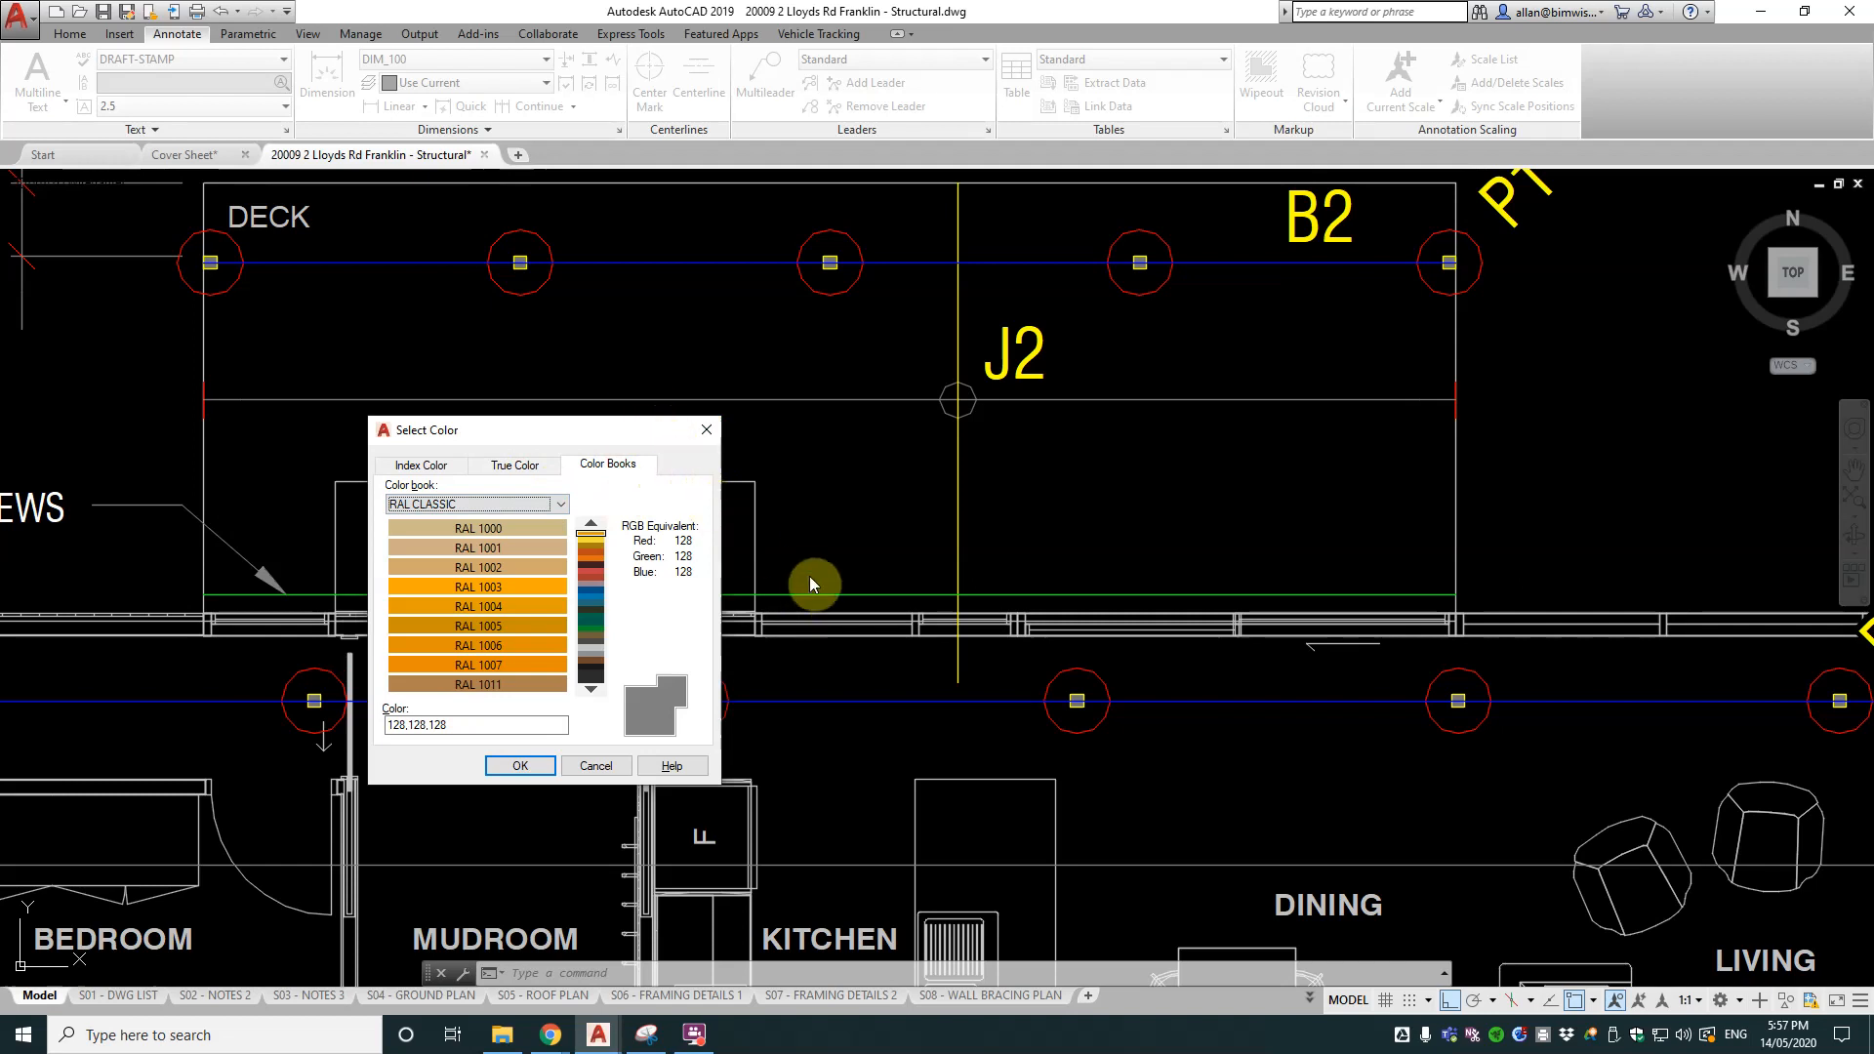
{"action": "mouse_move", "coordinate": [677, 512]}
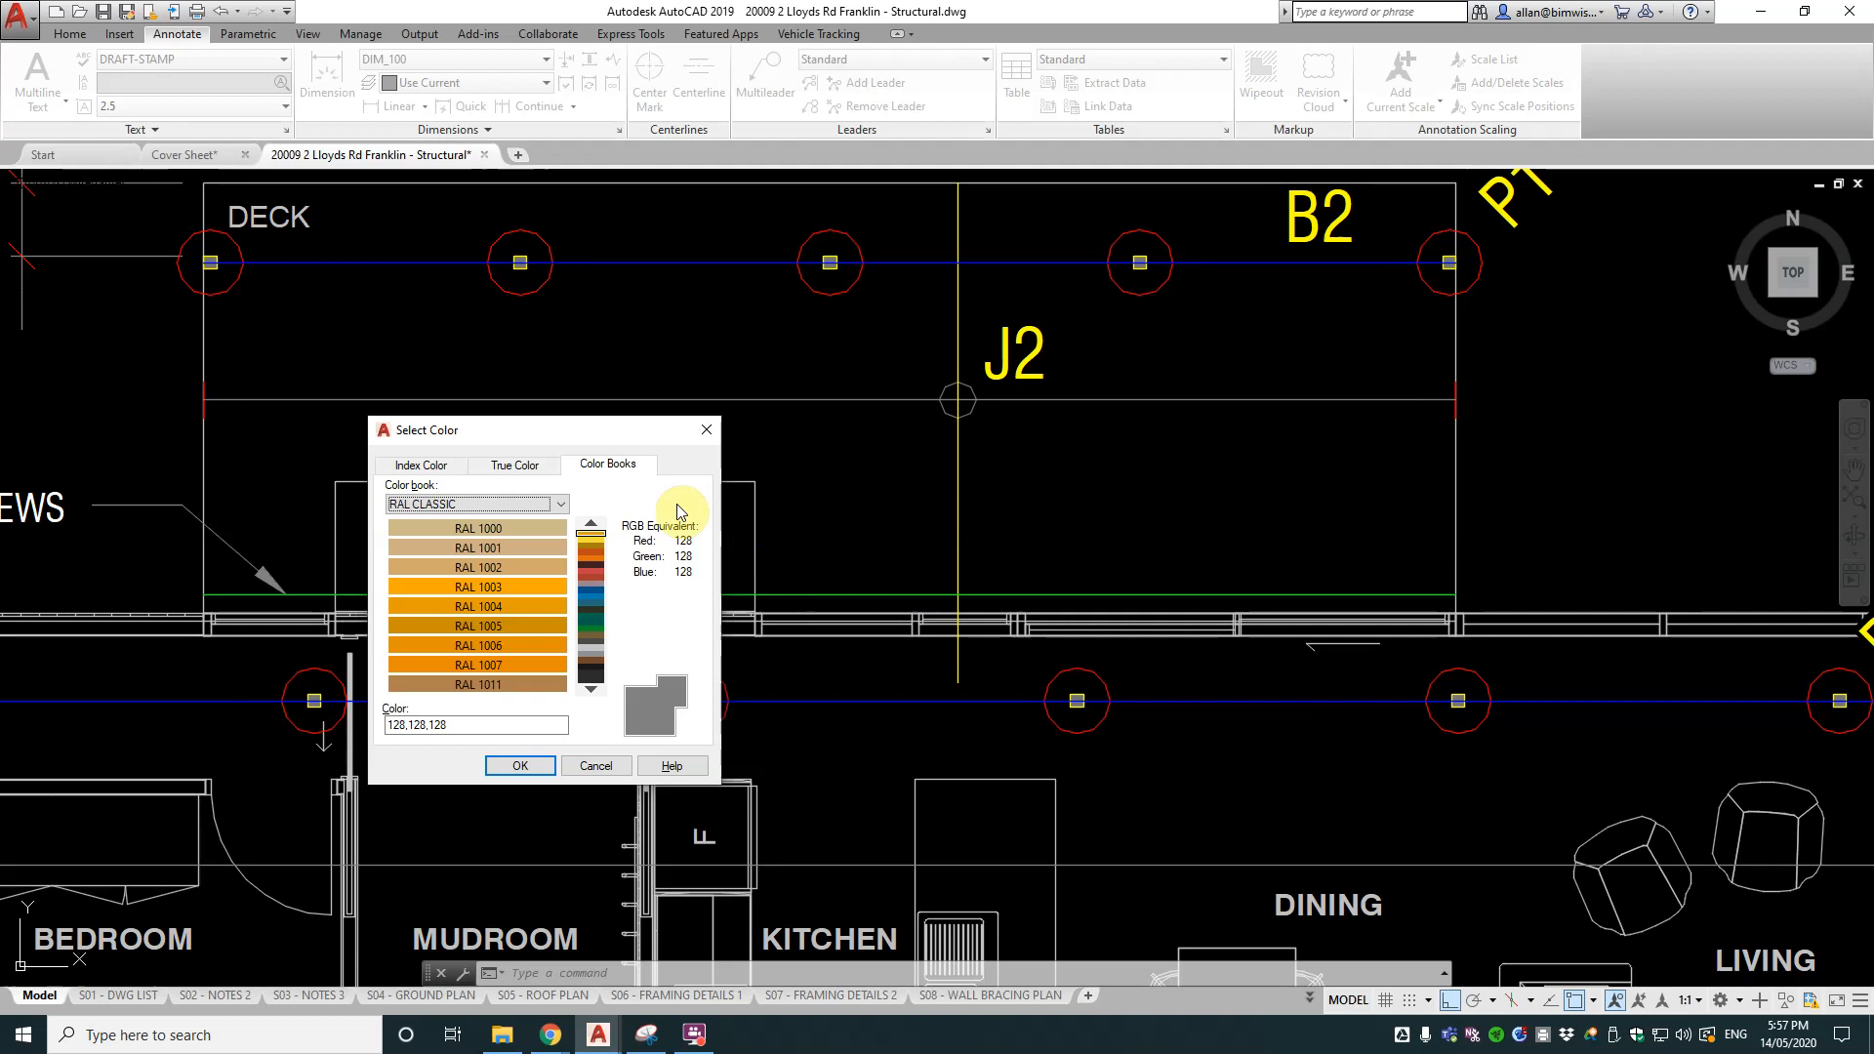
{"action": "left_click", "coordinate": [422, 465]}
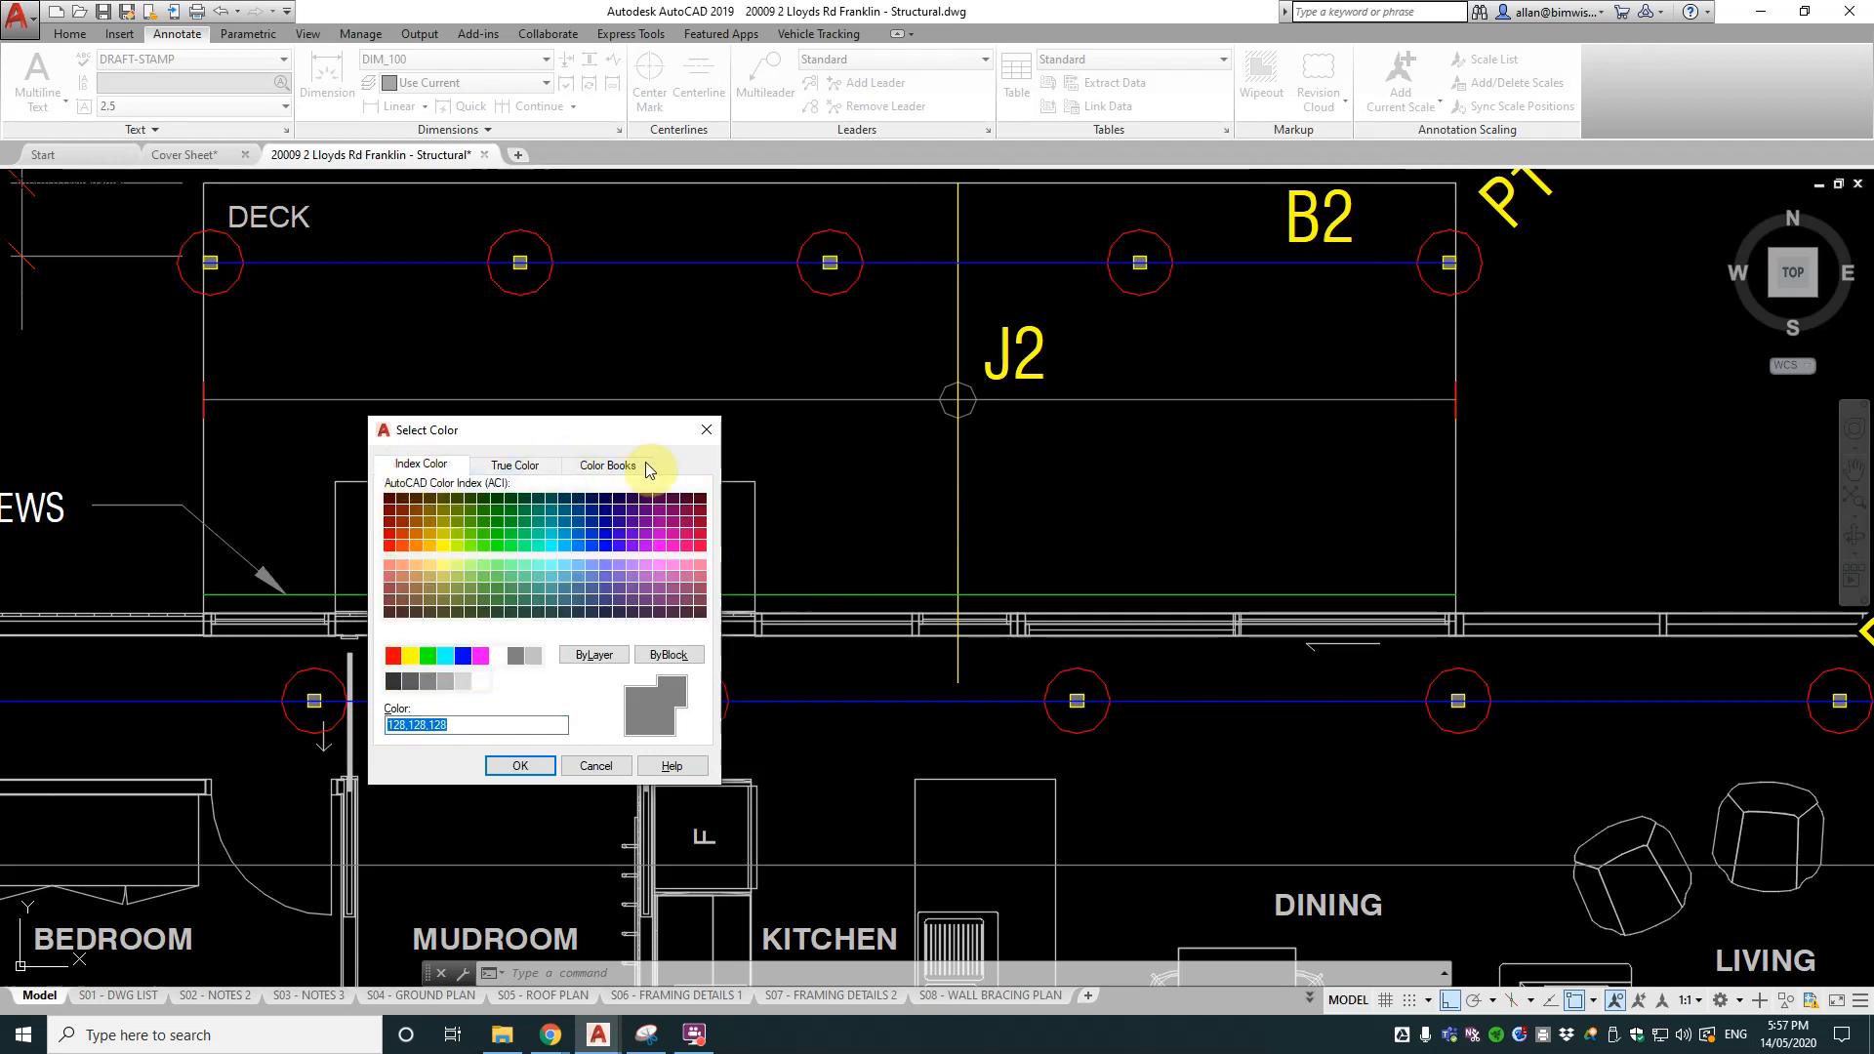
{"action": "left_click", "coordinate": [519, 765]}
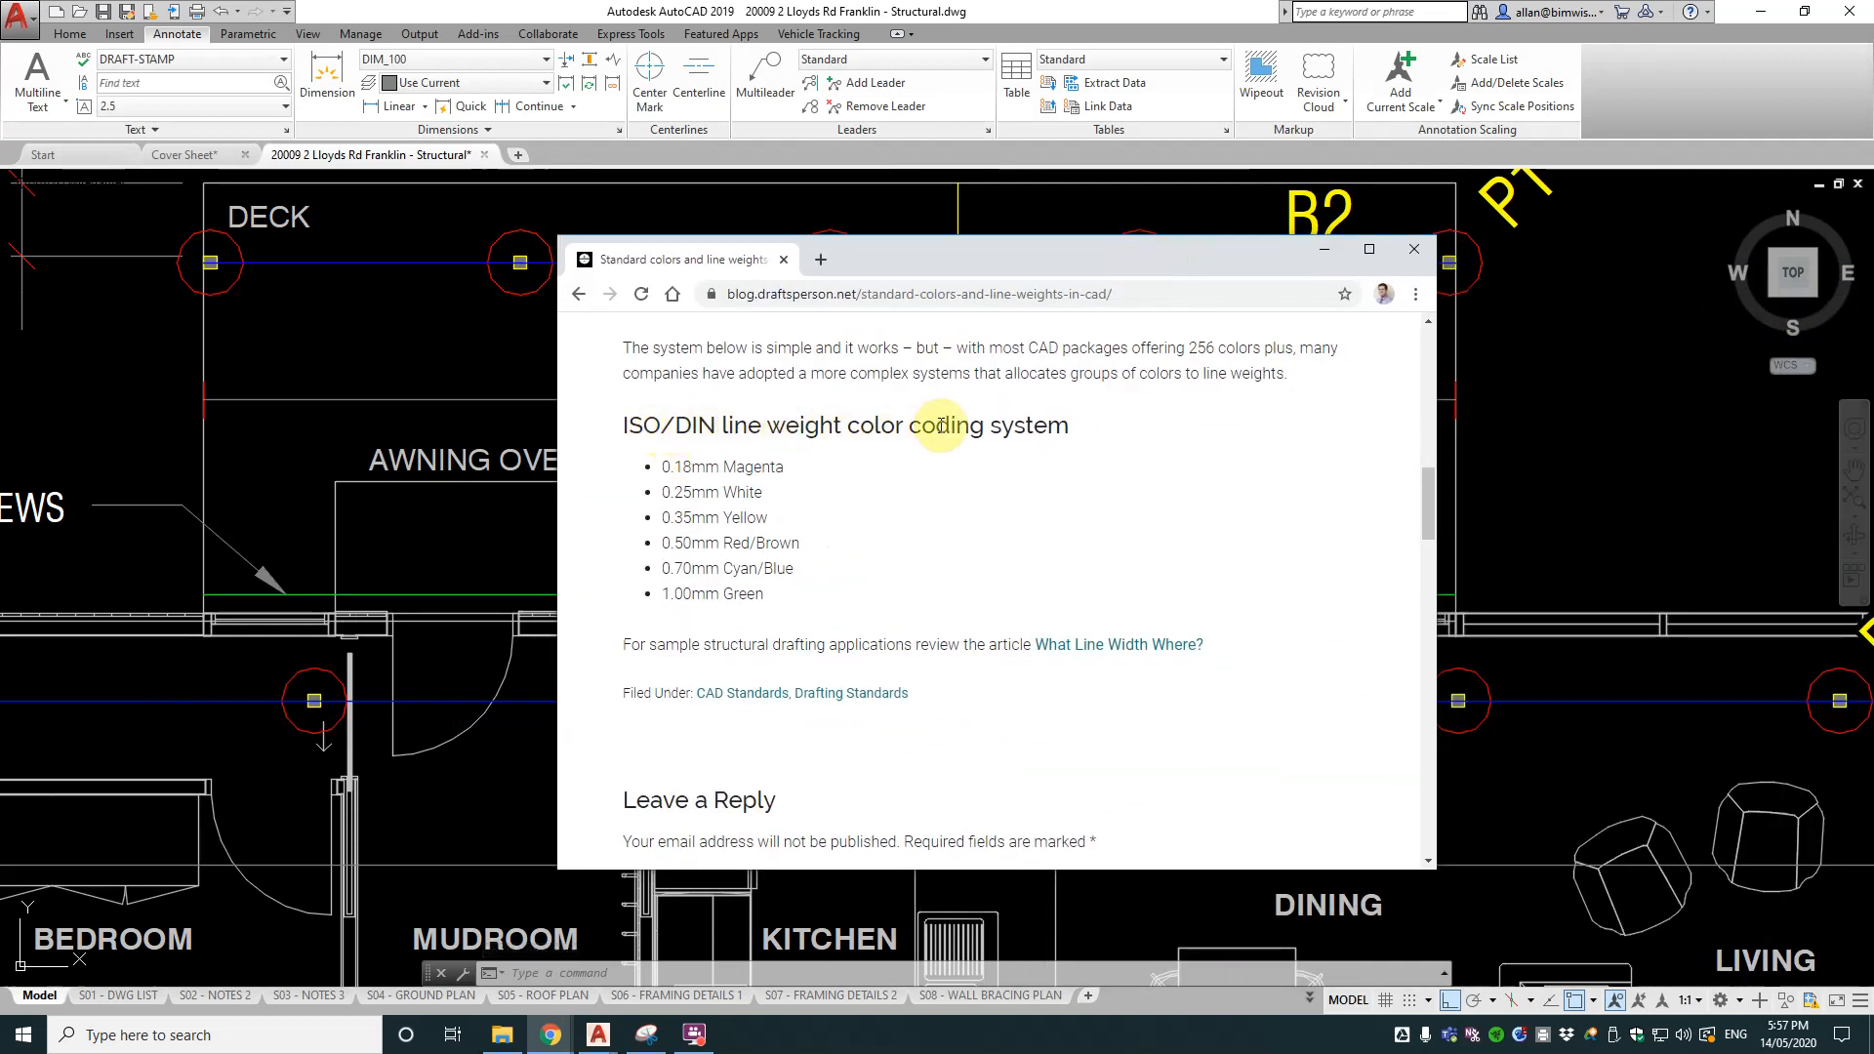
{"action": "mouse_move", "coordinate": [718, 464]}
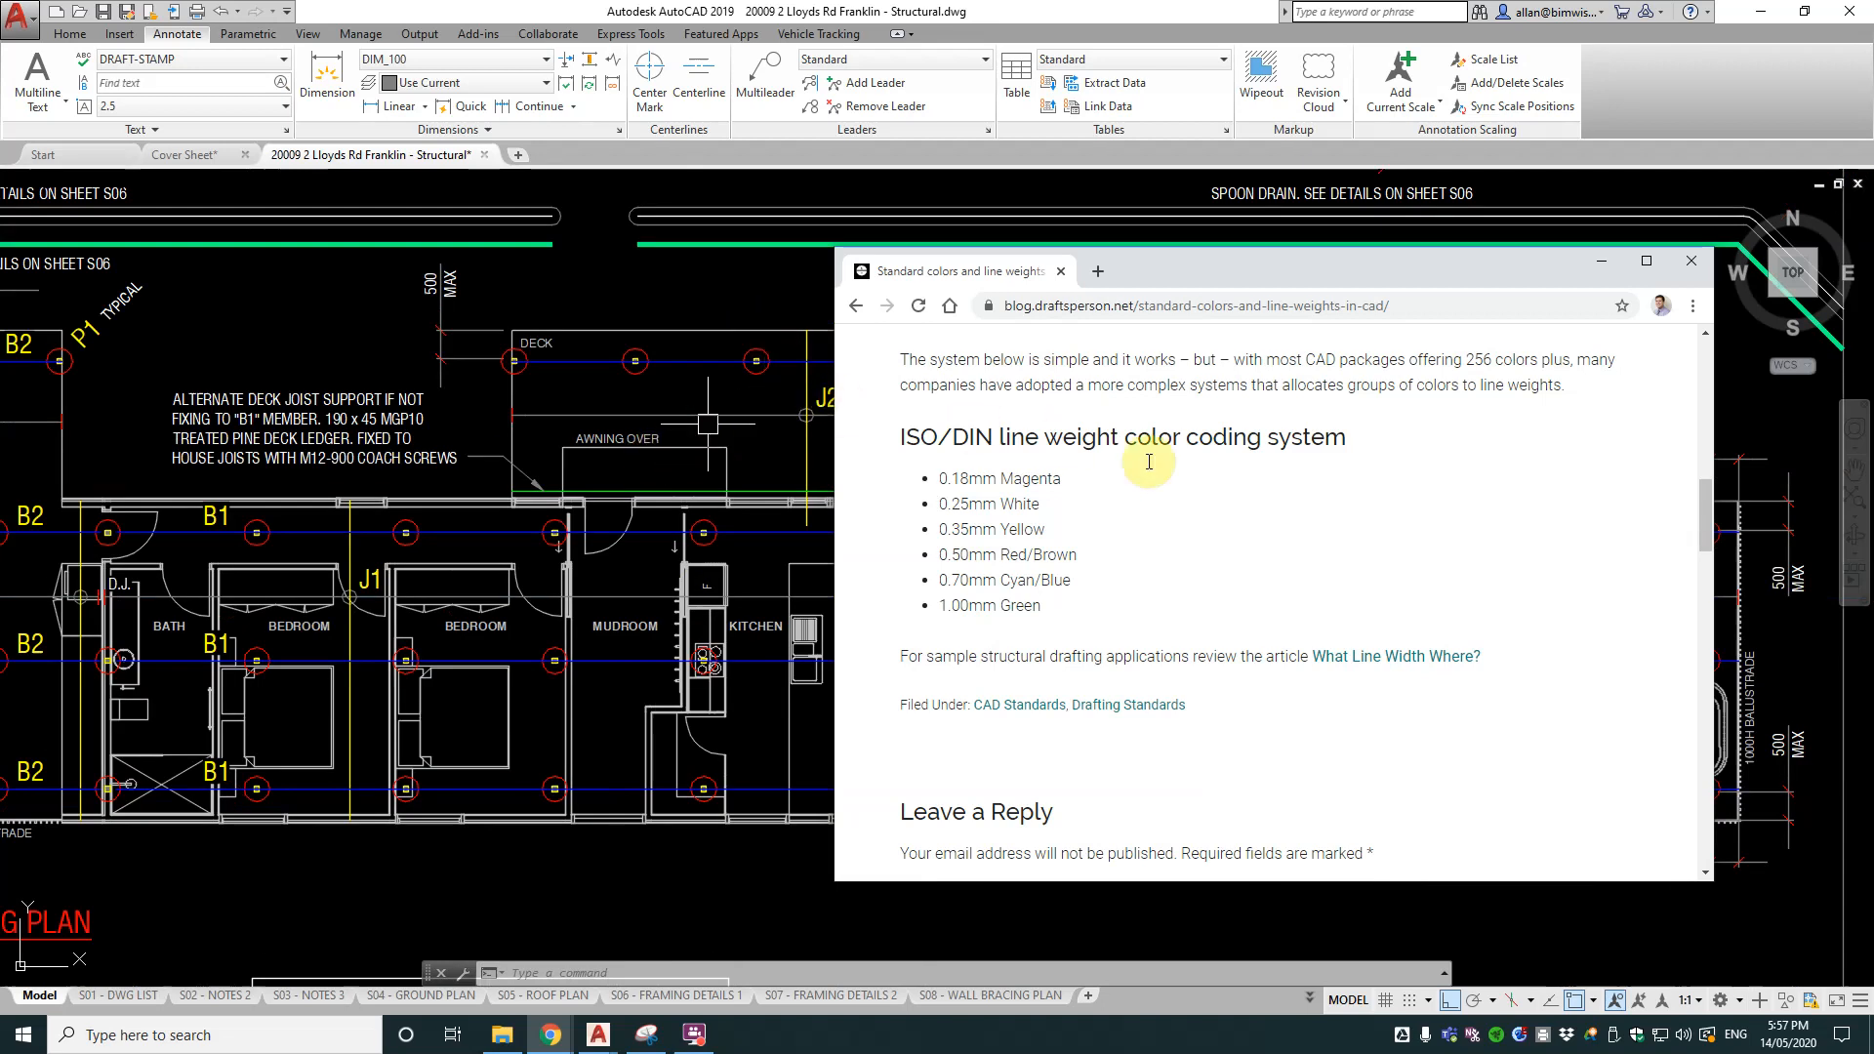
{"action": "mouse_move", "coordinate": [1059, 492]}
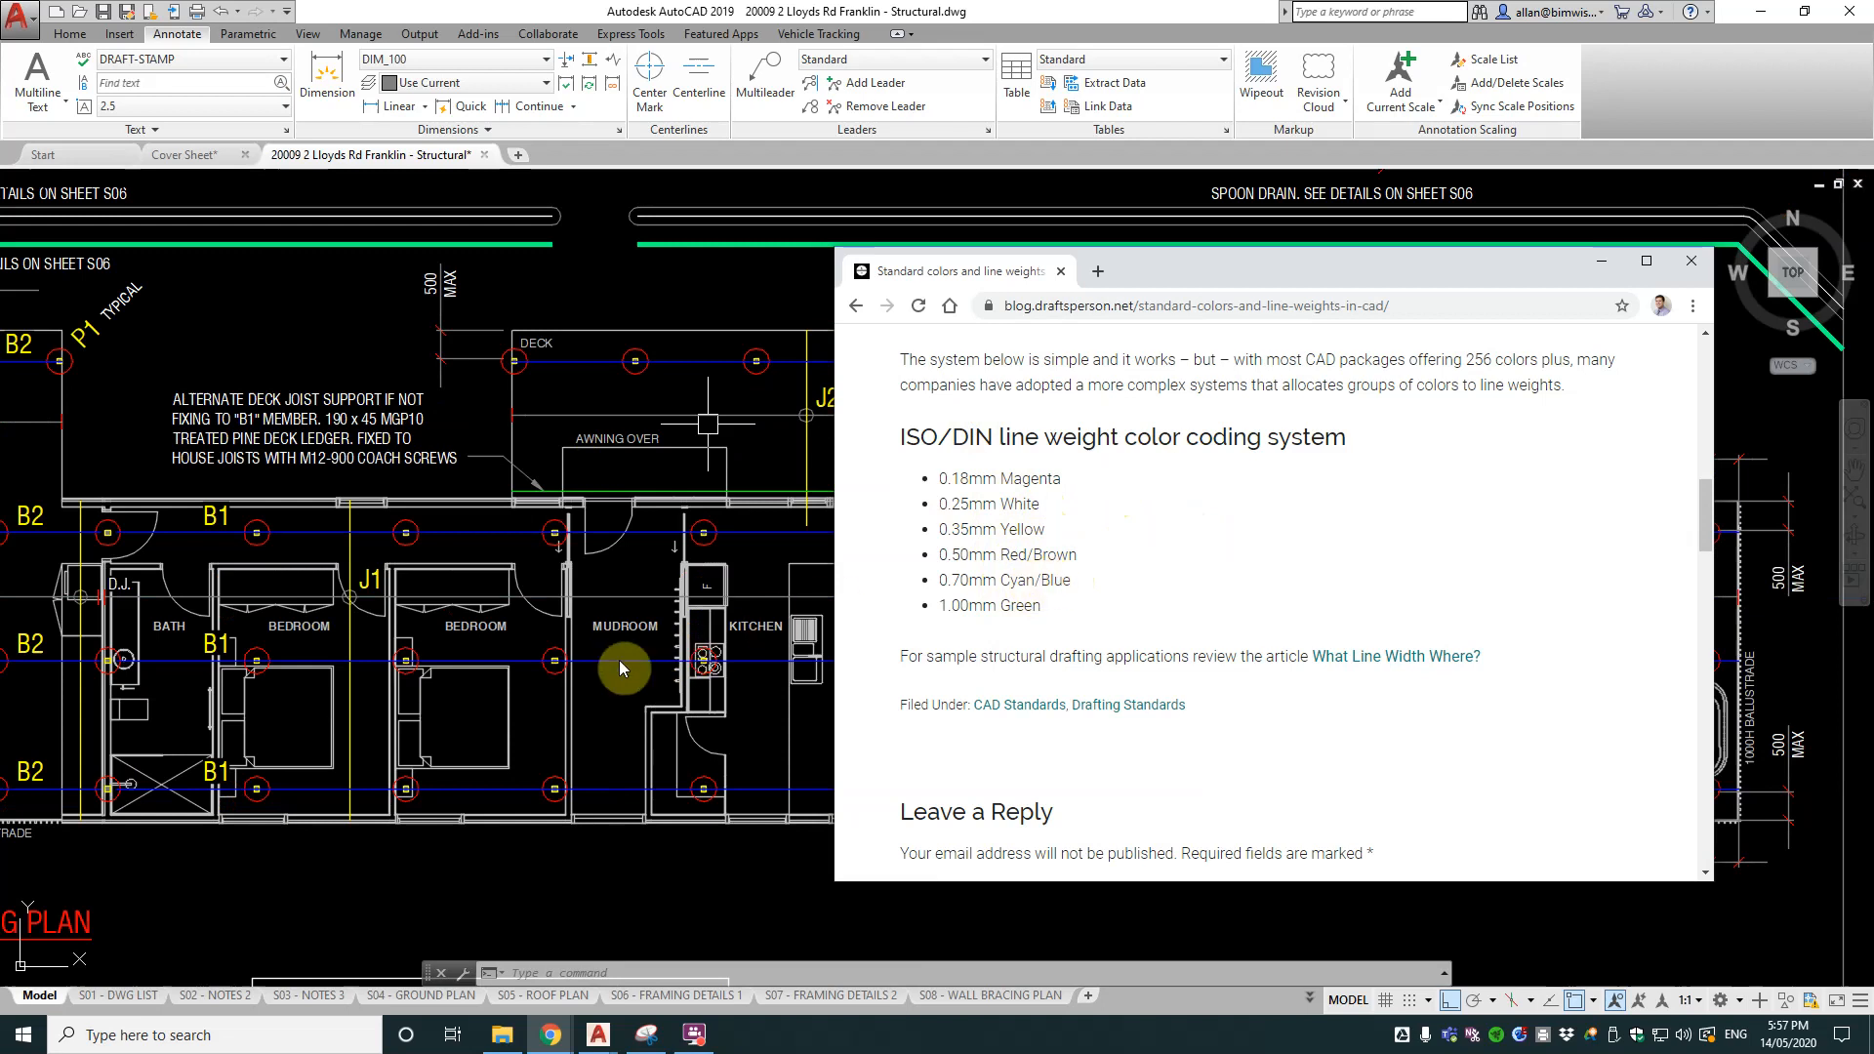
{"action": "mouse_move", "coordinate": [586, 660]}
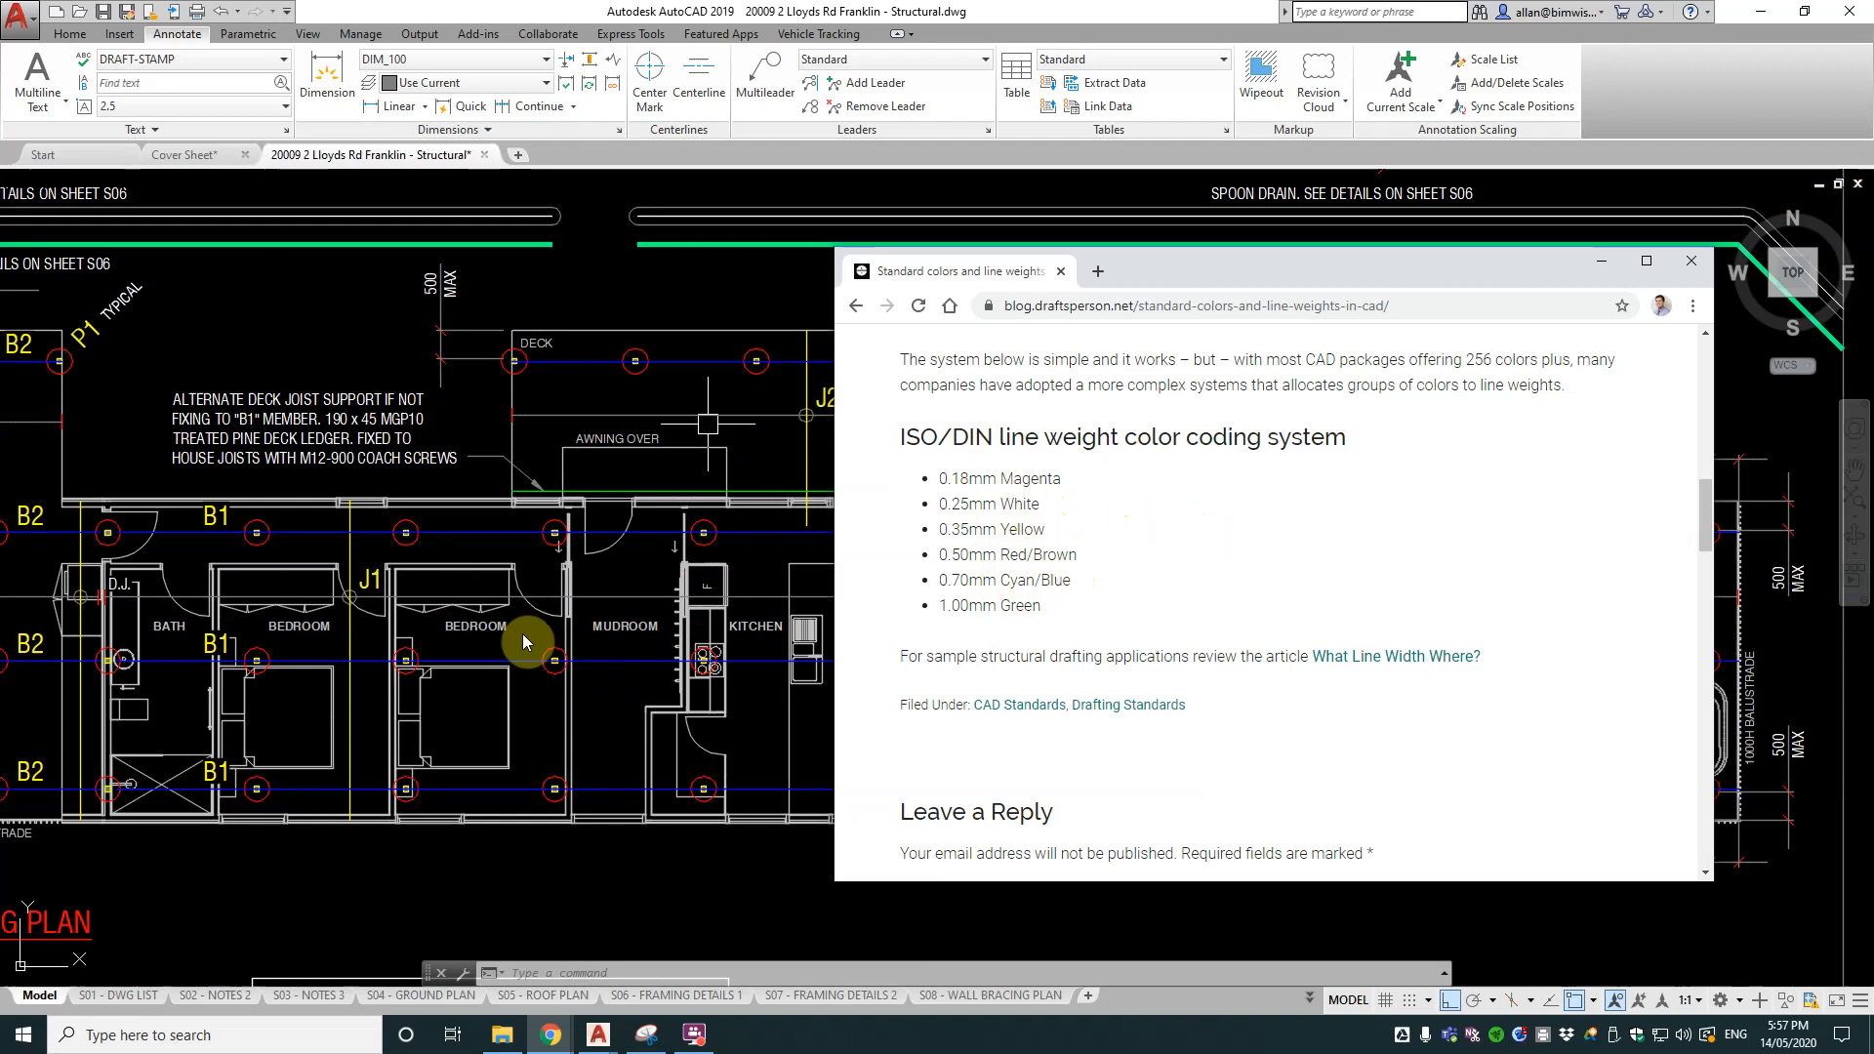
{"action": "mouse_move", "coordinate": [637, 660]}
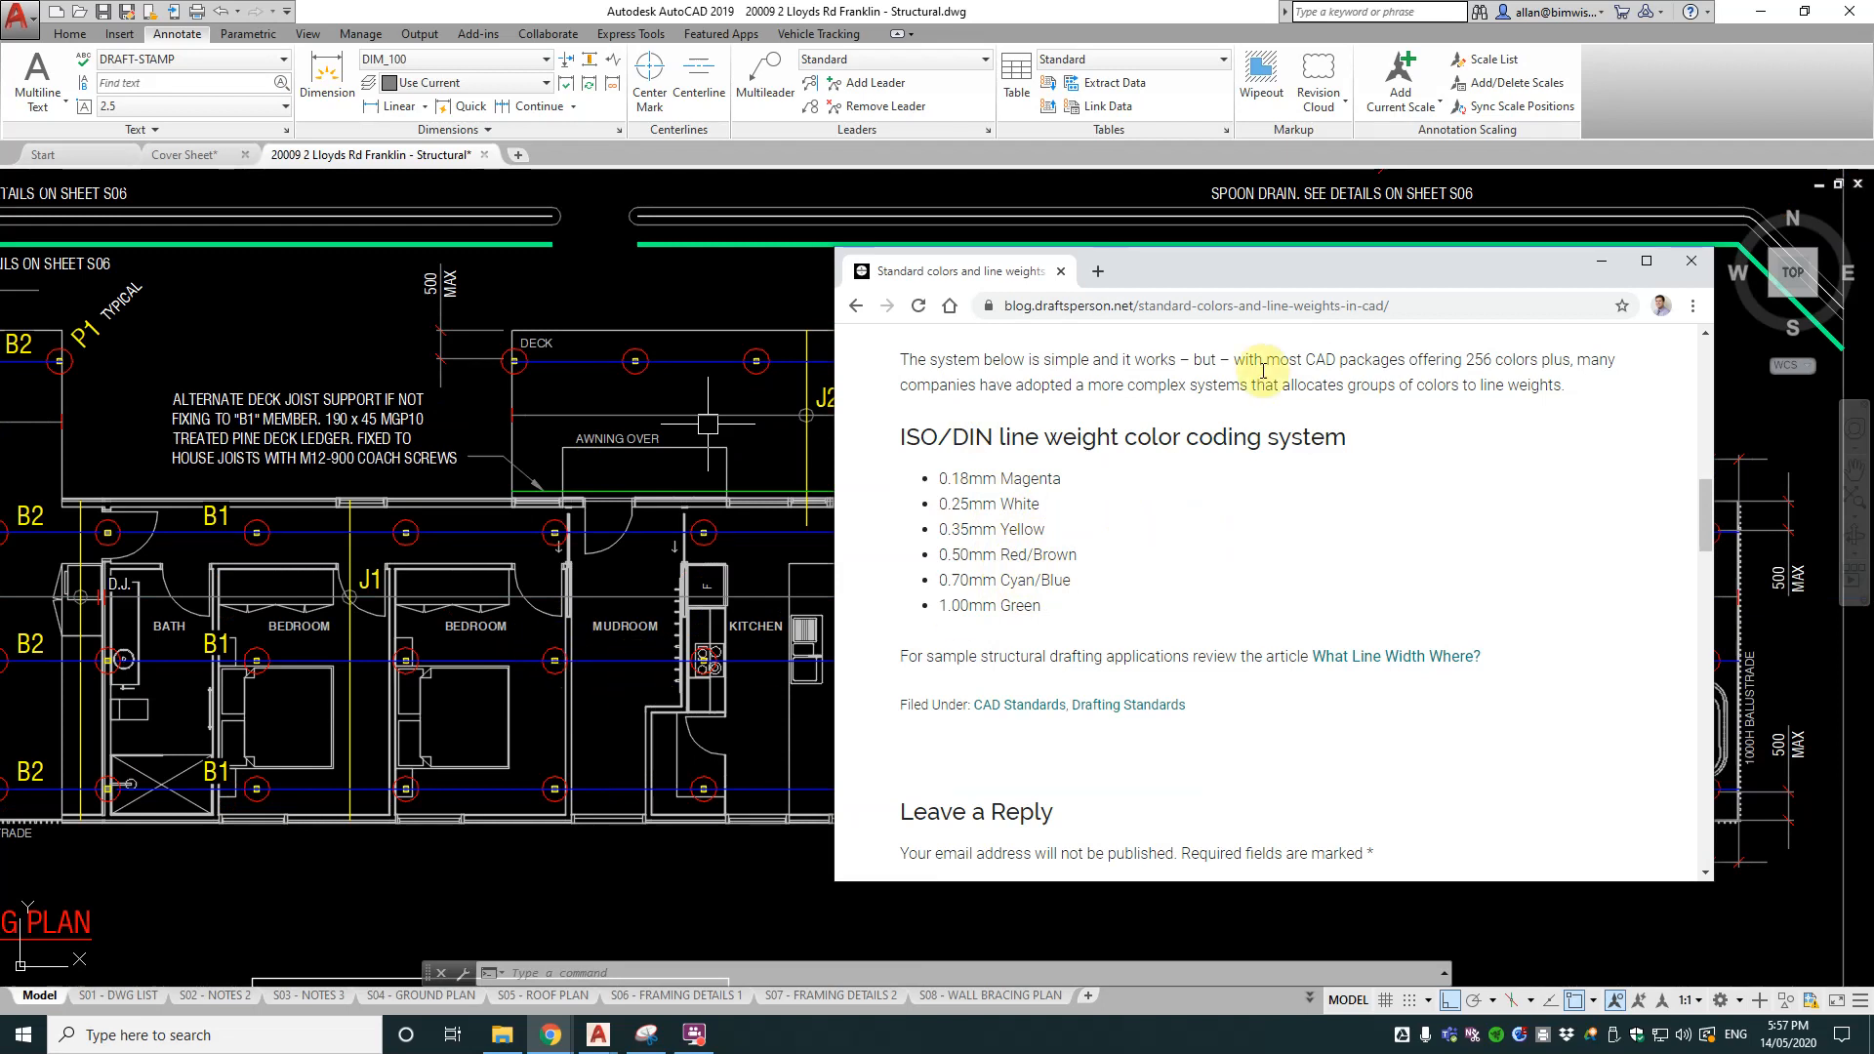
Step: Leave the Chrome line-weight colour article and return to the AutoCAD structural drawing
{"action": "left_click", "coordinate": [1691, 262]}
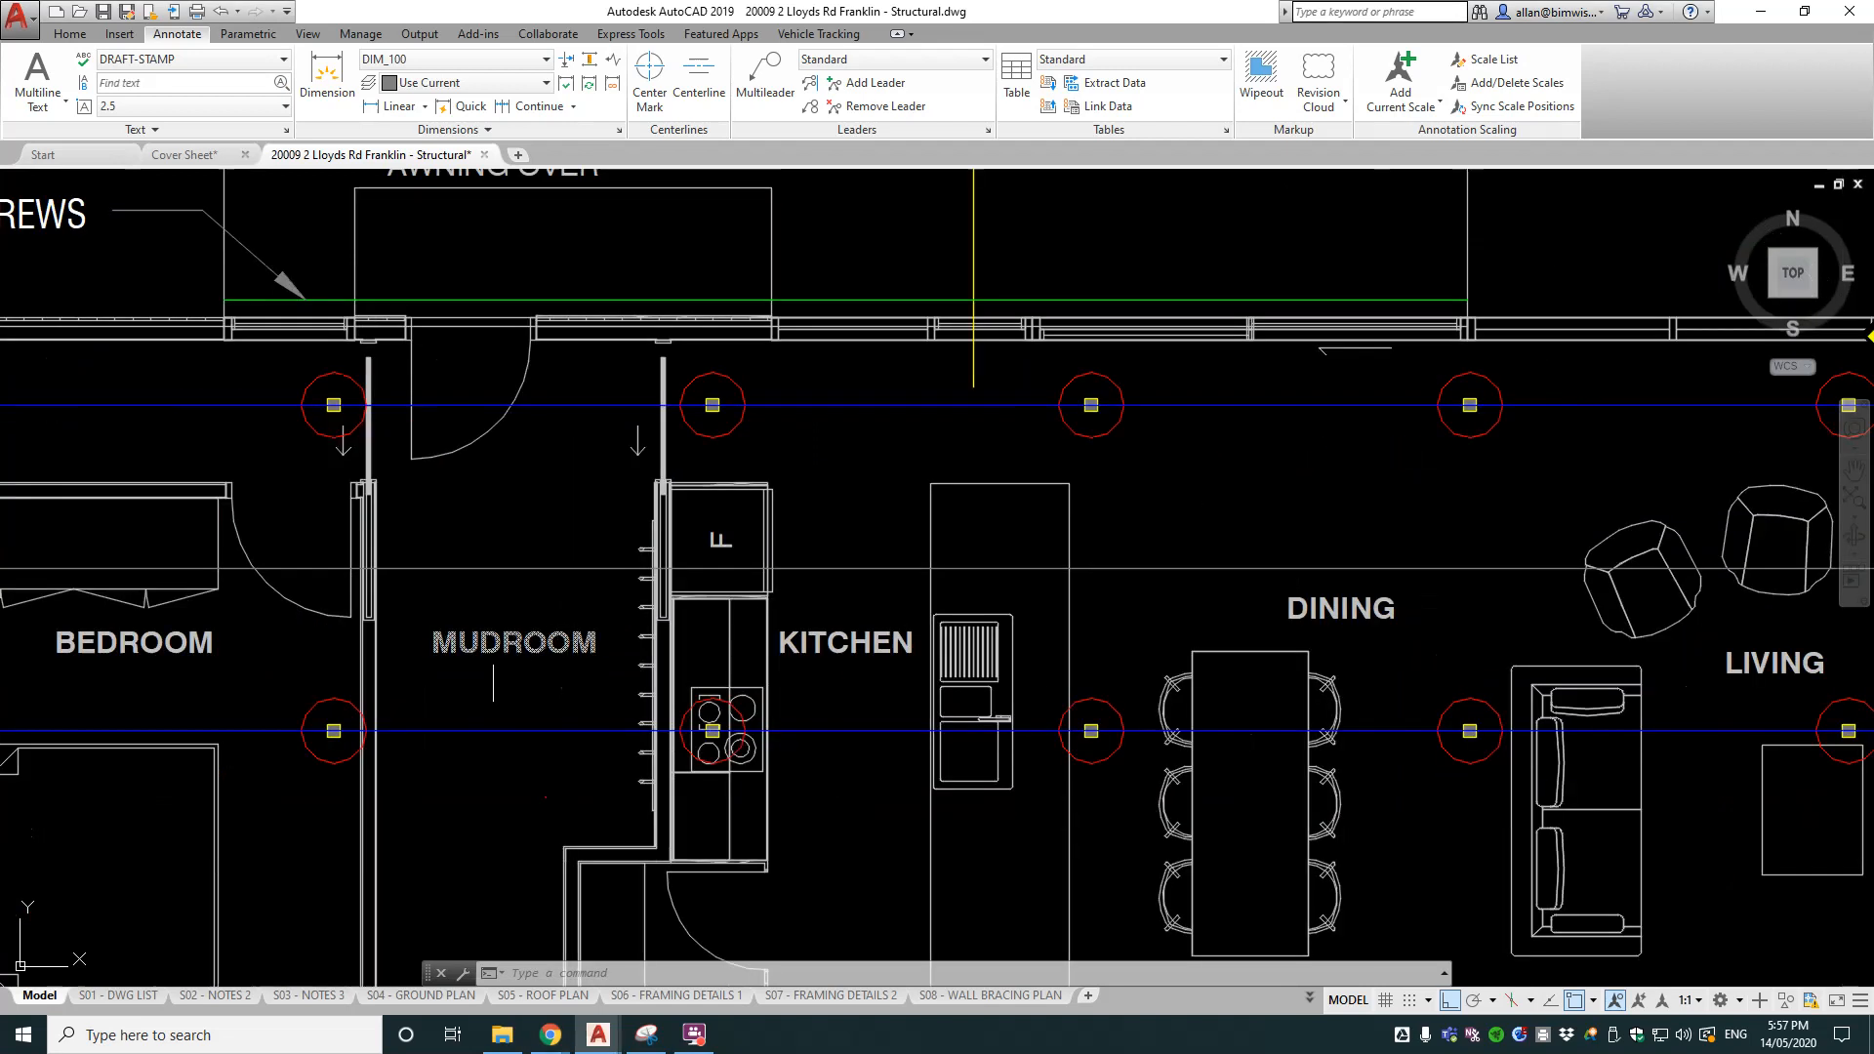
Step: Zoom around the plan and switch to the S04 GROUND PLAN layout sheet
{"action": "scroll", "scroll_direction": "down", "scroll_amount": 3}
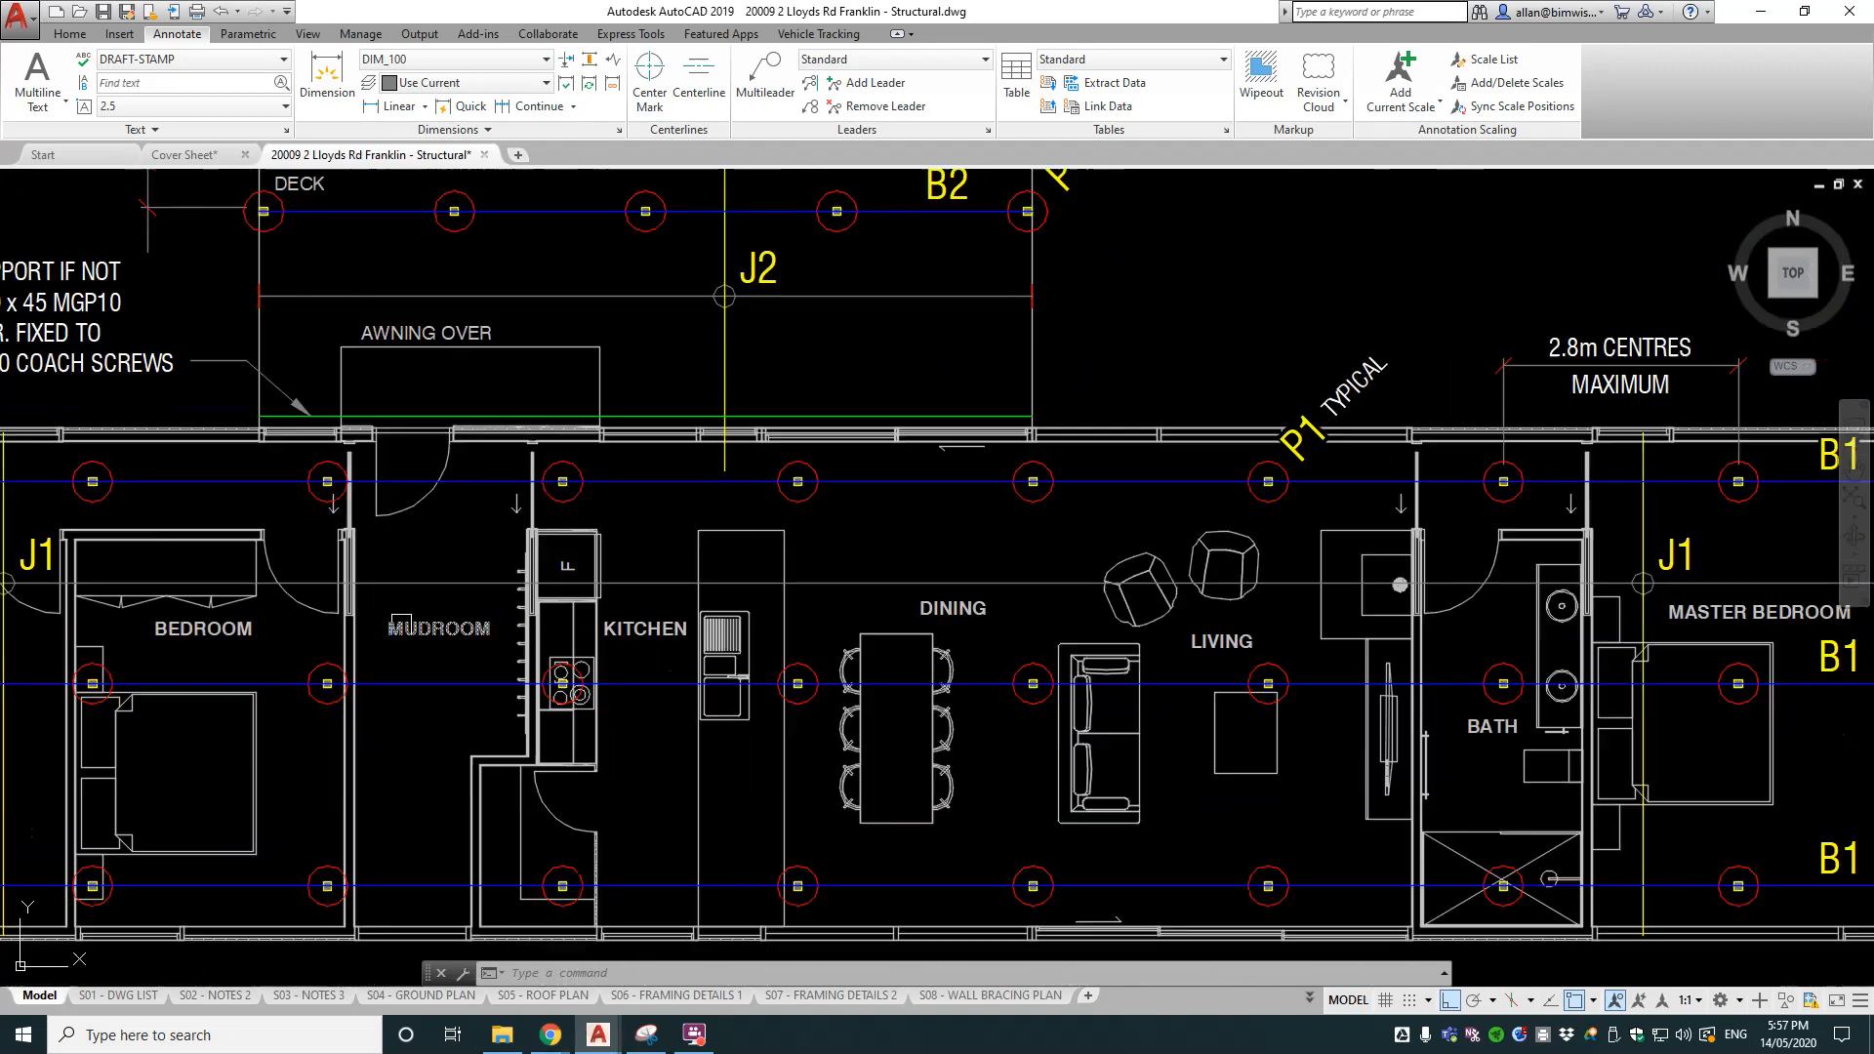
{"action": "type", "text": "p"}
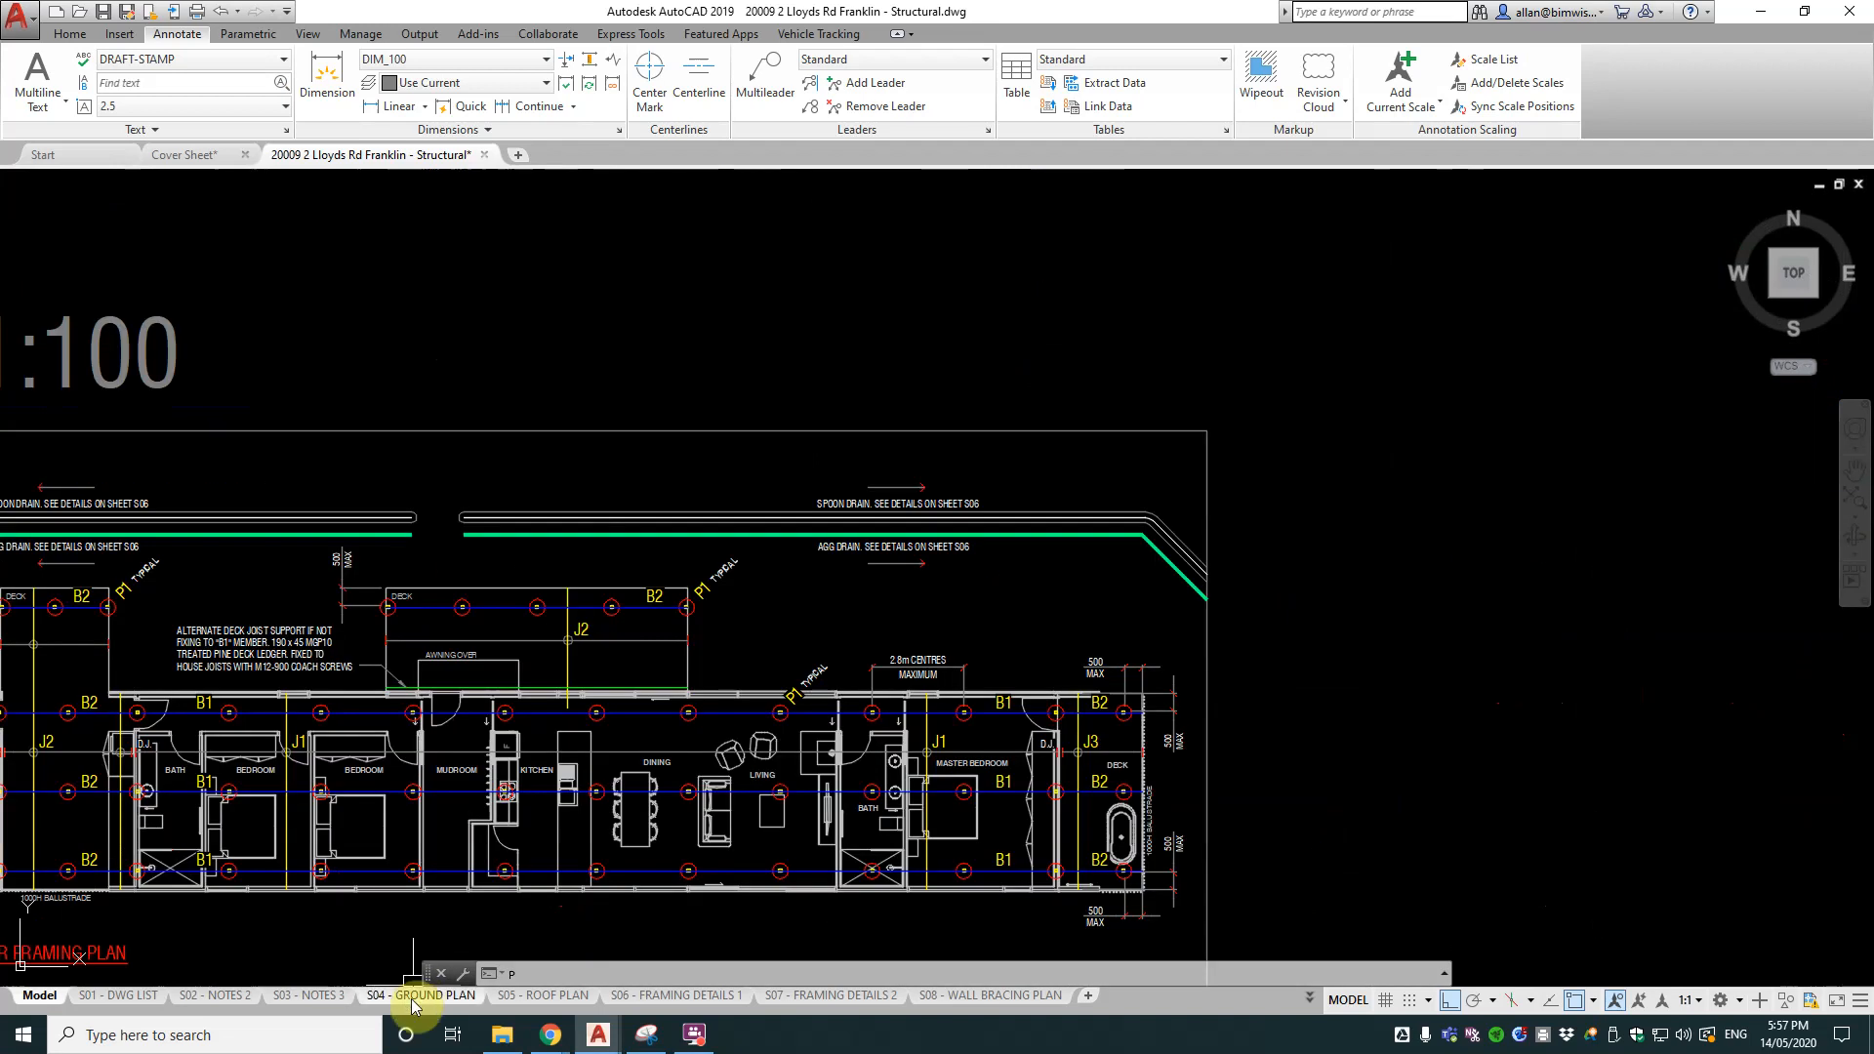
{"action": "left_click", "coordinate": [422, 993]}
{"action": "type", "text": "ze"}
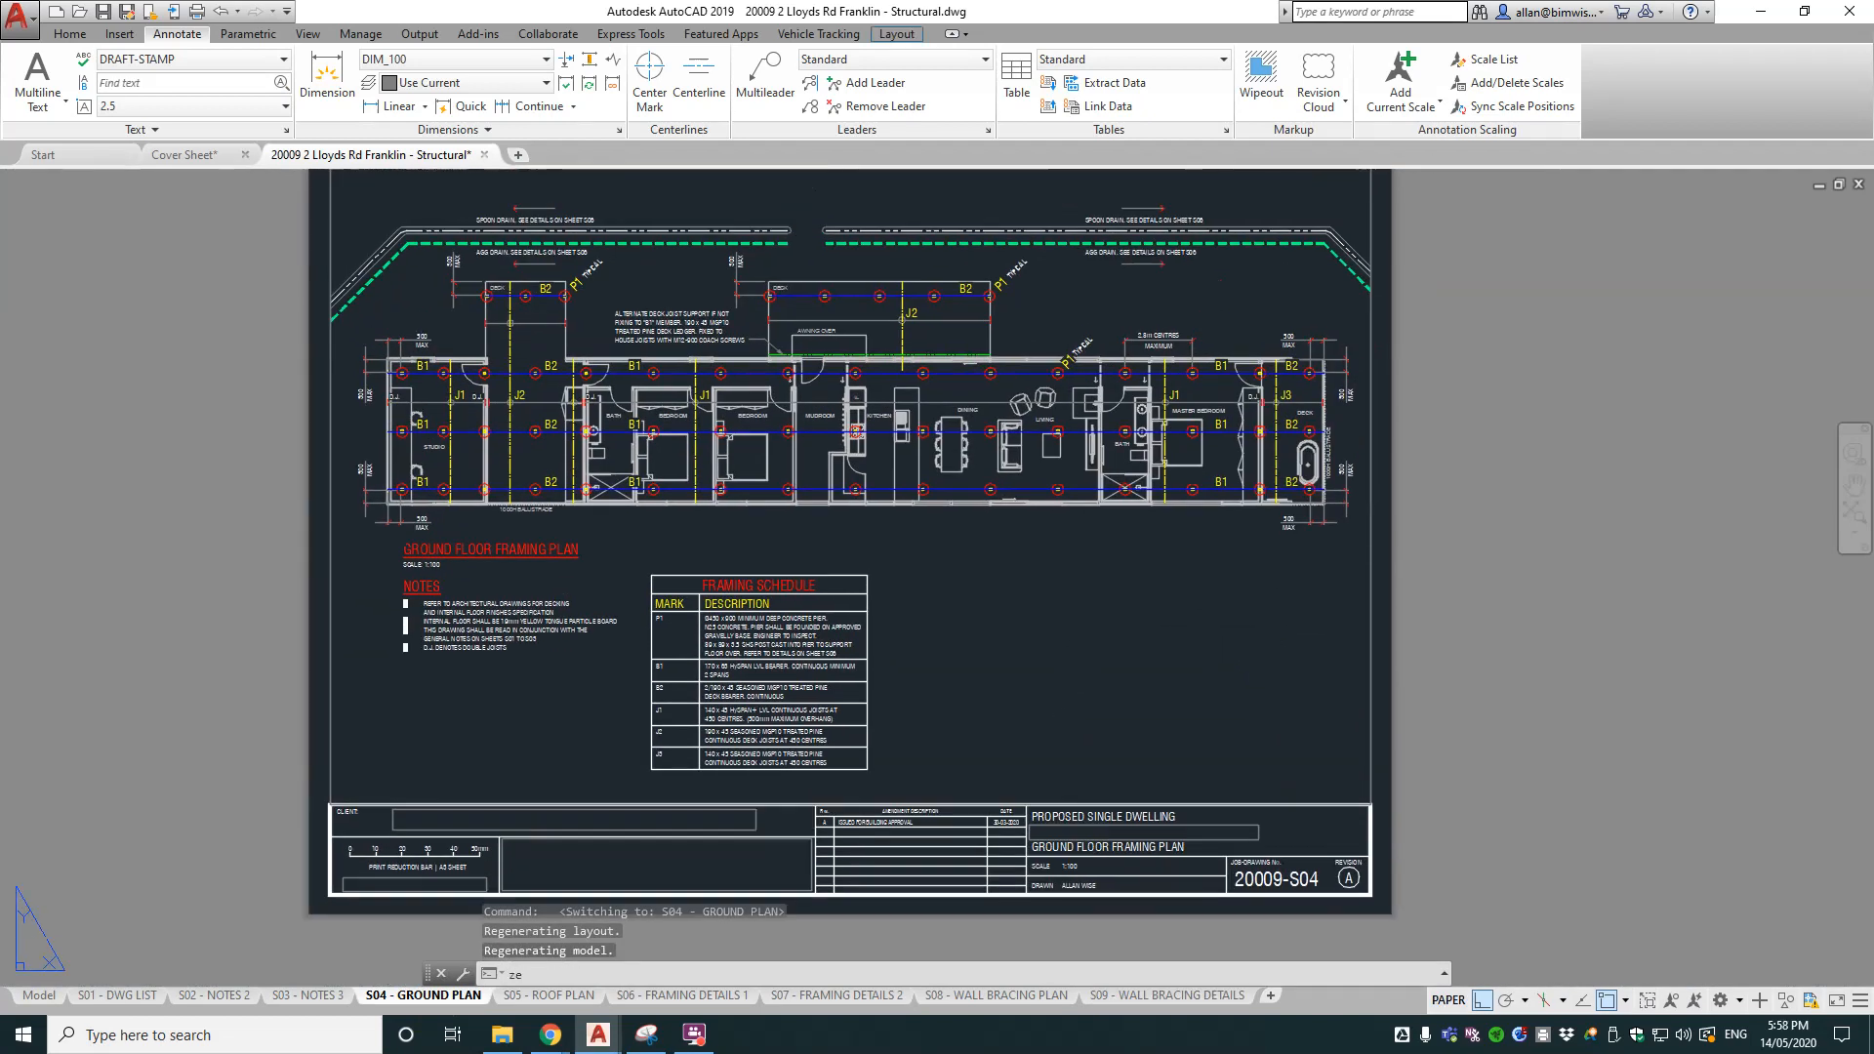
Step: Start the PLOT command to bring up the S04 sheet's plot settings (DWG To PDF, A3)
{"action": "type", "text": "plot"}
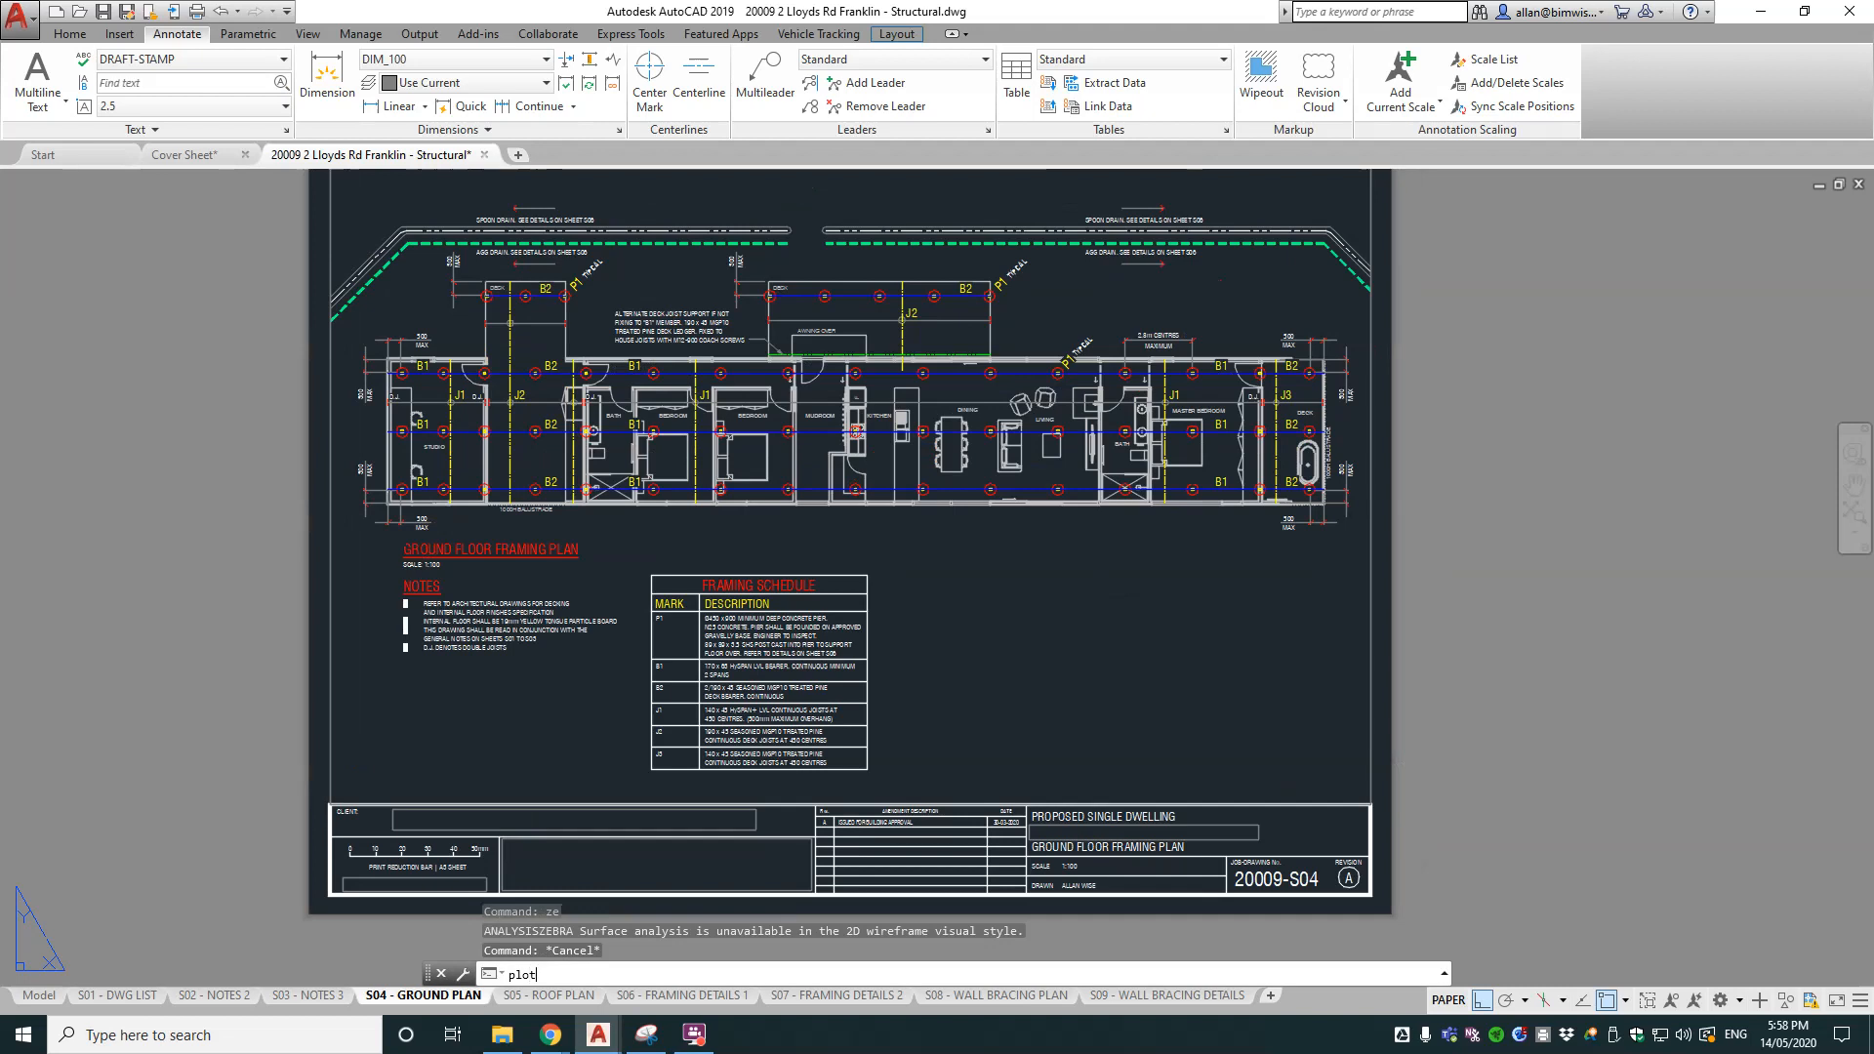
{"action": "key", "text": "enter"}
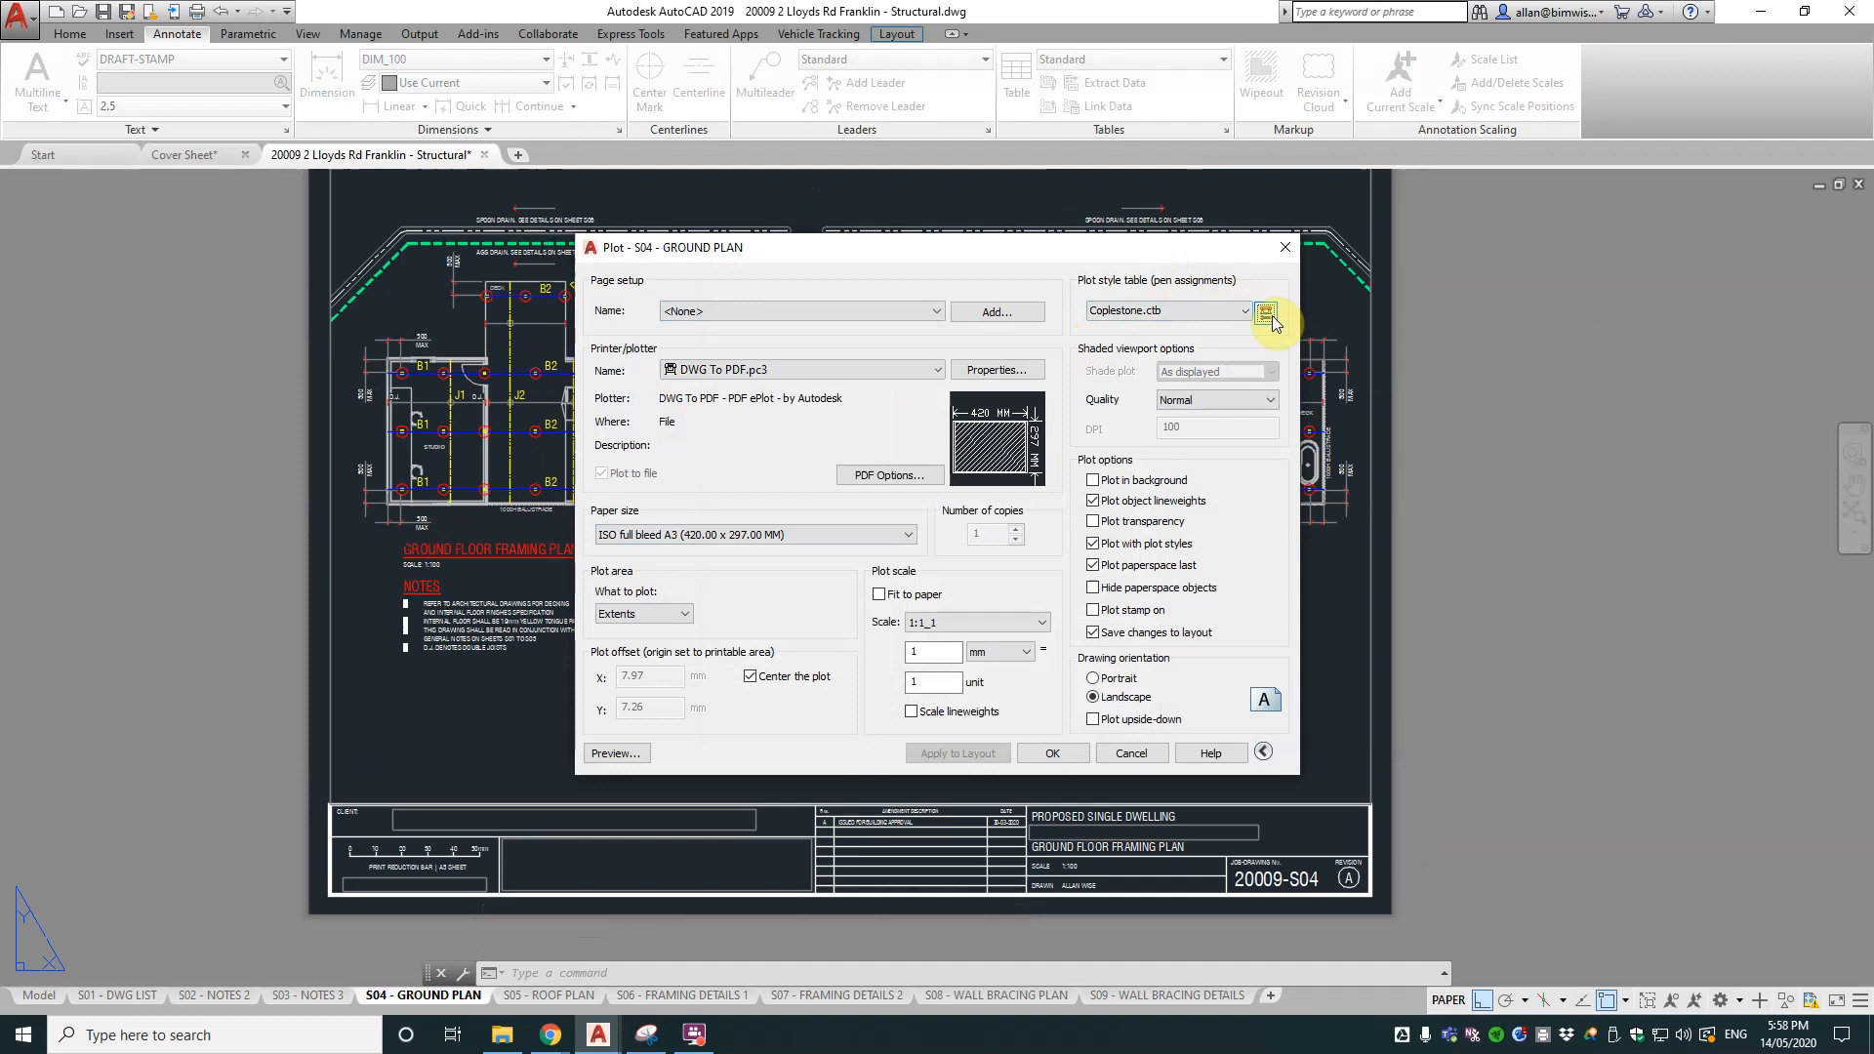
{"action": "left_click", "coordinate": [1265, 311]}
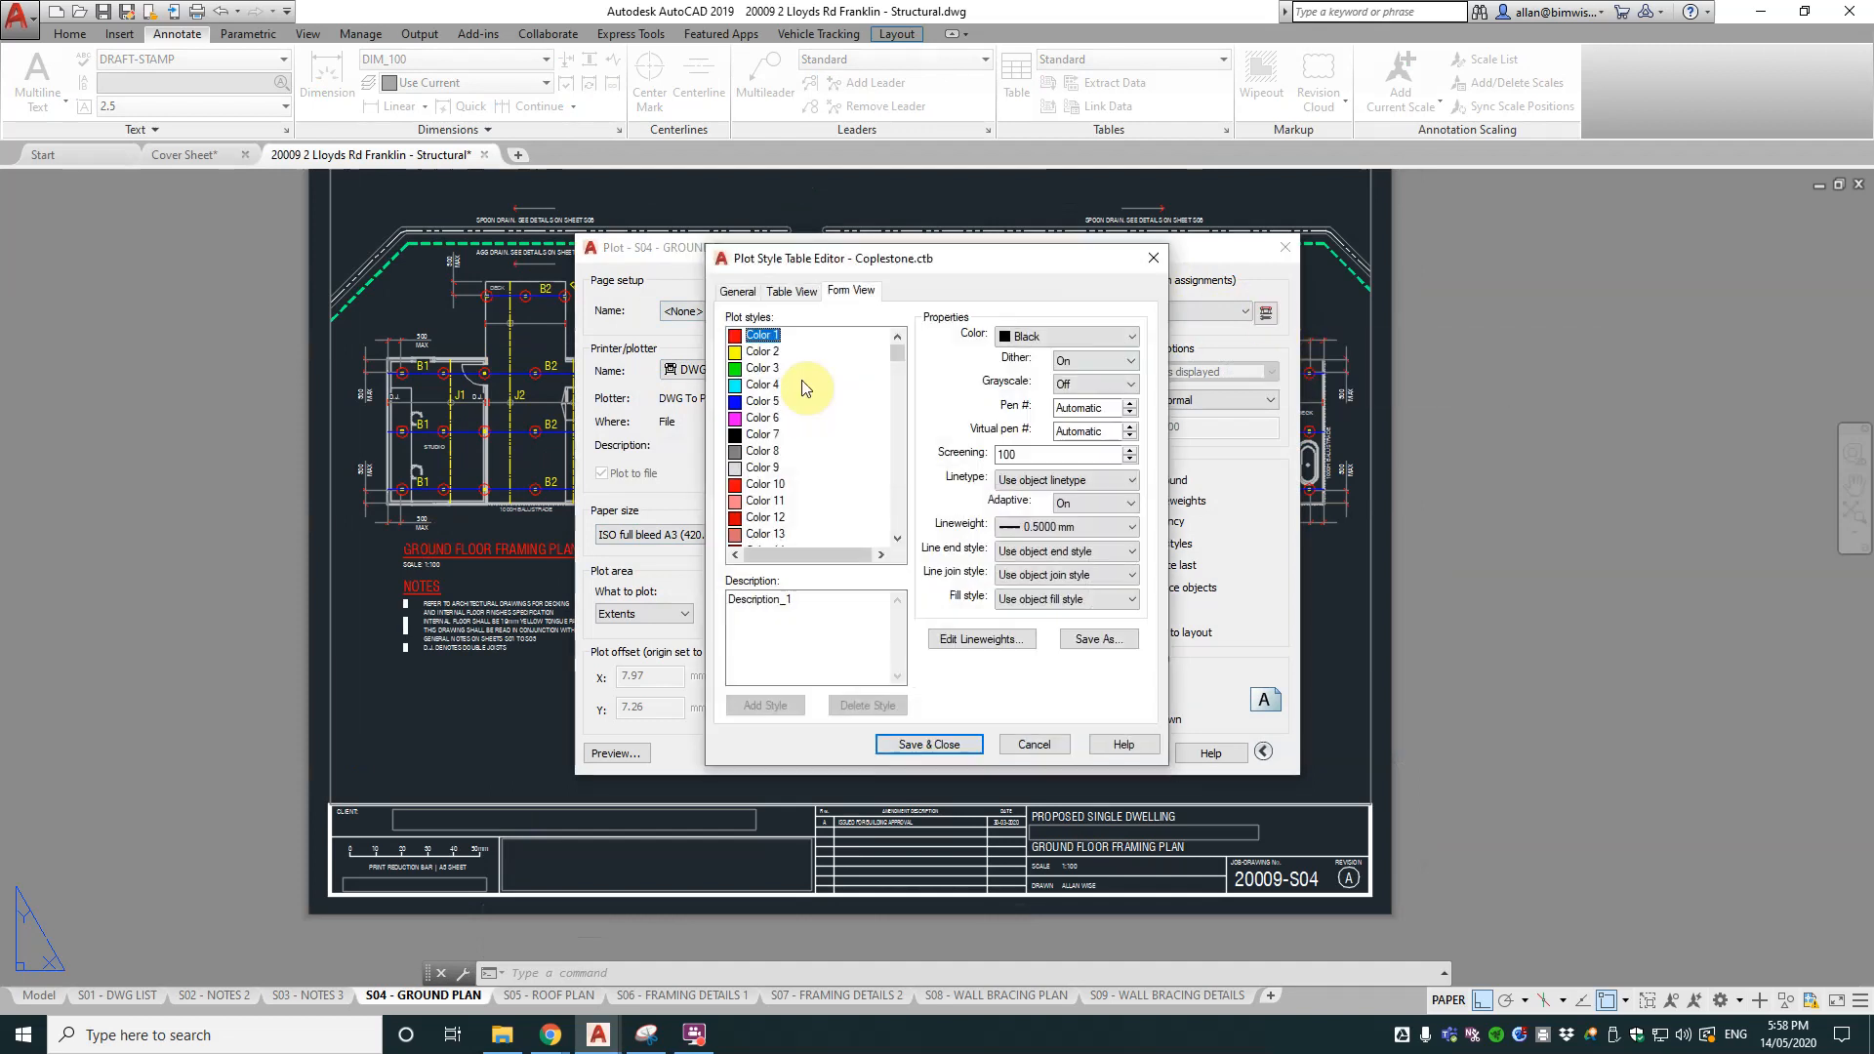
{"action": "mouse_move", "coordinate": [765, 356]}
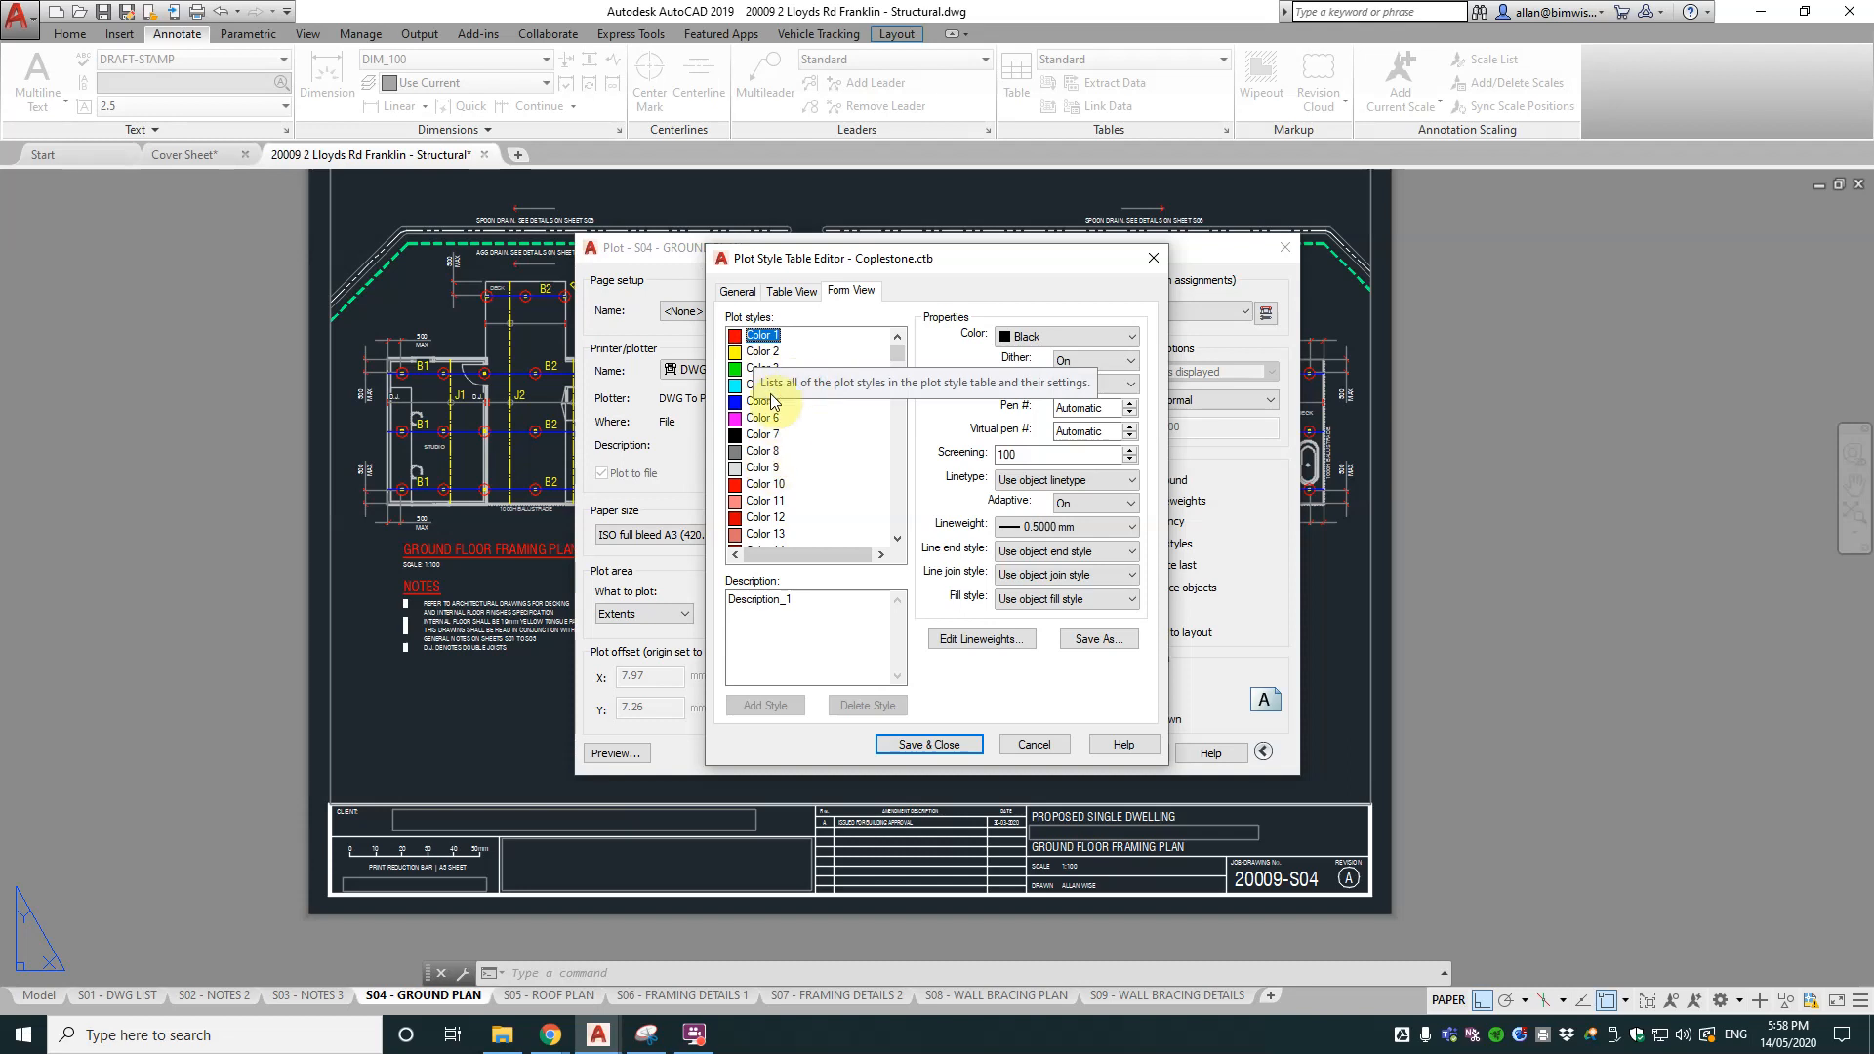
{"action": "left_click", "coordinate": [762, 336]}
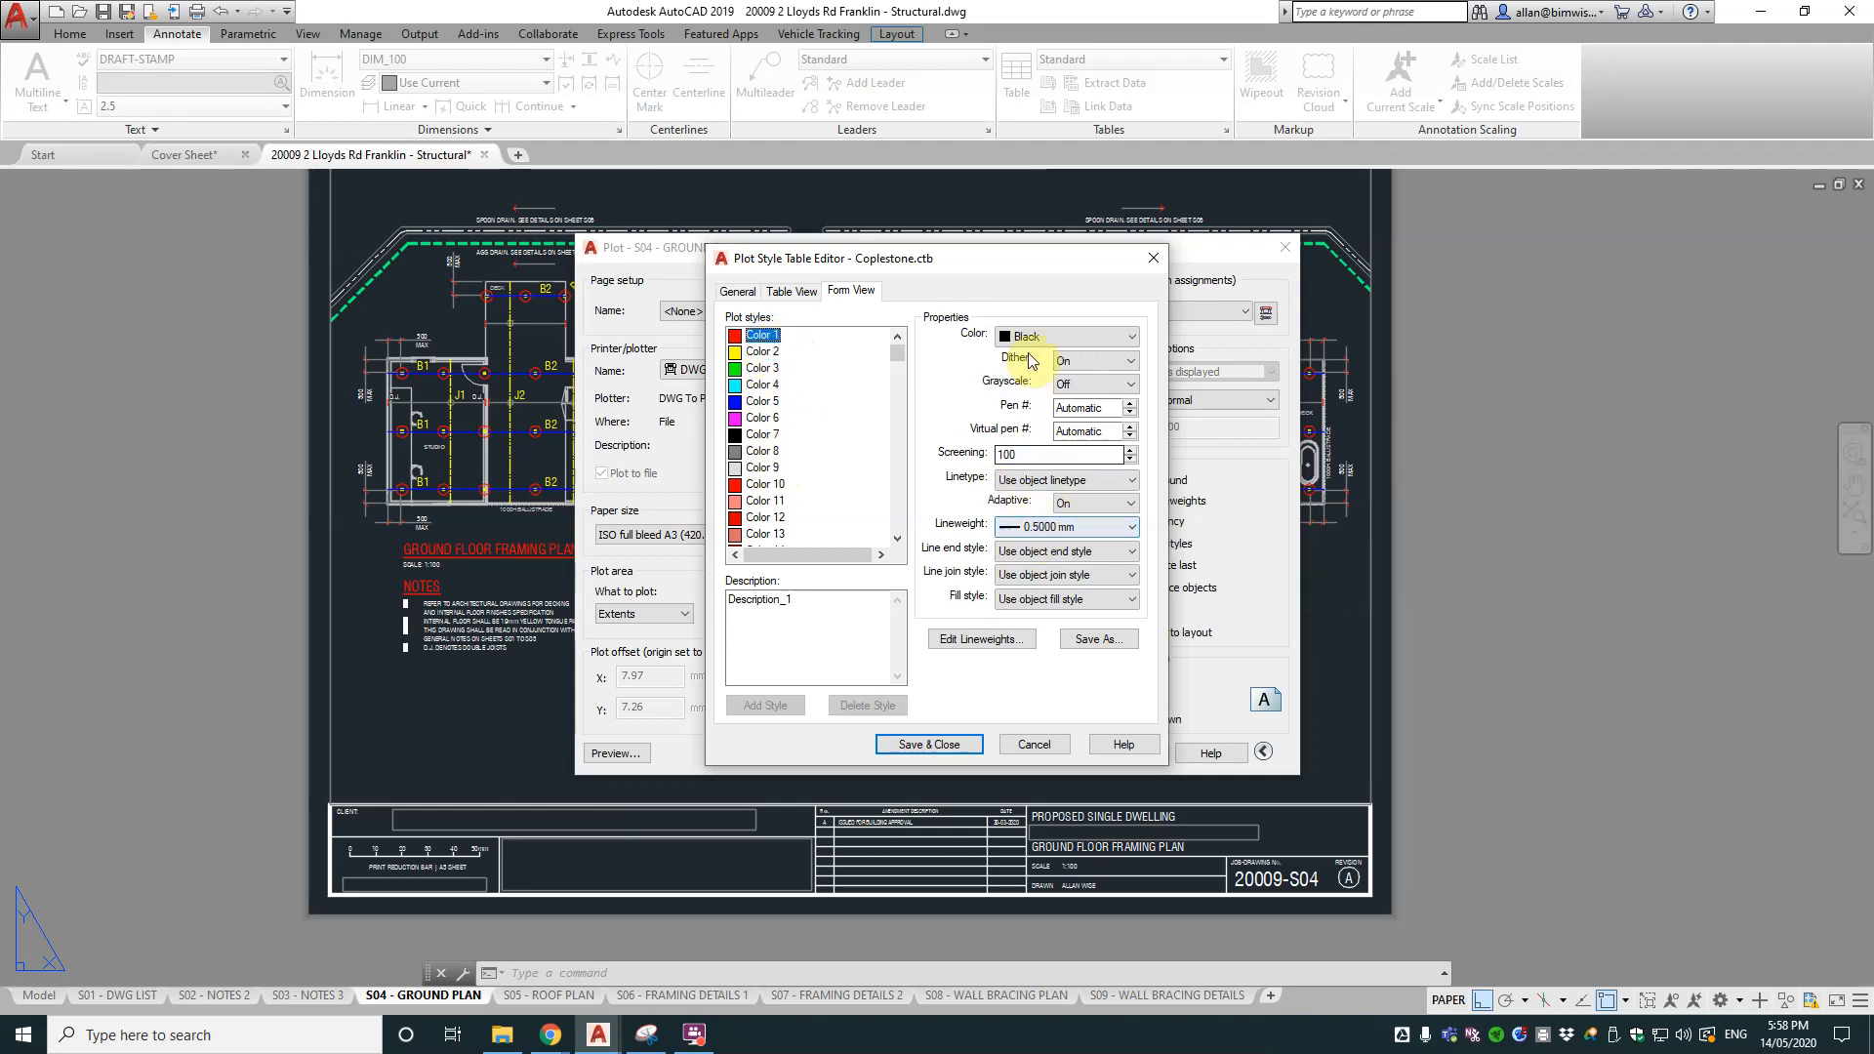
{"action": "left_click", "coordinate": [761, 351]}
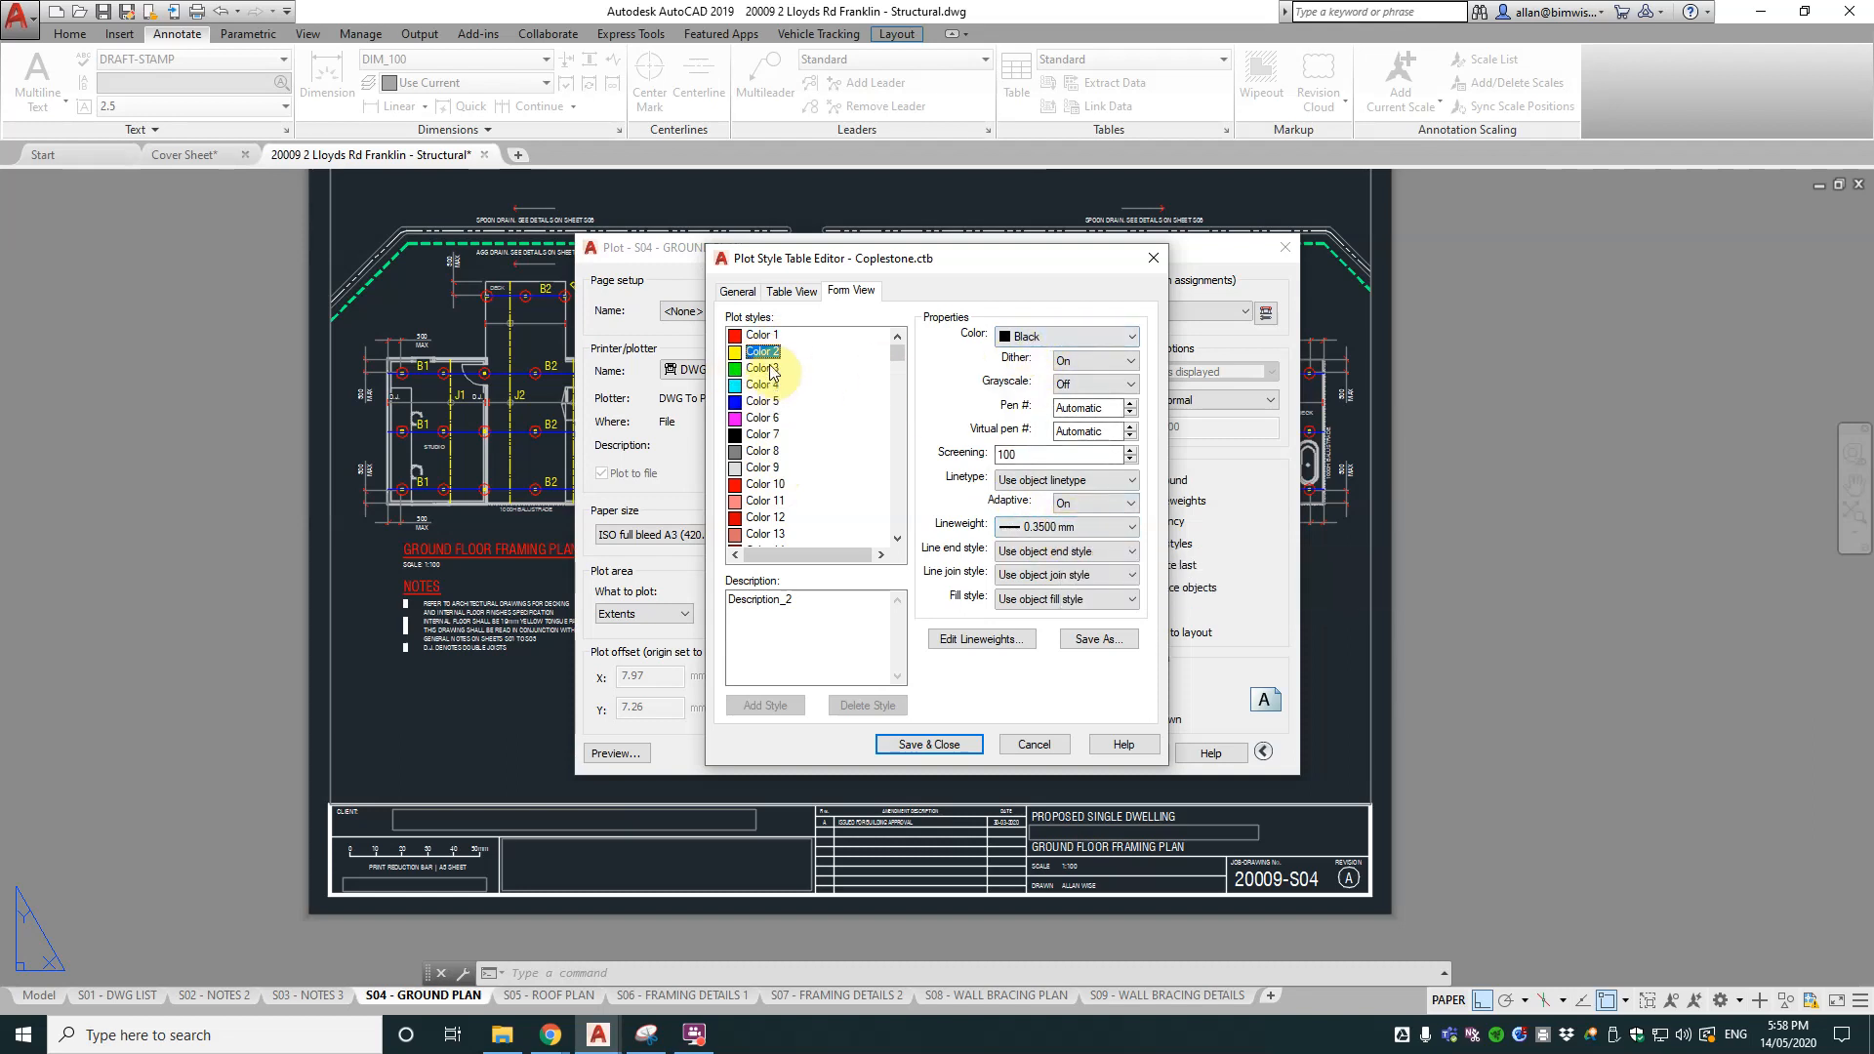
{"action": "left_click", "coordinate": [763, 367]}
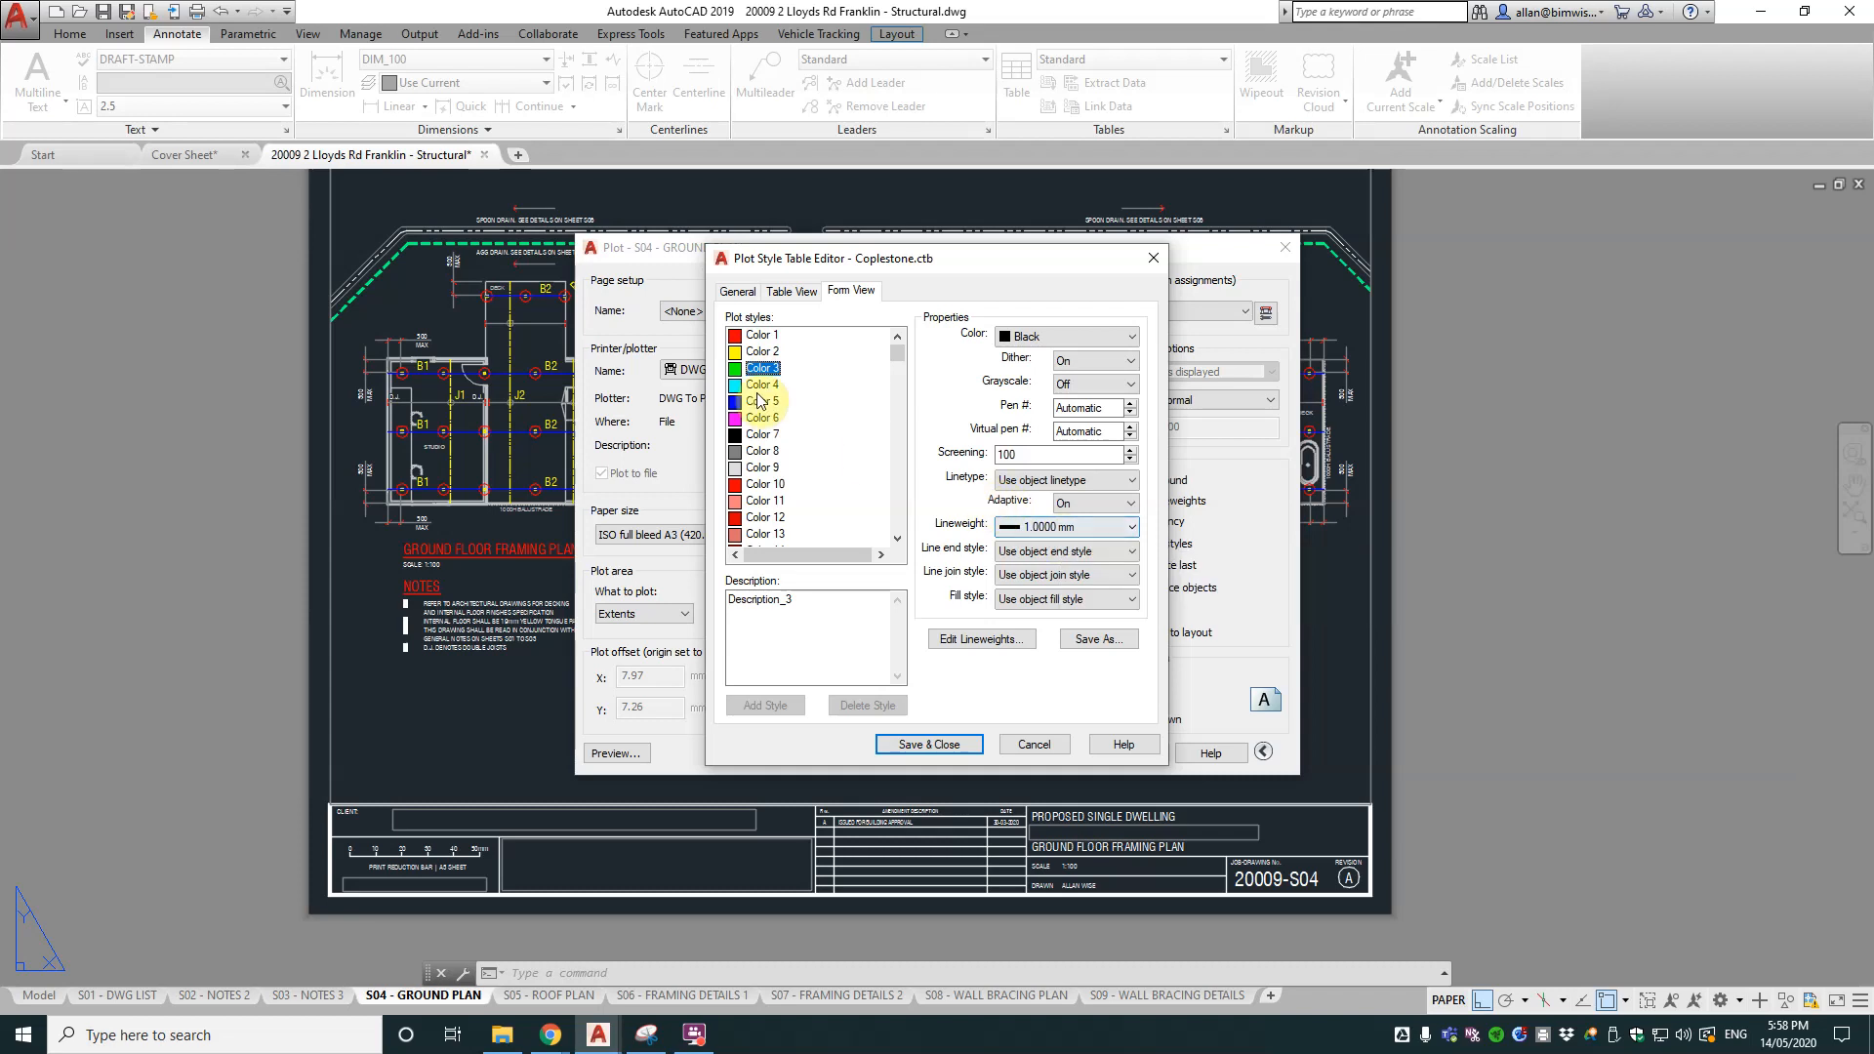
{"action": "left_click", "coordinate": [762, 384]}
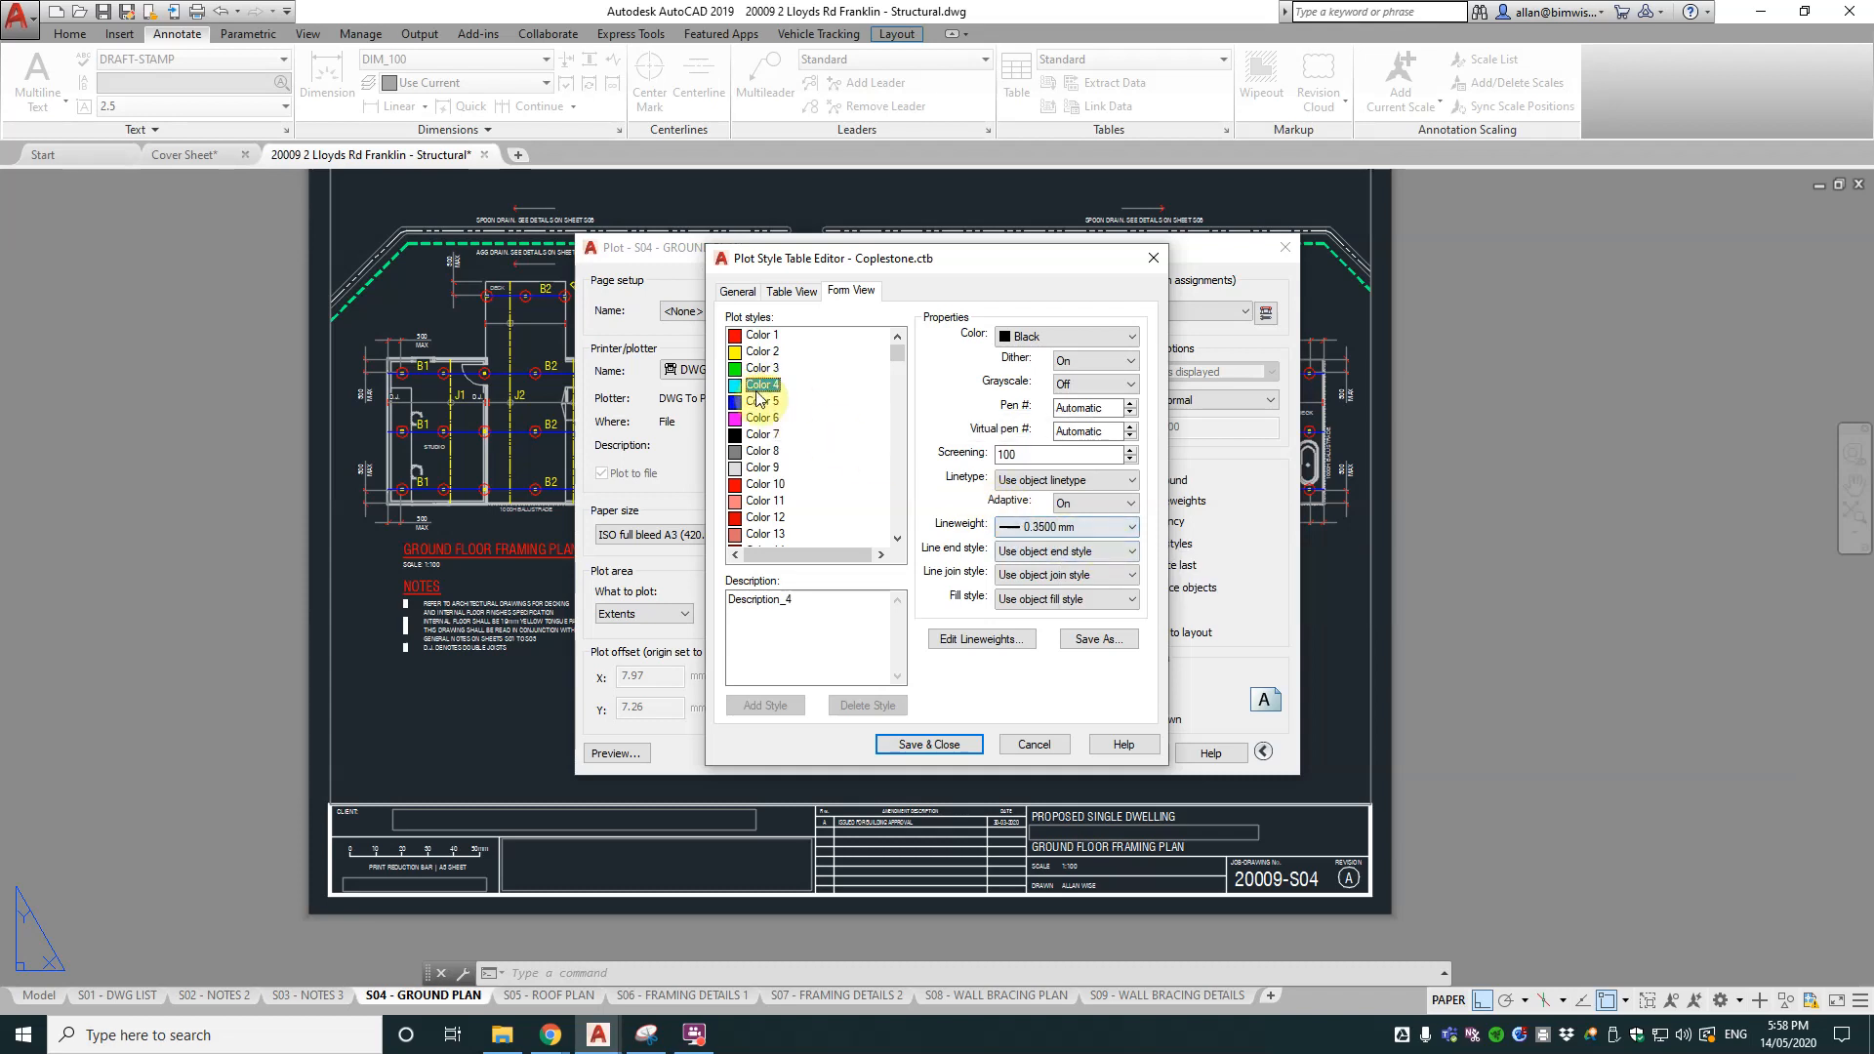
{"action": "left_click", "coordinate": [762, 402]}
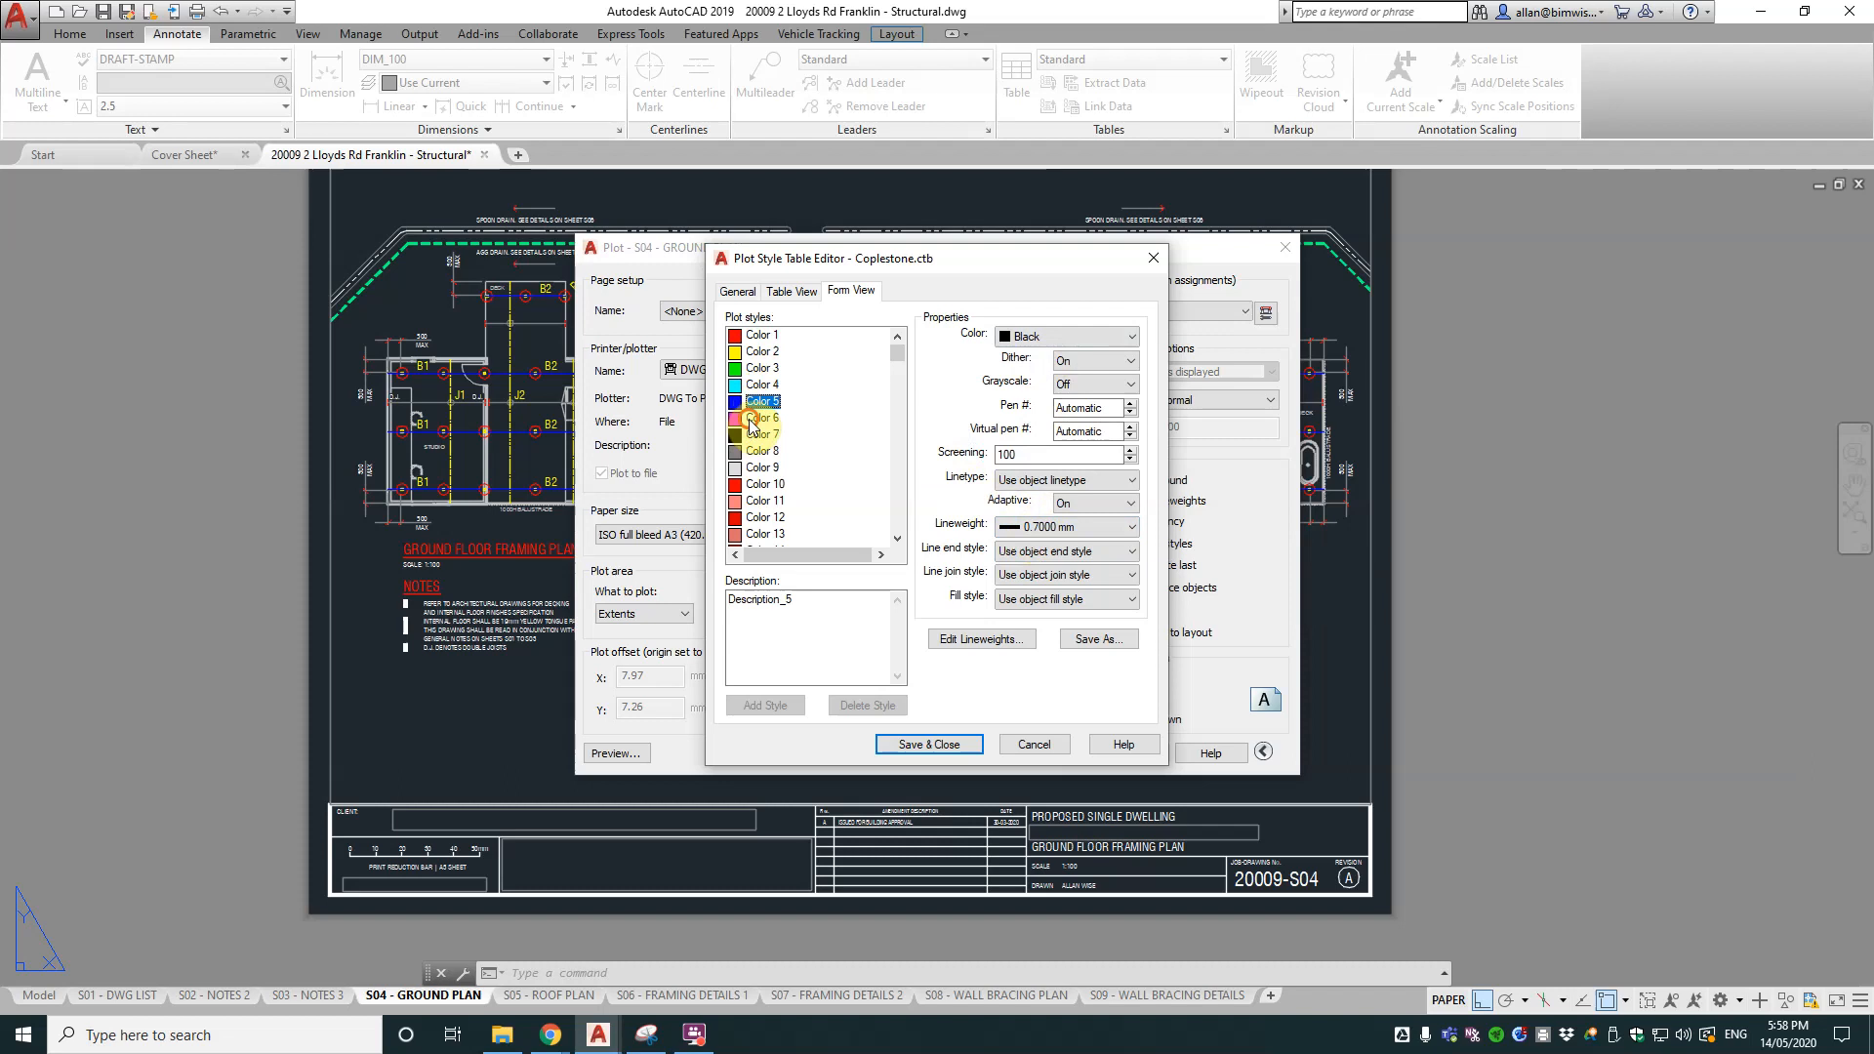
{"action": "left_click", "coordinate": [762, 418]}
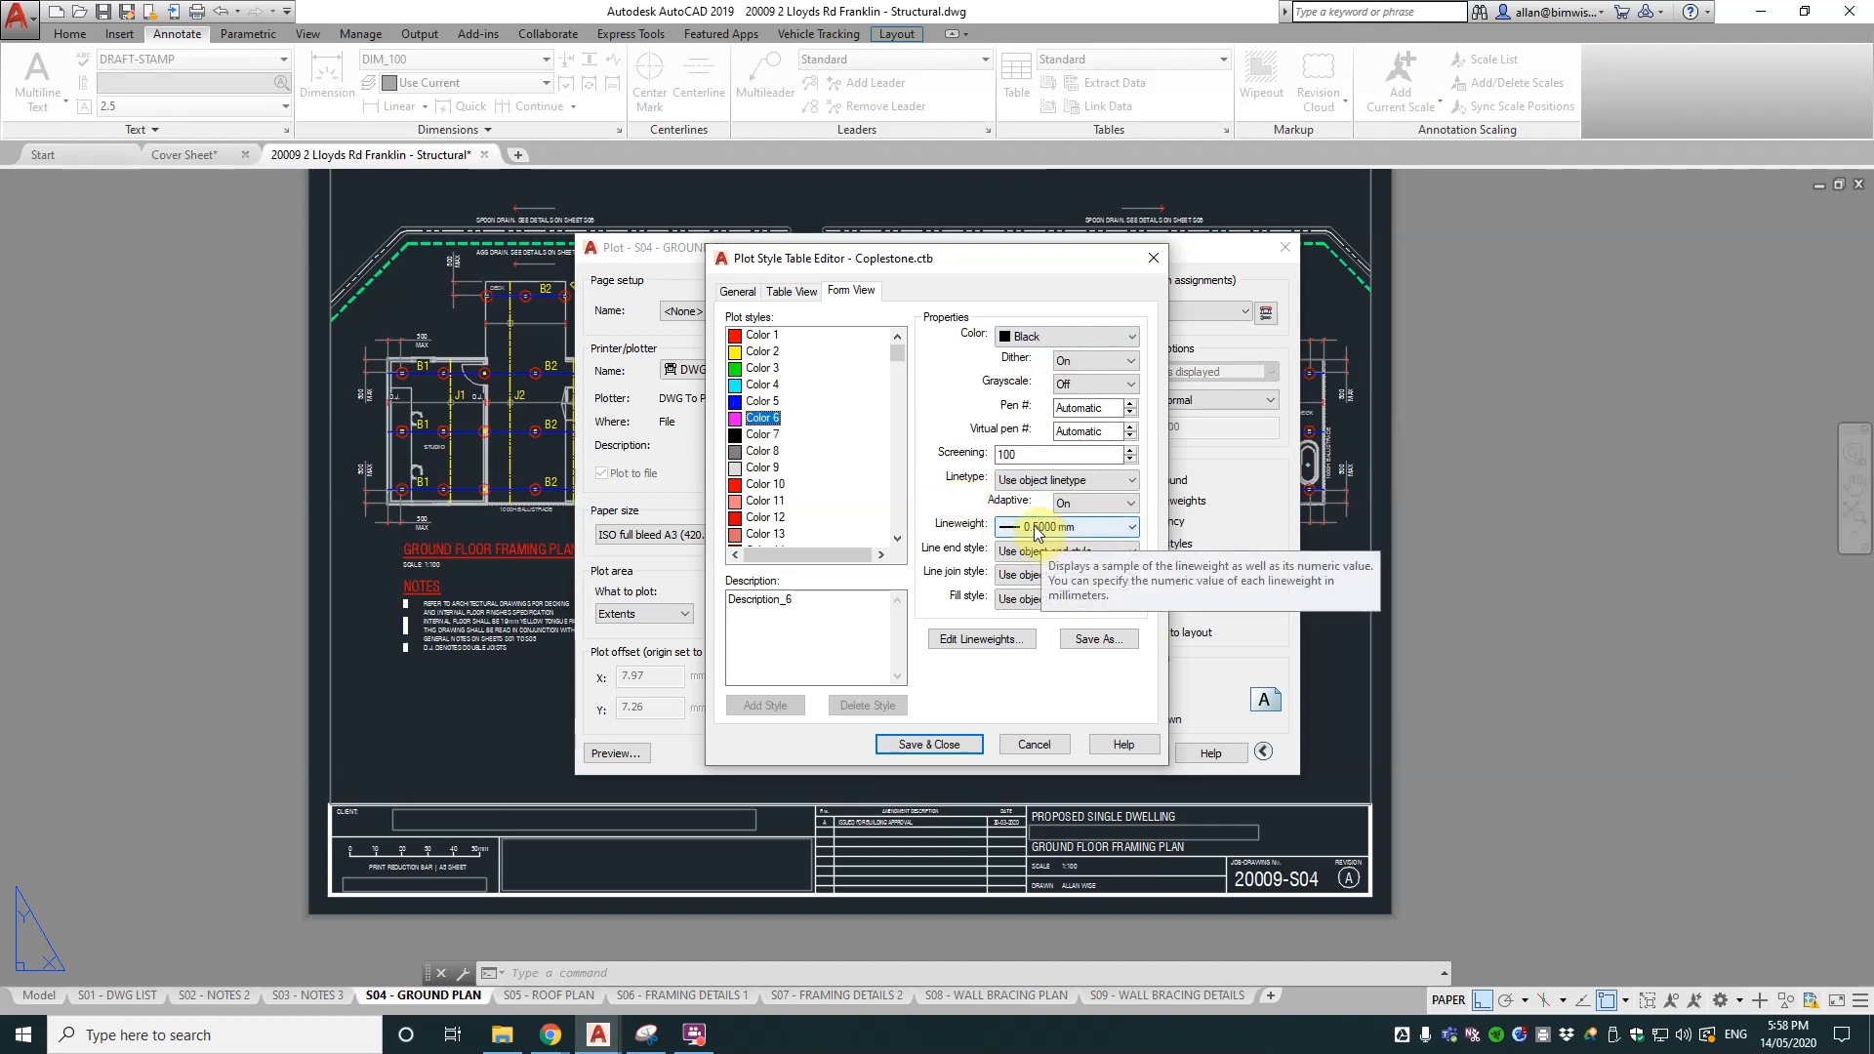
{"action": "left_click", "coordinate": [761, 434]}
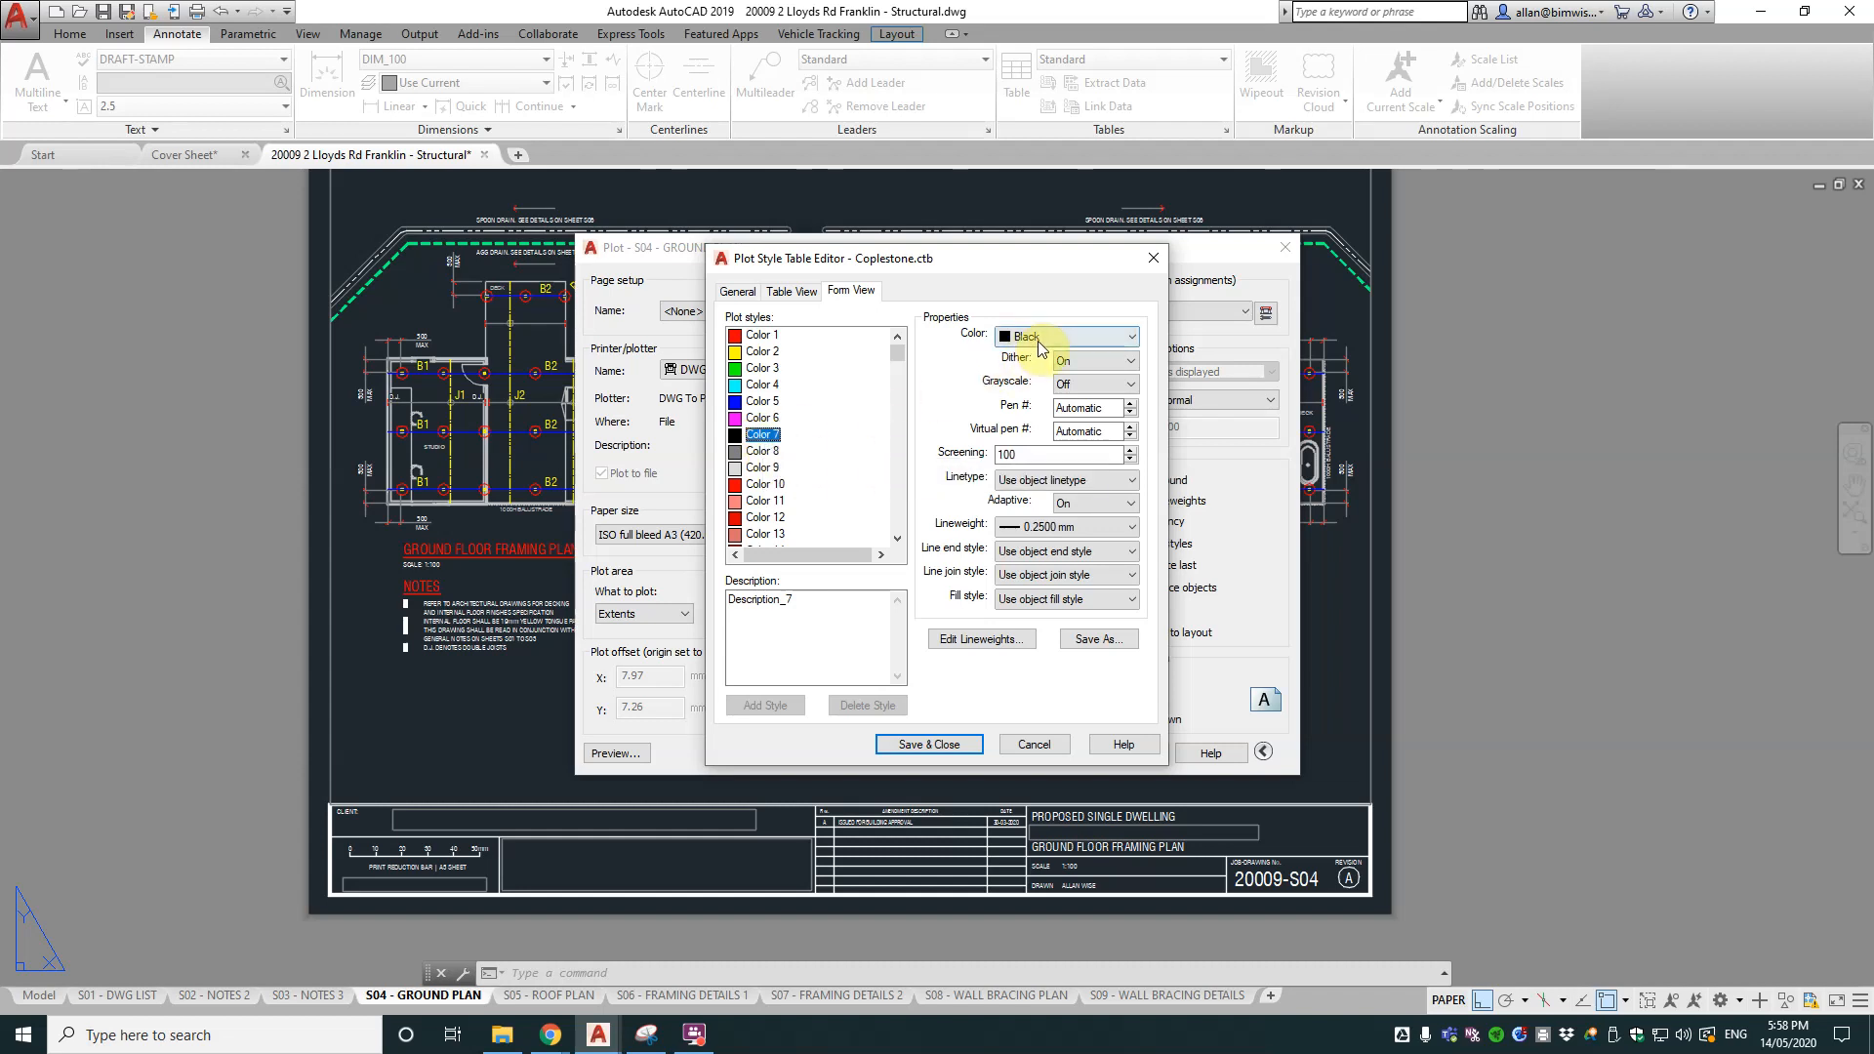
{"action": "mouse_move", "coordinate": [1051, 527]}
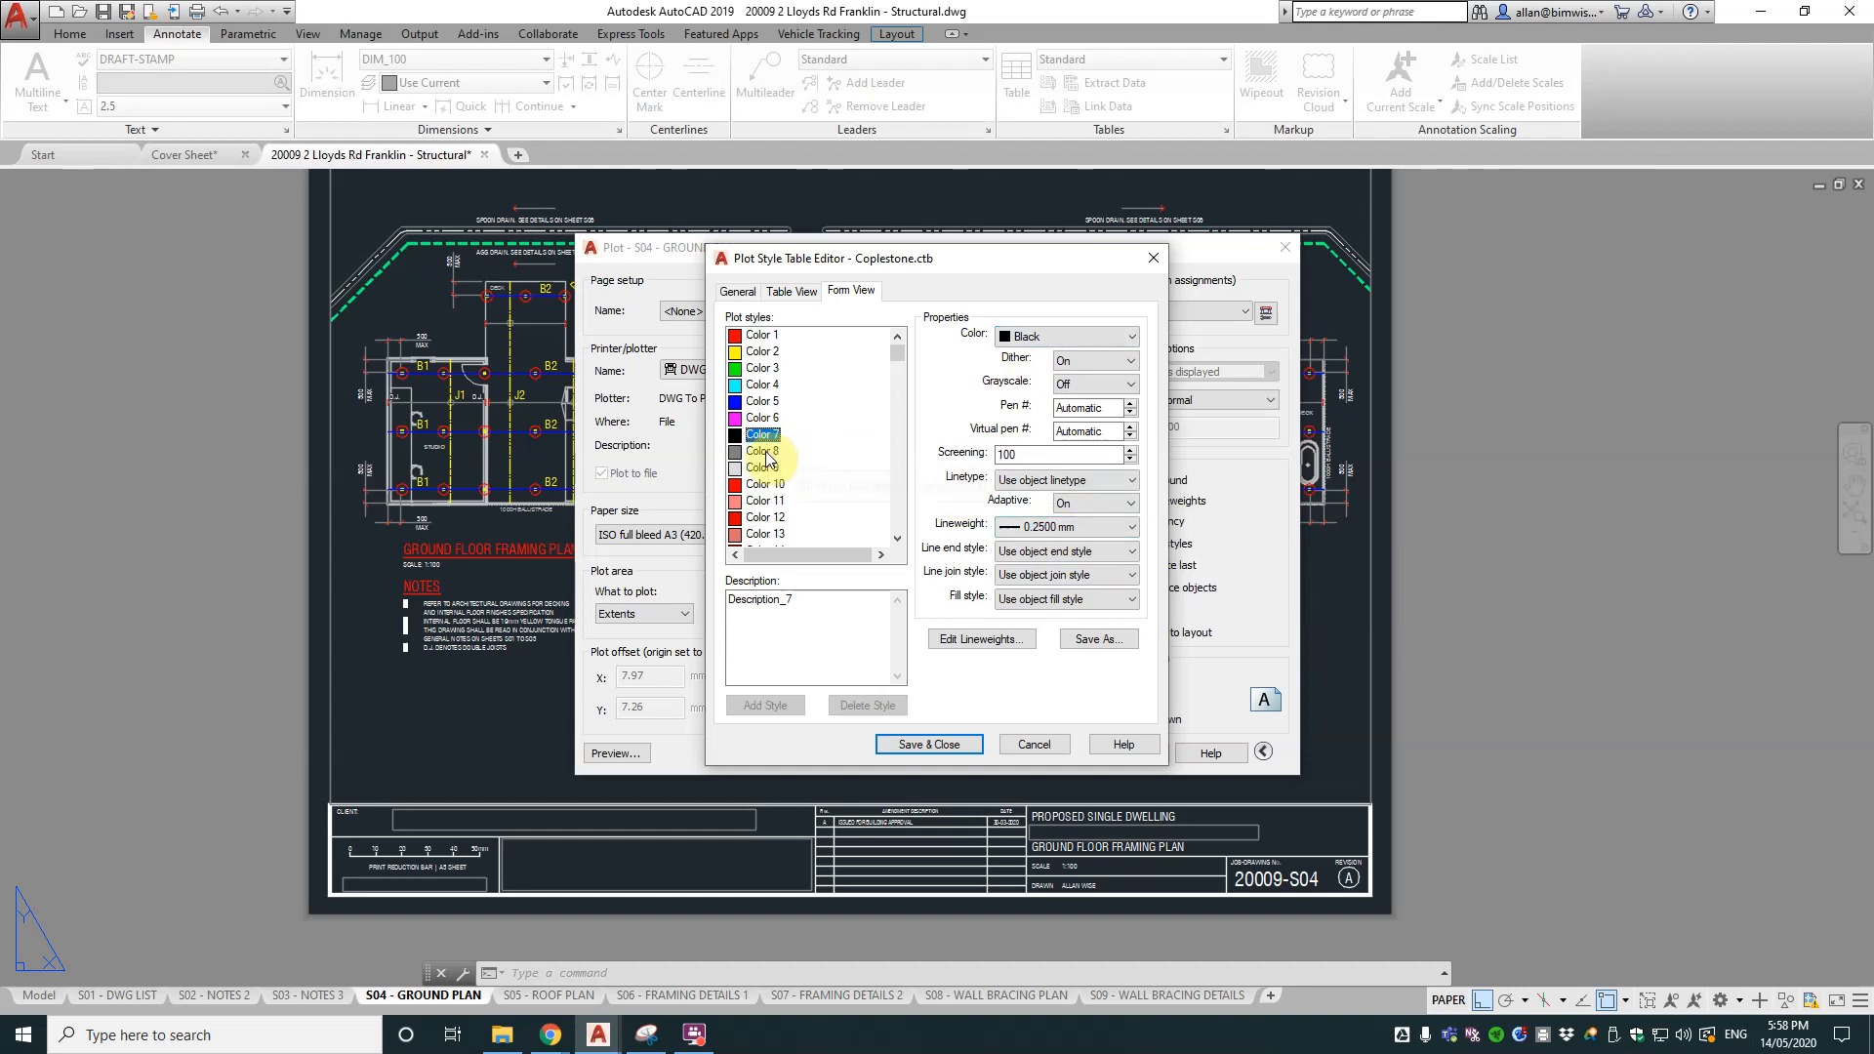
{"action": "left_click", "coordinate": [762, 451]}
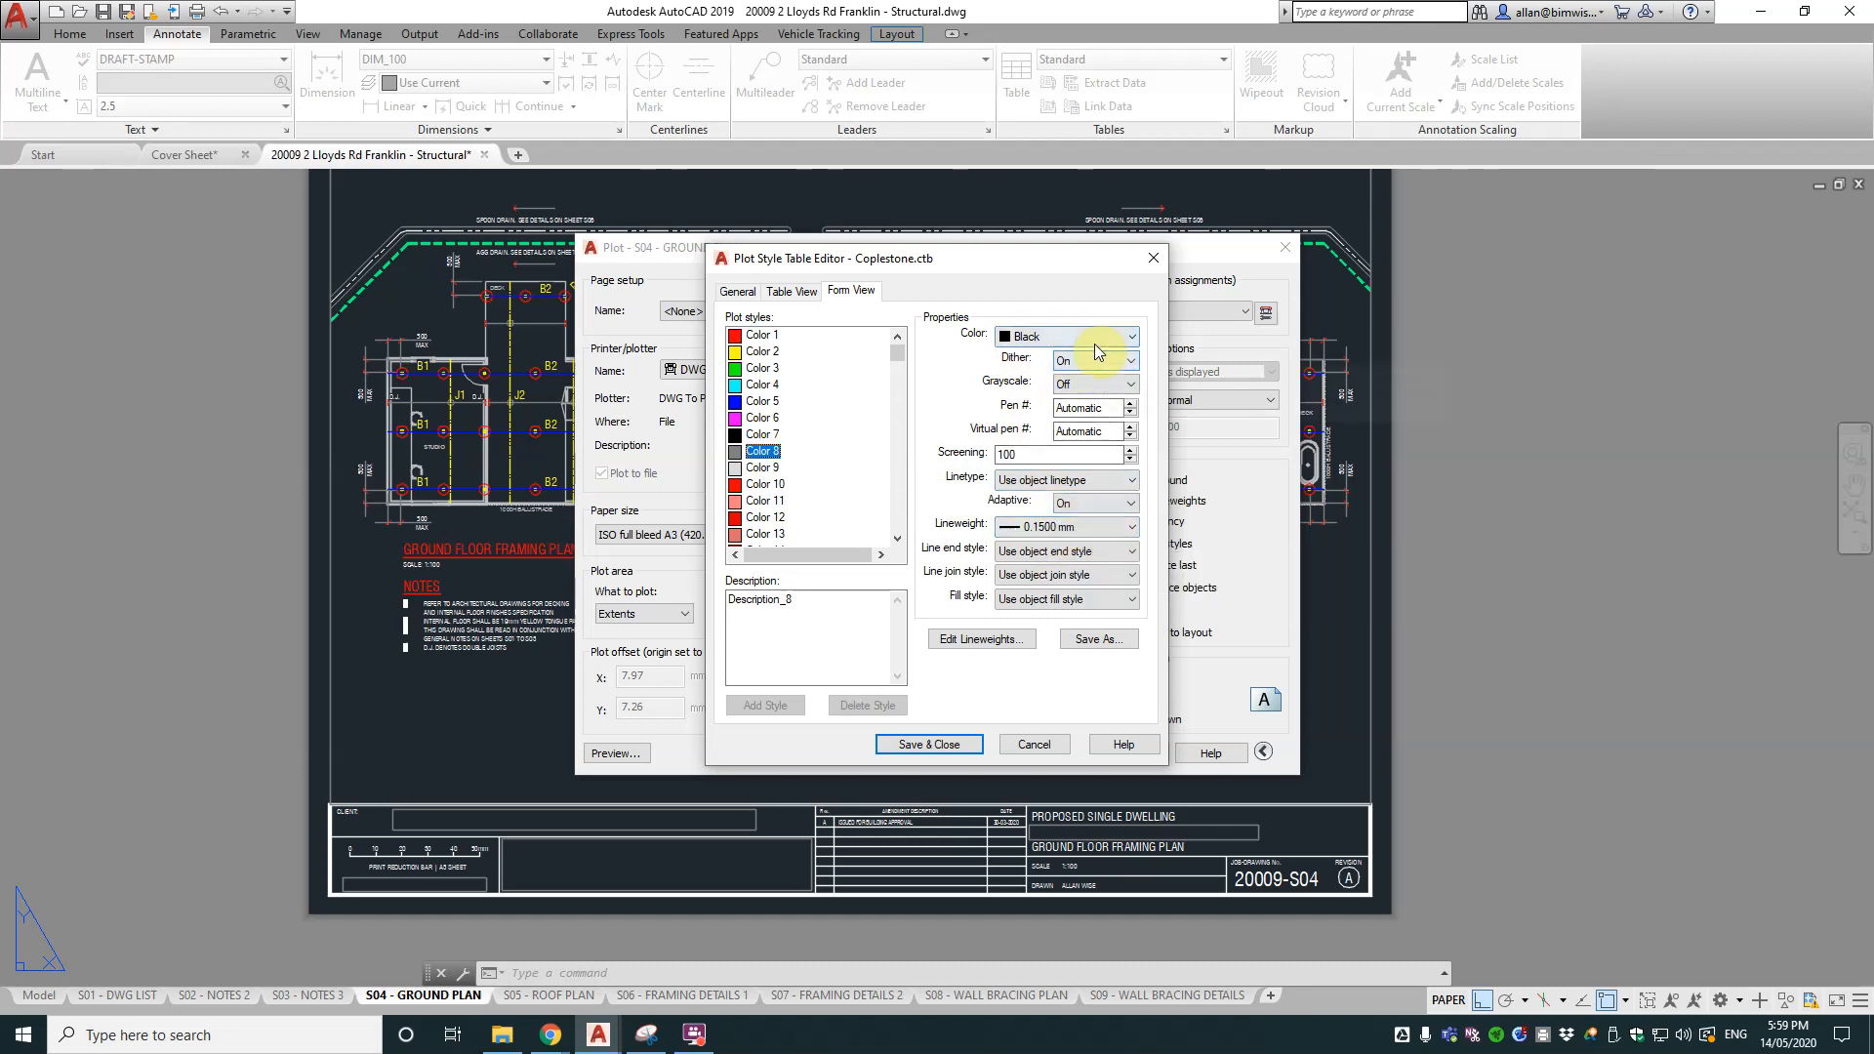
{"action": "left_click", "coordinate": [762, 468]}
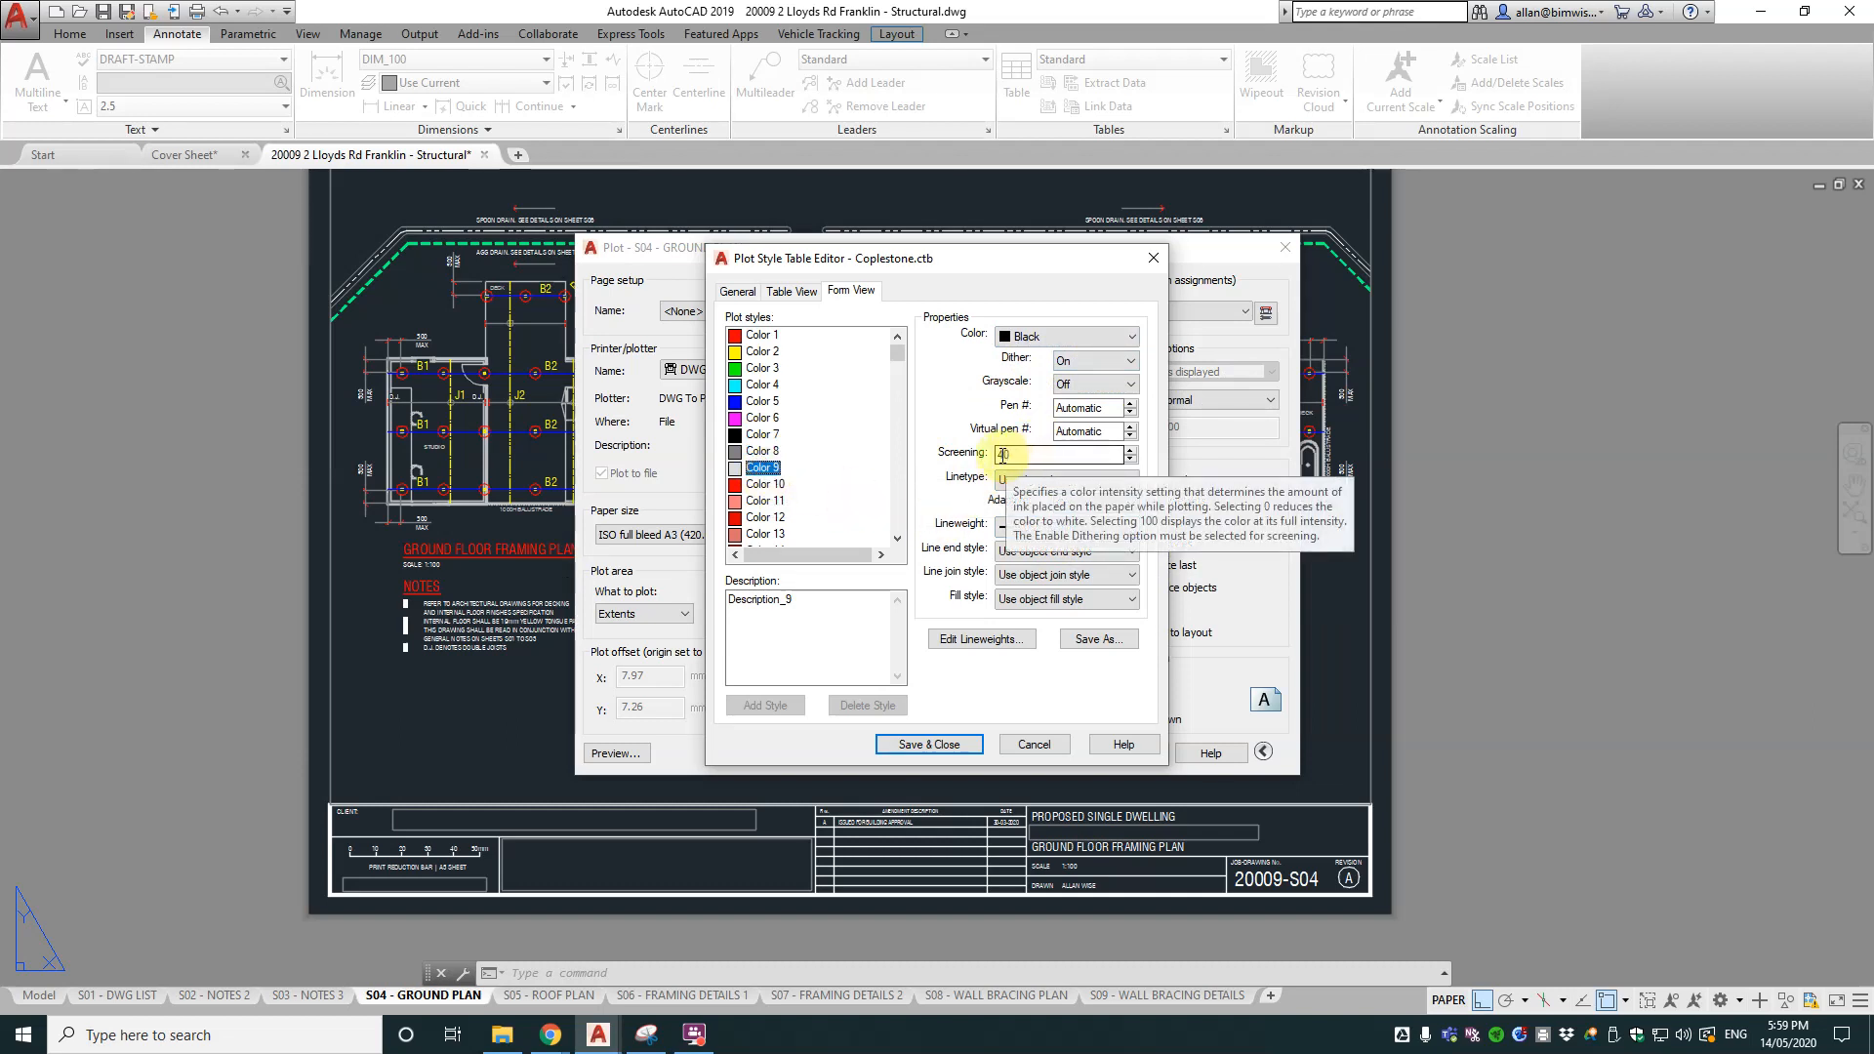
{"action": "left_click", "coordinate": [929, 744]}
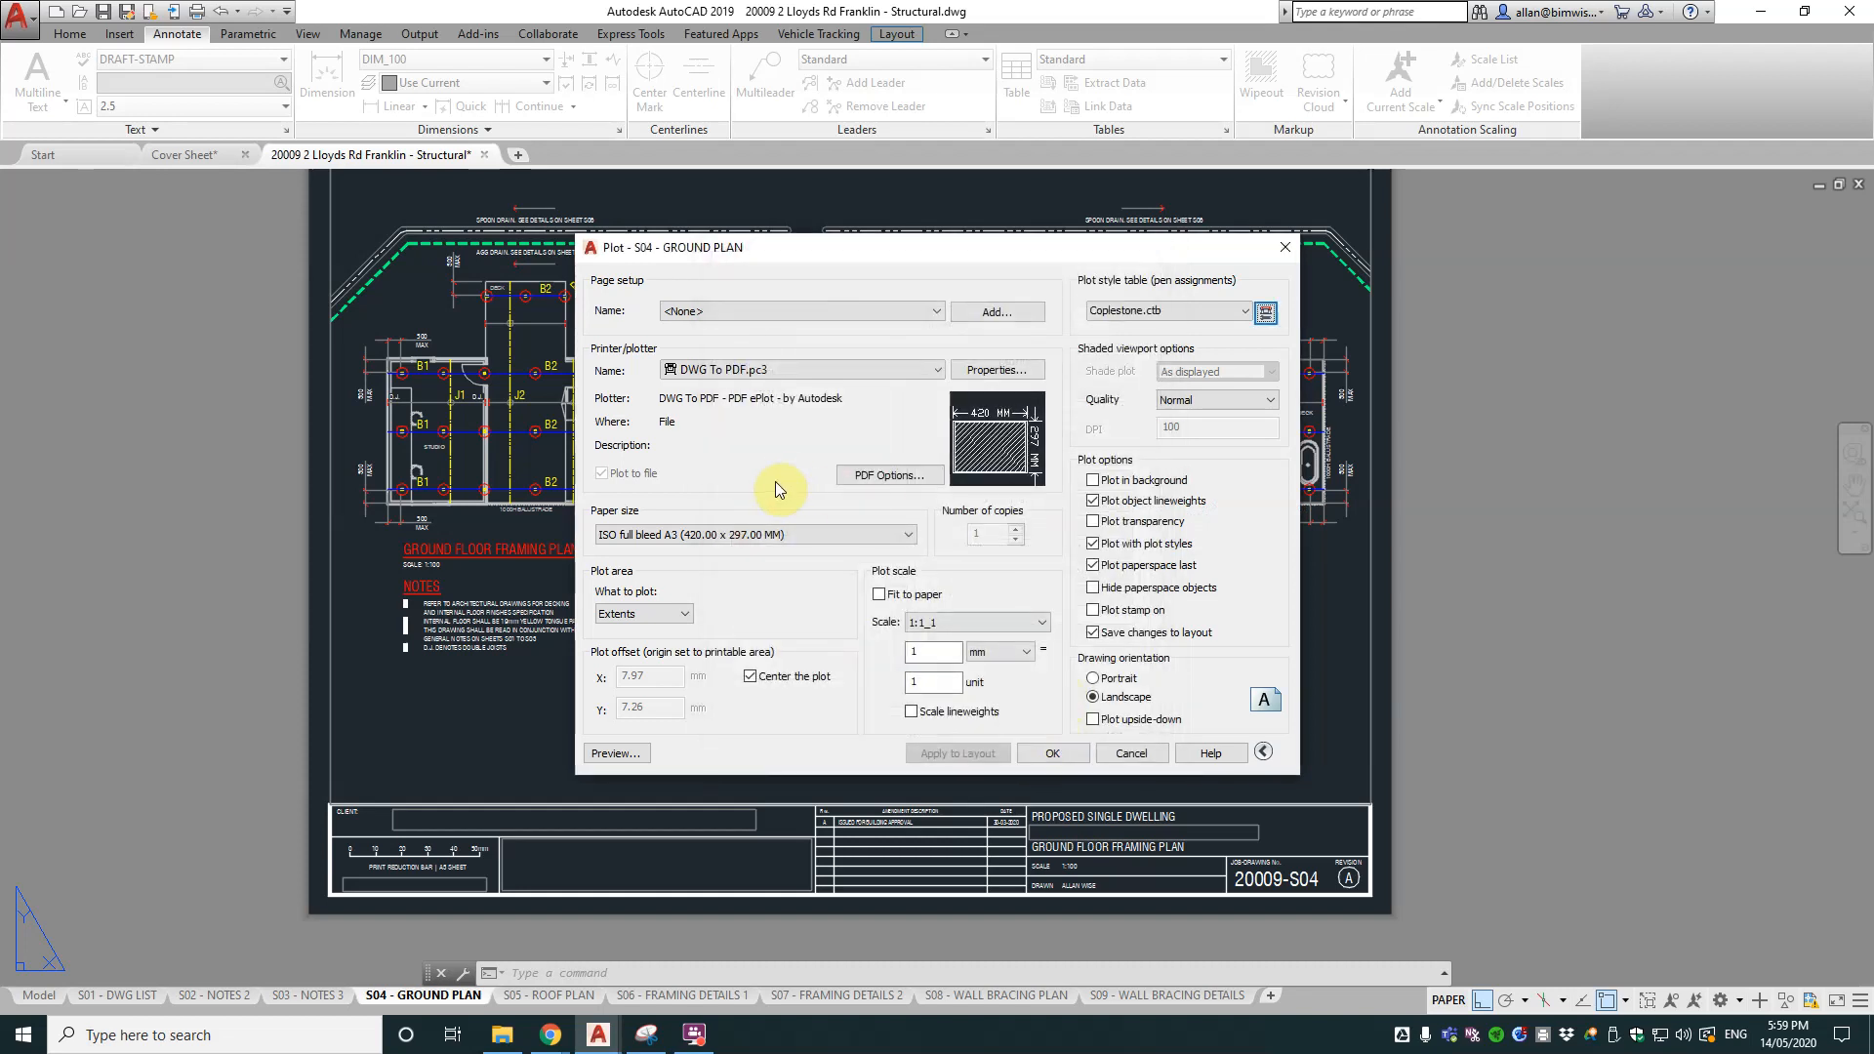
Step: Preview the S04 ground floor framing plan as it will plot in black on white
{"action": "left_click", "coordinate": [617, 754]}
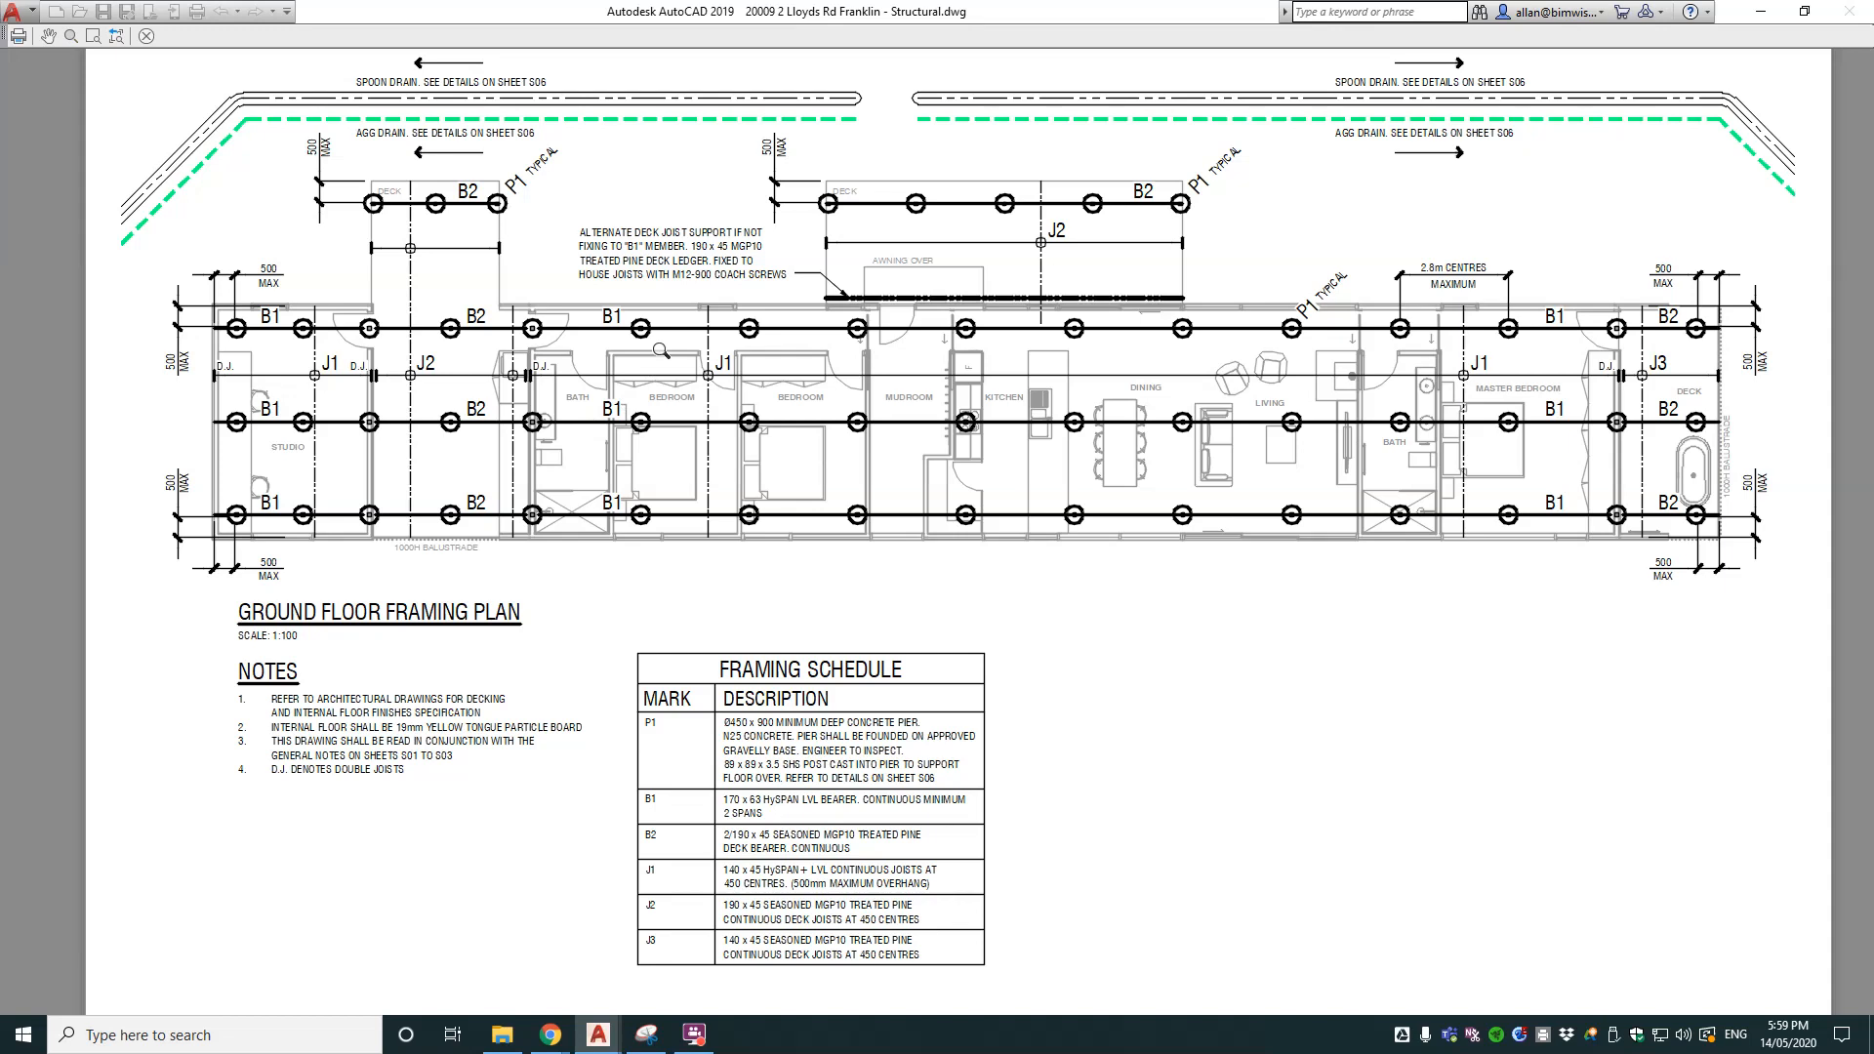
{"action": "mouse_move", "coordinate": [1130, 199]}
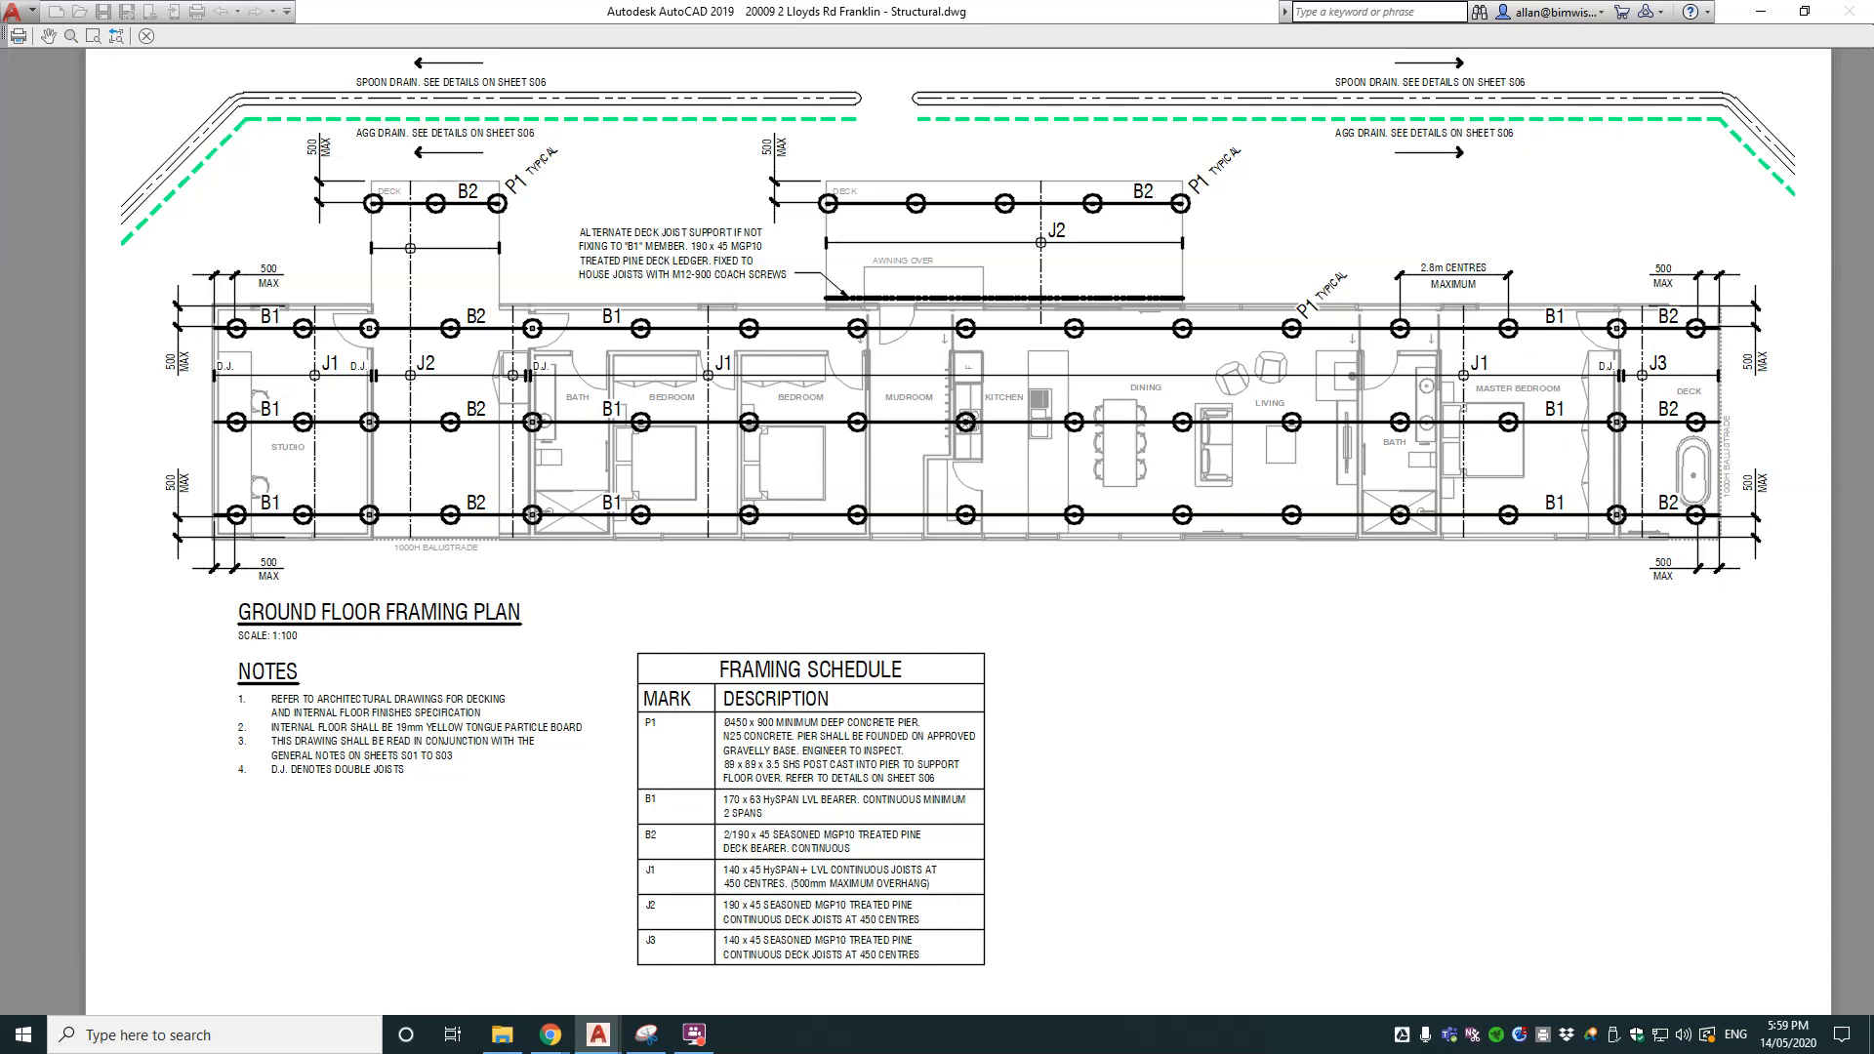
{"action": "mouse_move", "coordinate": [1011, 121]}
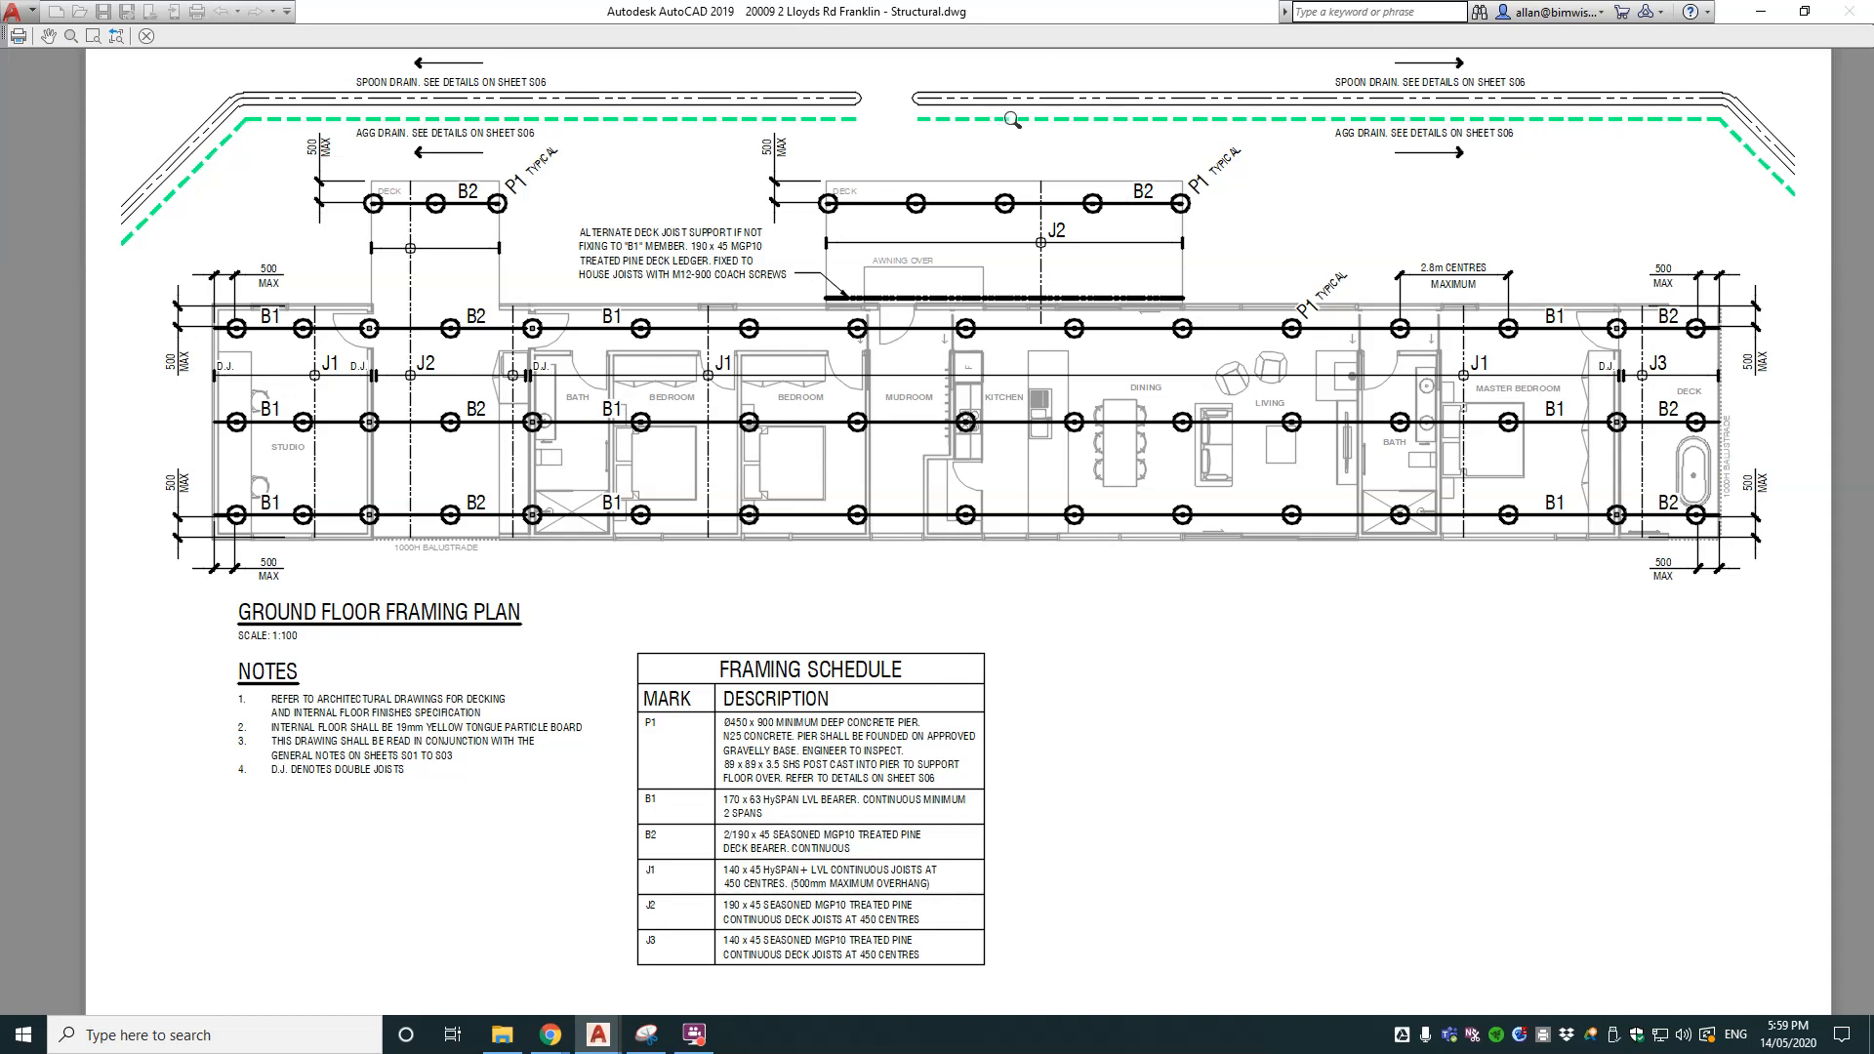
{"action": "mouse_move", "coordinate": [1732, 136]}
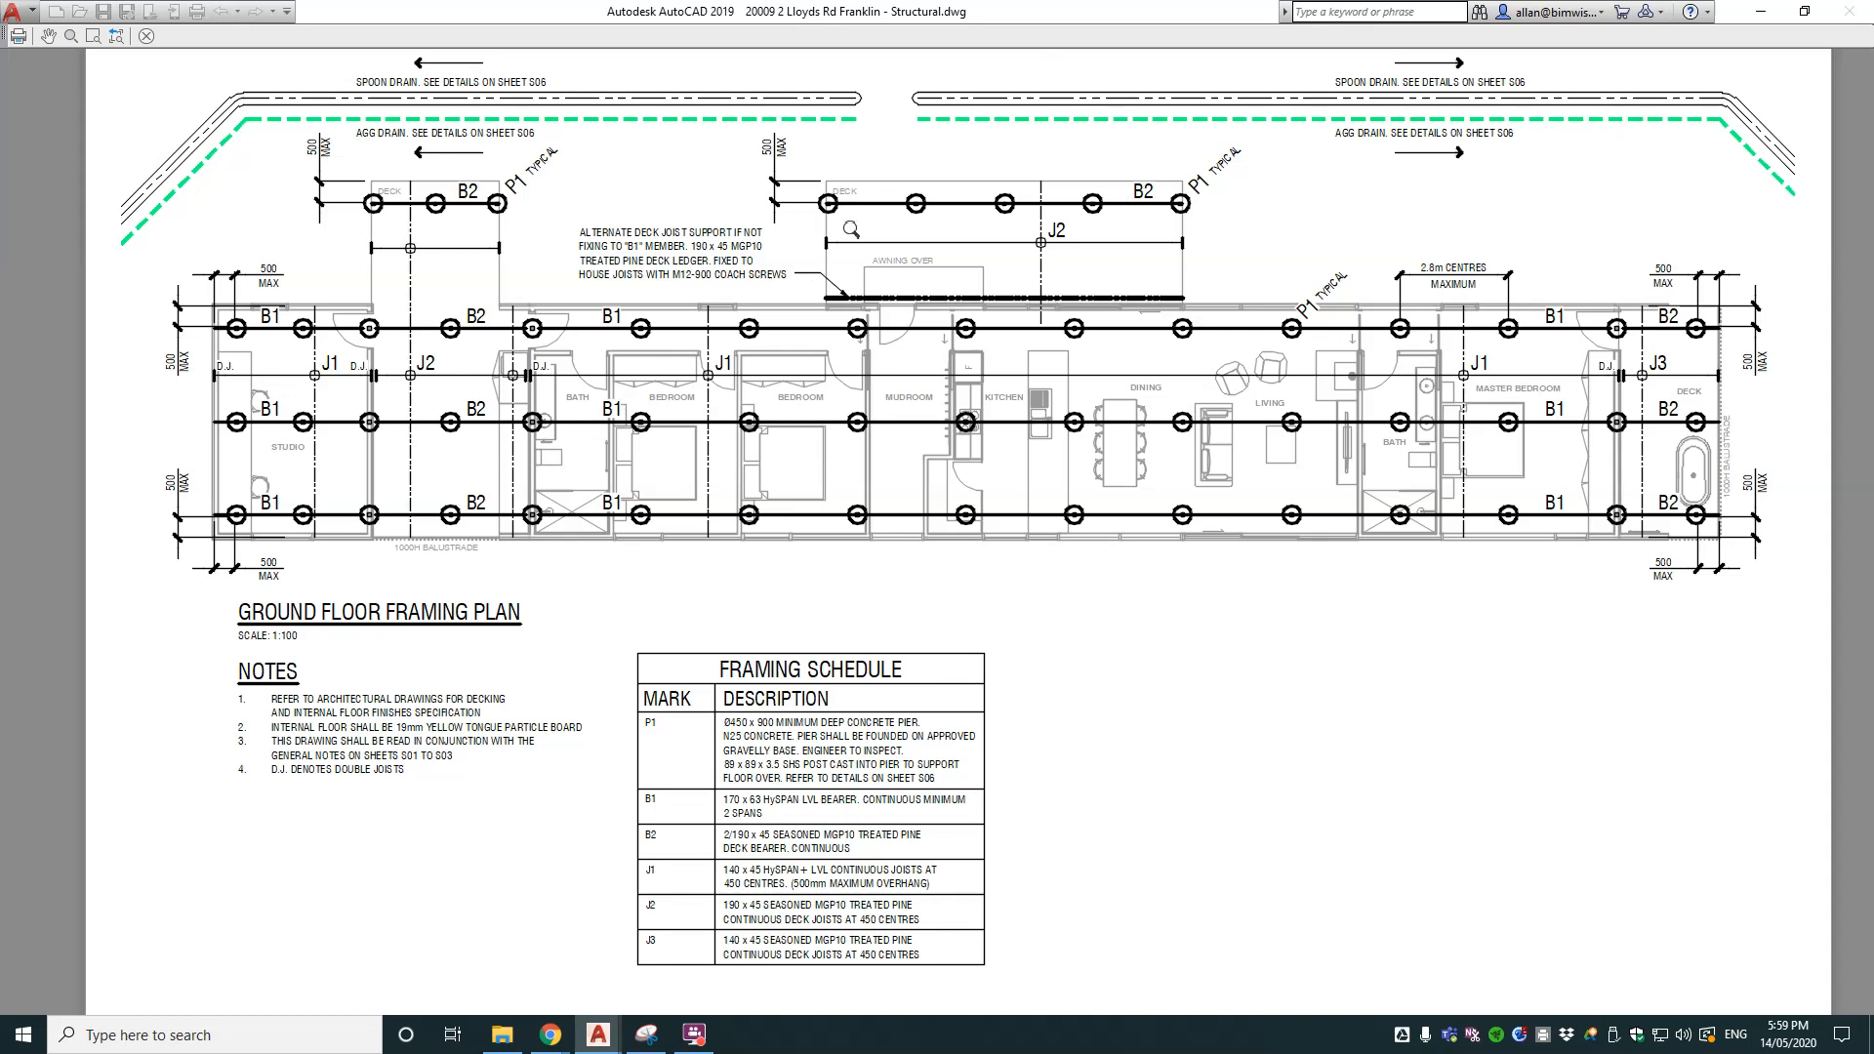
{"action": "mouse_move", "coordinate": [1340, 648]}
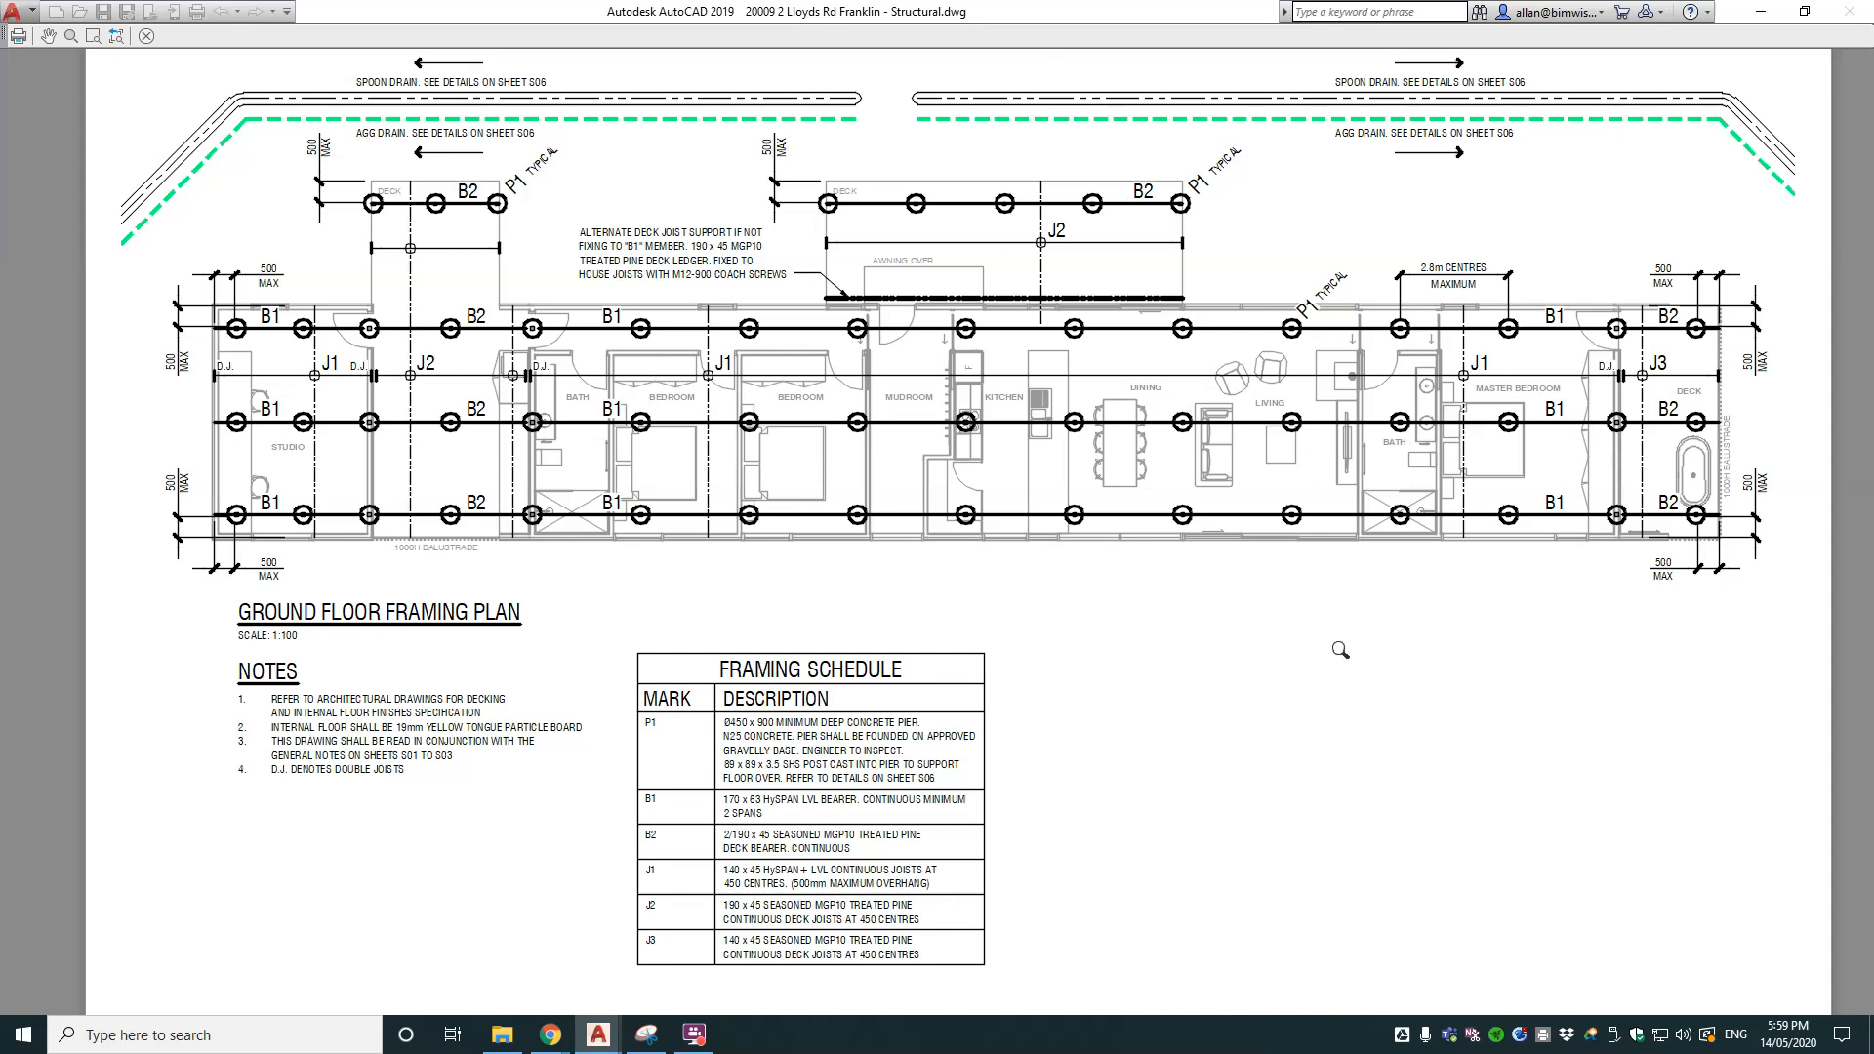